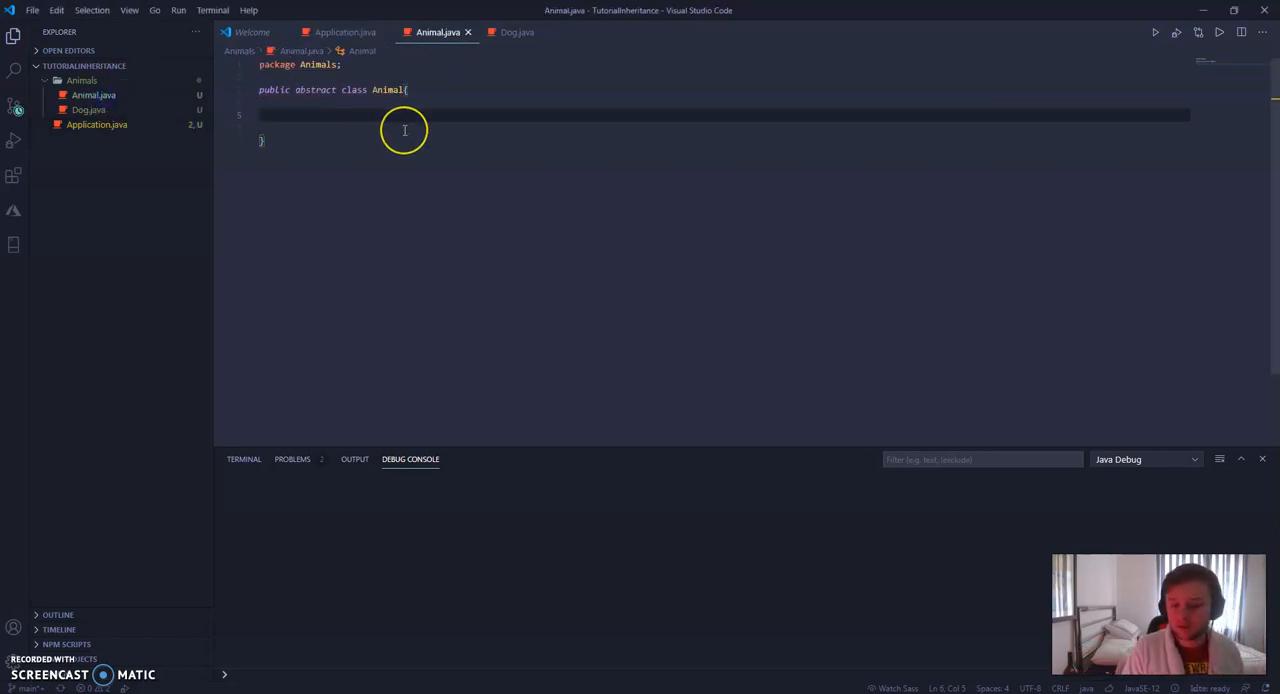
pyautogui.moveTo(483, 157)
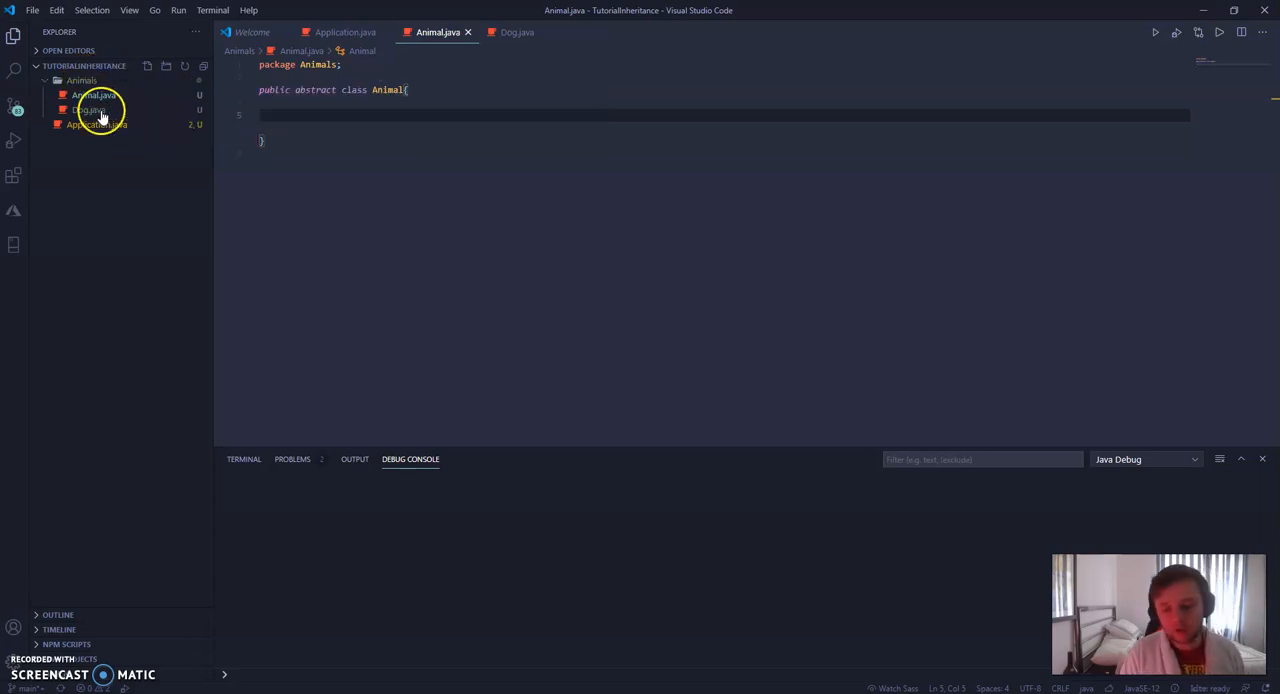
pyautogui.moveTo(108, 148)
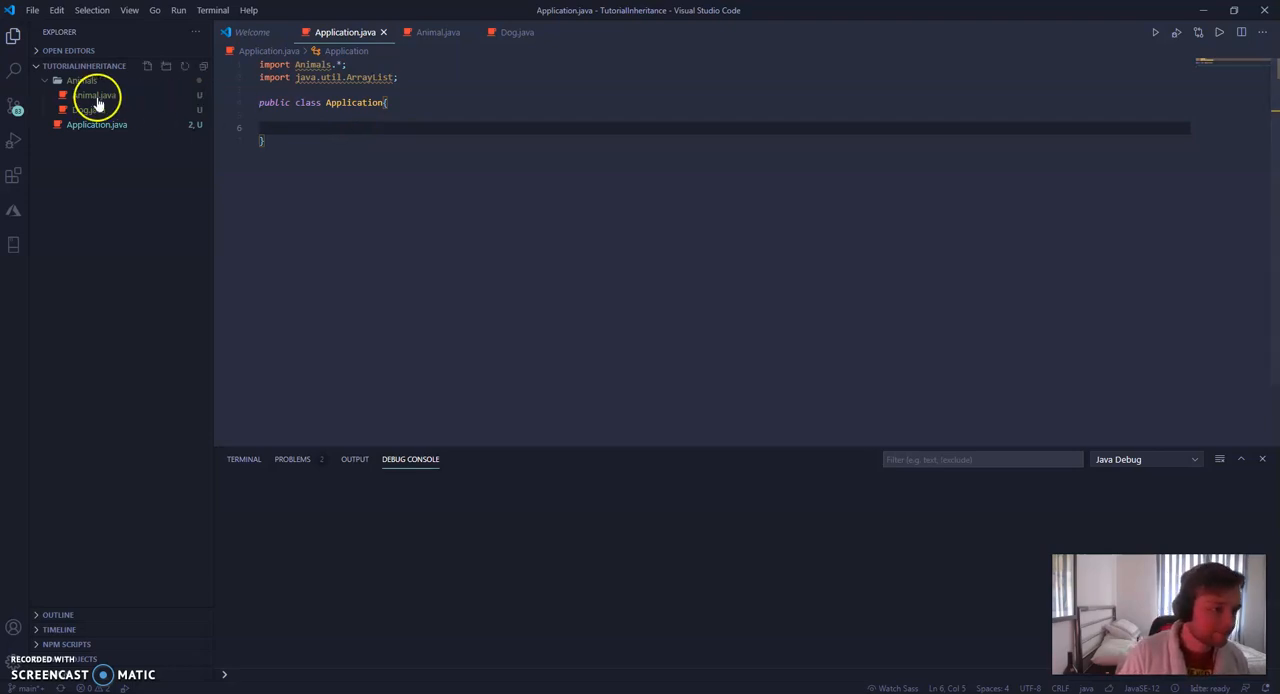
# - Switch to Animal.java and highlight the abstract keyword in the class declaration
pyautogui.click(94, 95)
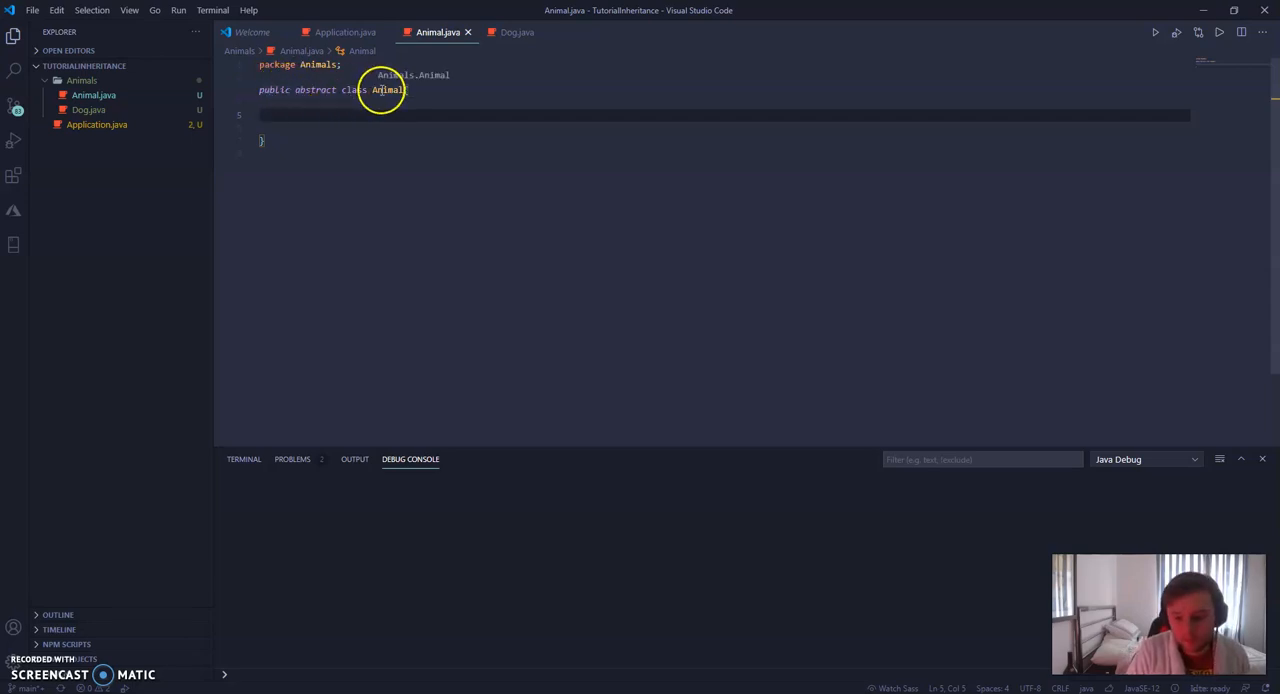
pyautogui.moveTo(280, 90)
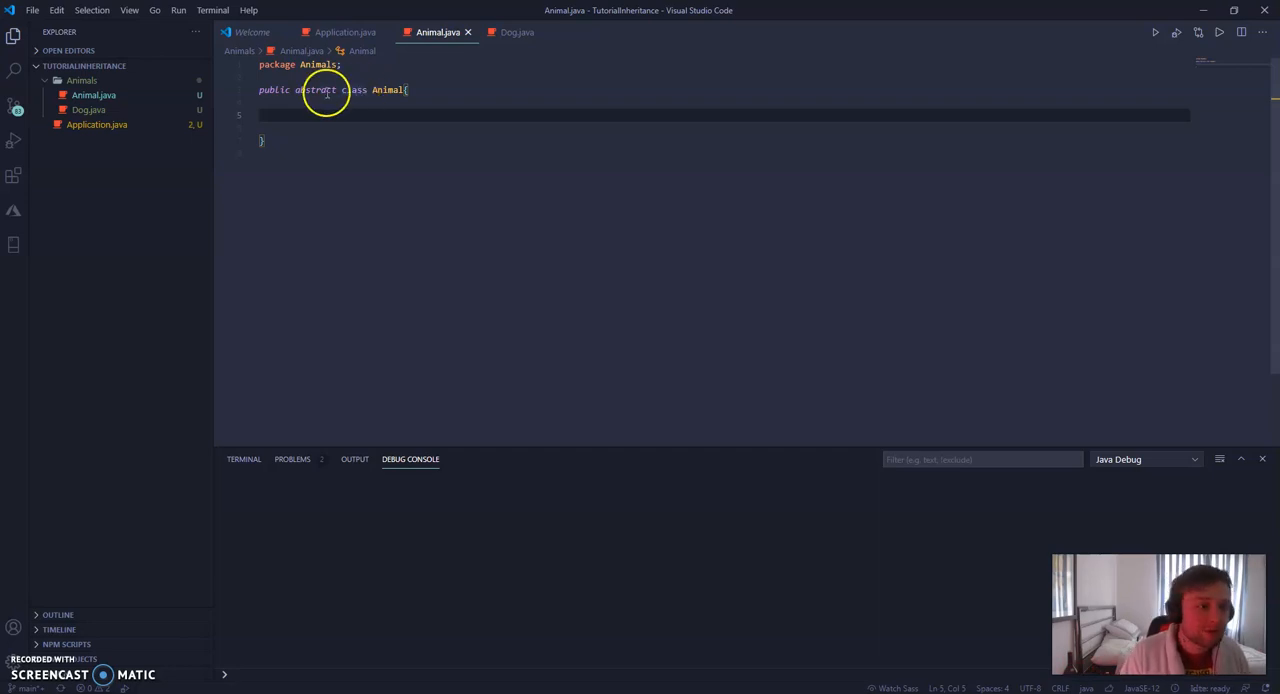
pyautogui.doubleClick(314, 89)
pyautogui.write('p')
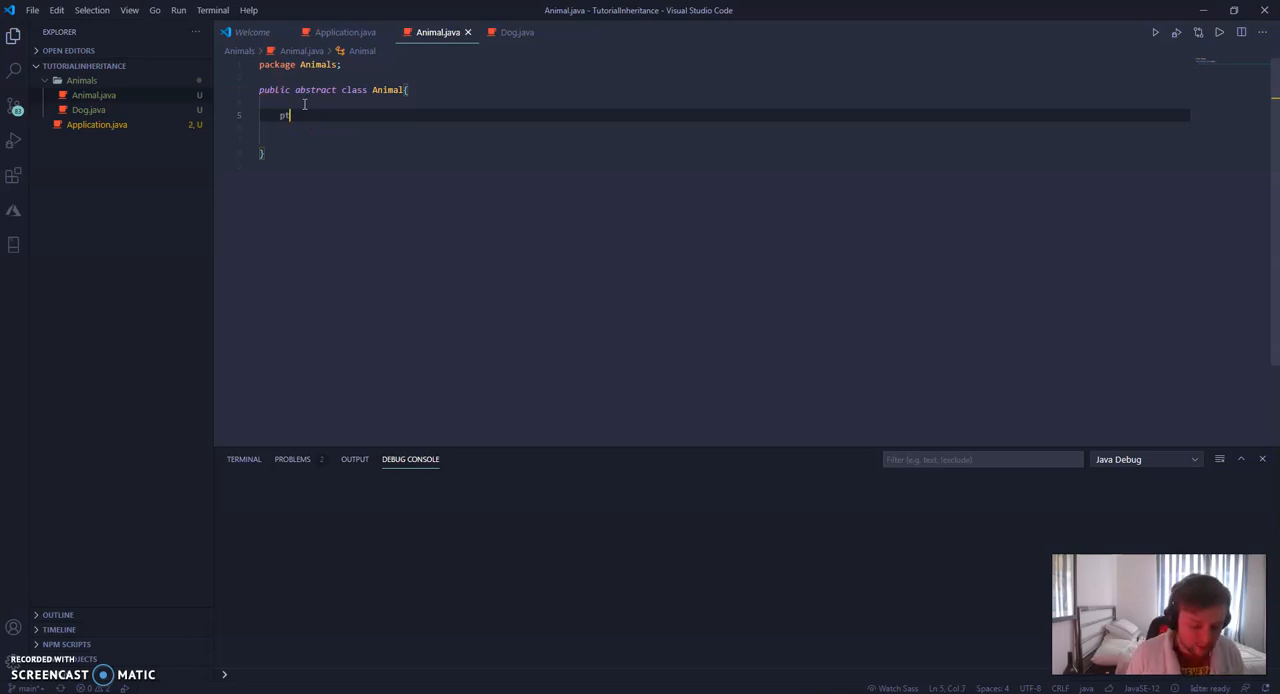
# - Type 'protected String name;' in the Animal body and open a new line below
pyautogui.write('rotected')
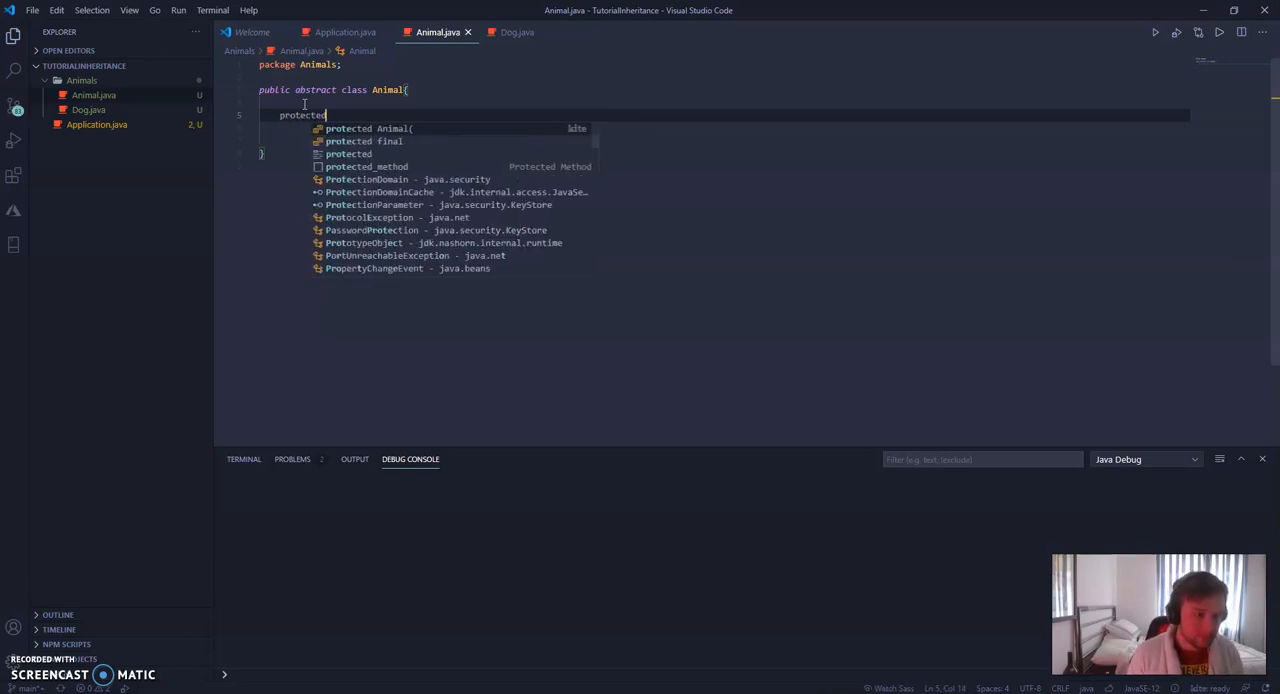
pyautogui.write('String')
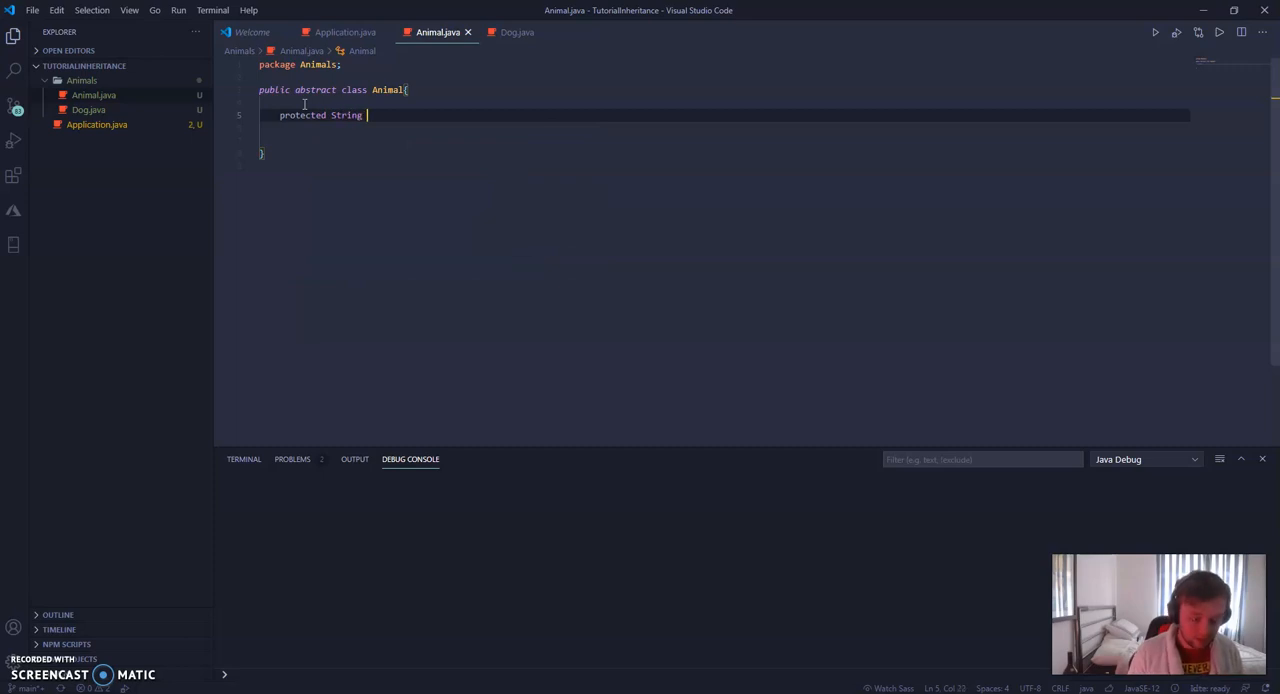
pyautogui.write('name;')
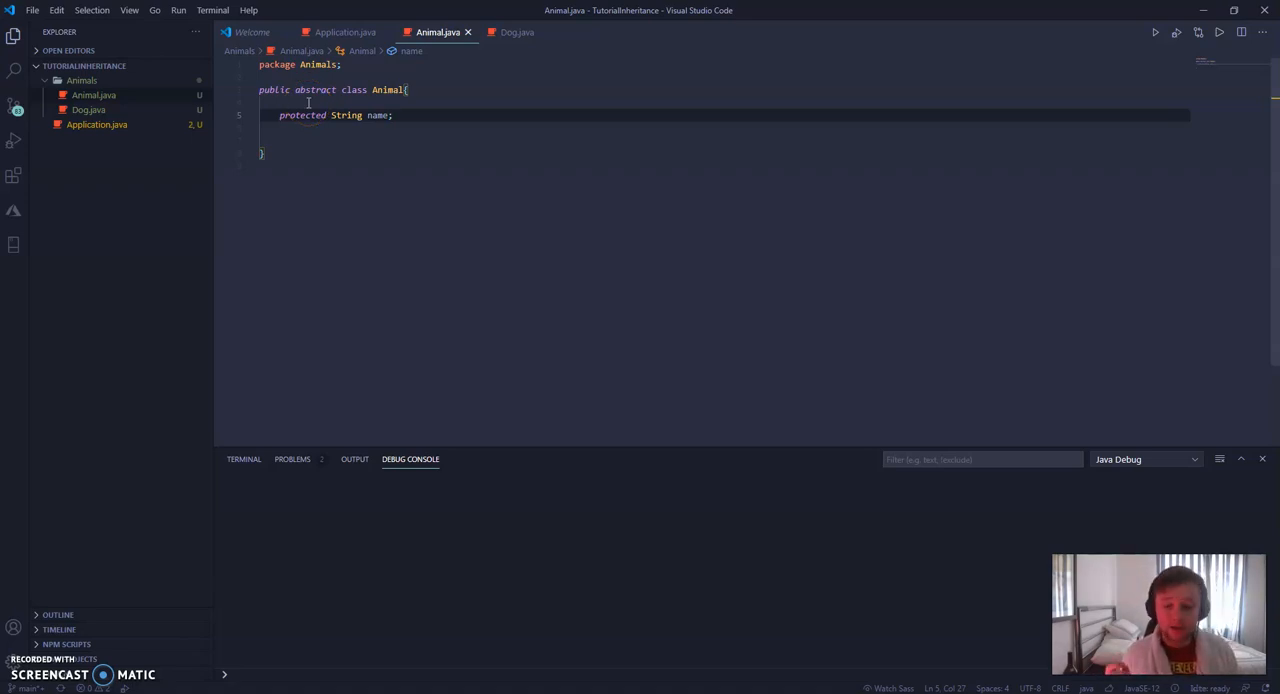
pyautogui.click(391, 115)
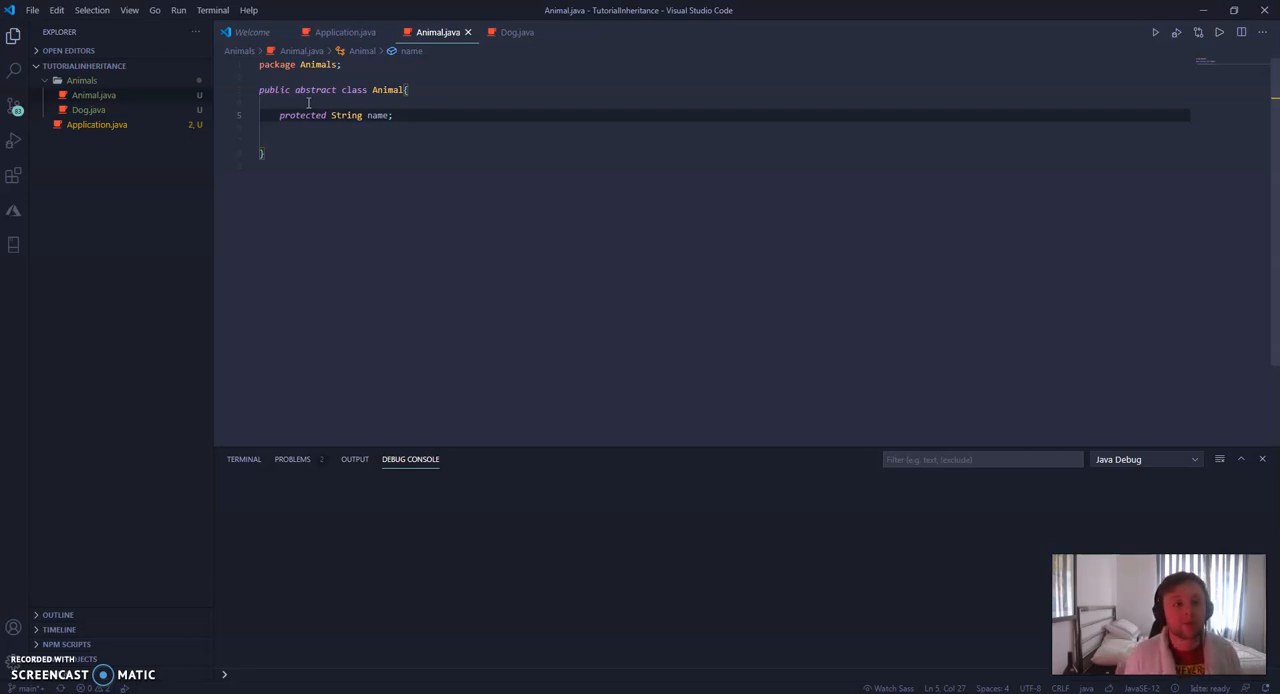
pyautogui.press('Enter')
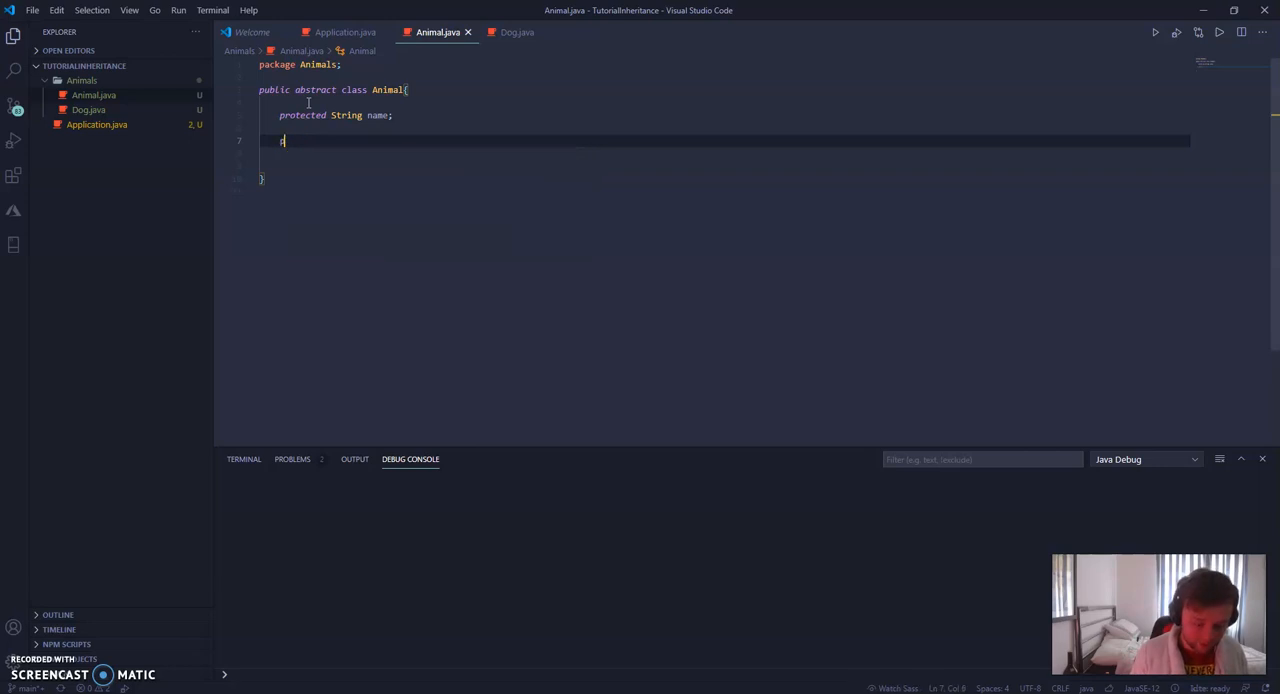
# - Write the public Animal(String name) constructor assigning this.name = name
pyautogui.write('public Animal(')
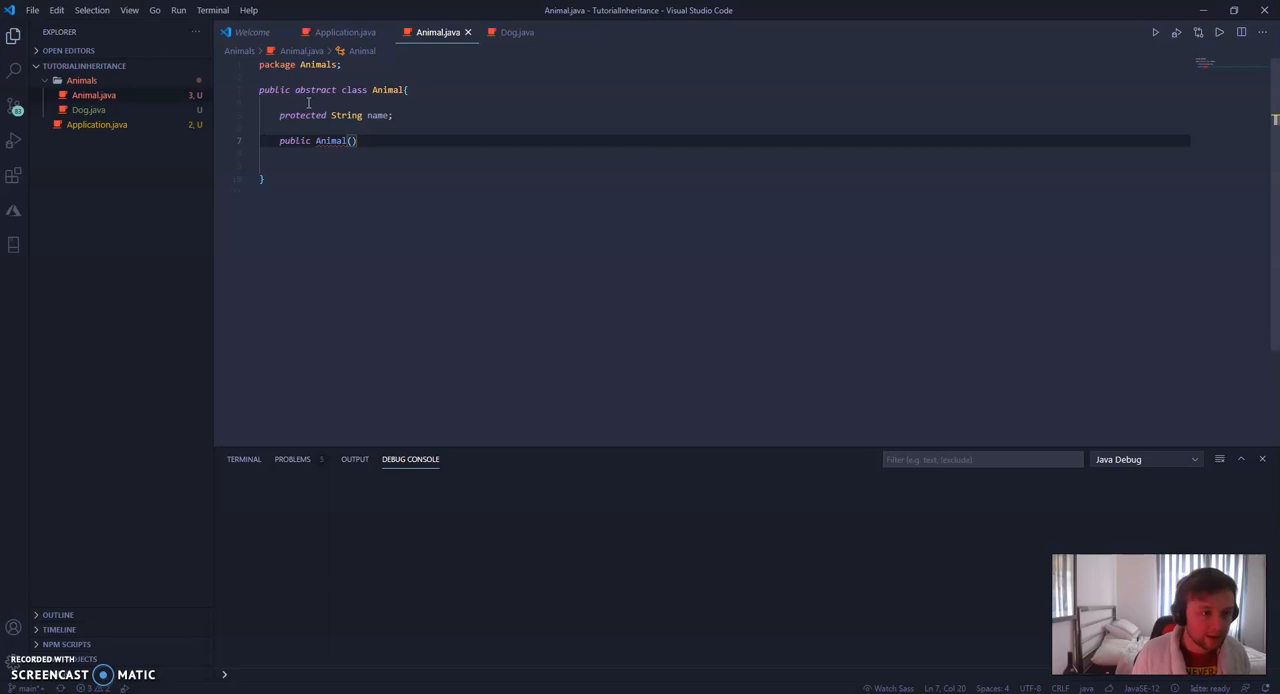
pyautogui.write('String name')
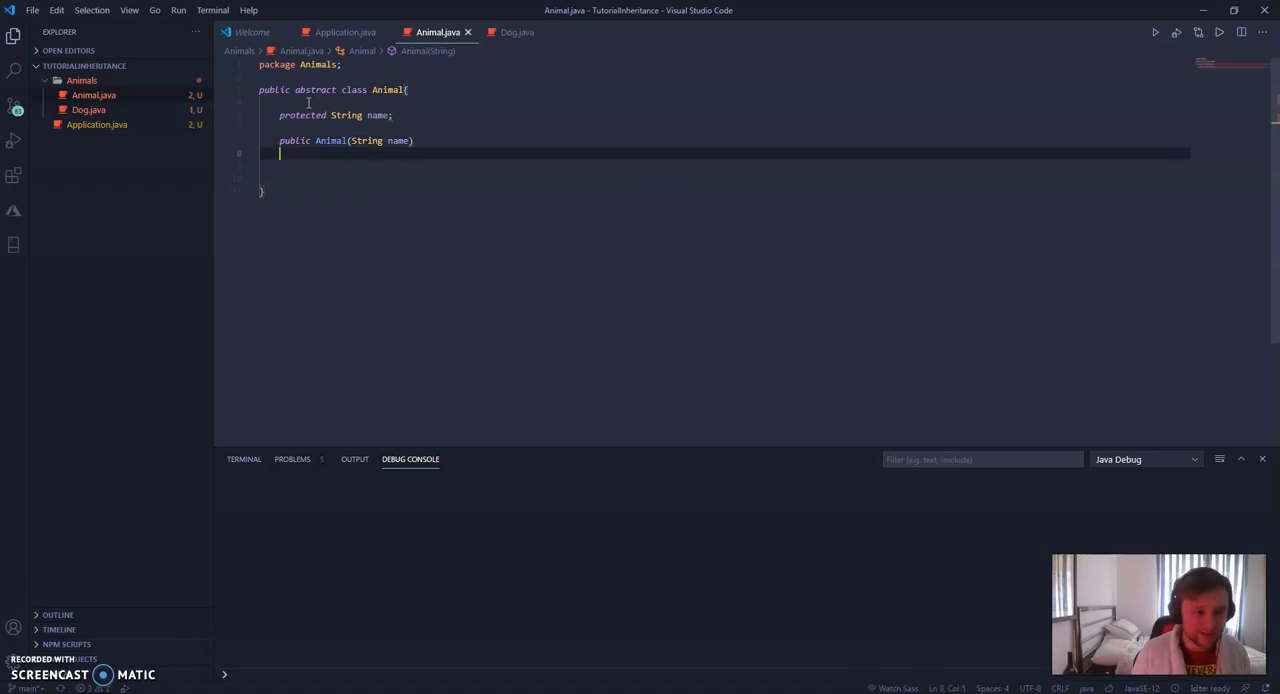
pyautogui.write('{')
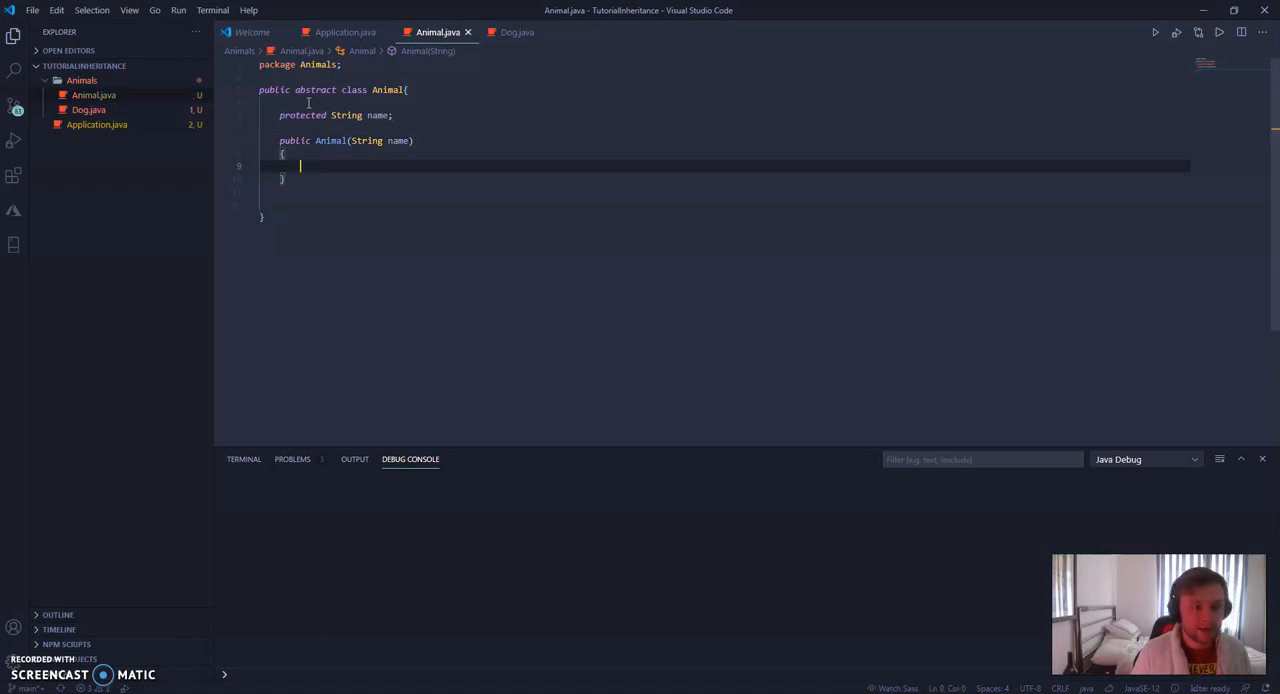
pyautogui.write('this.name')
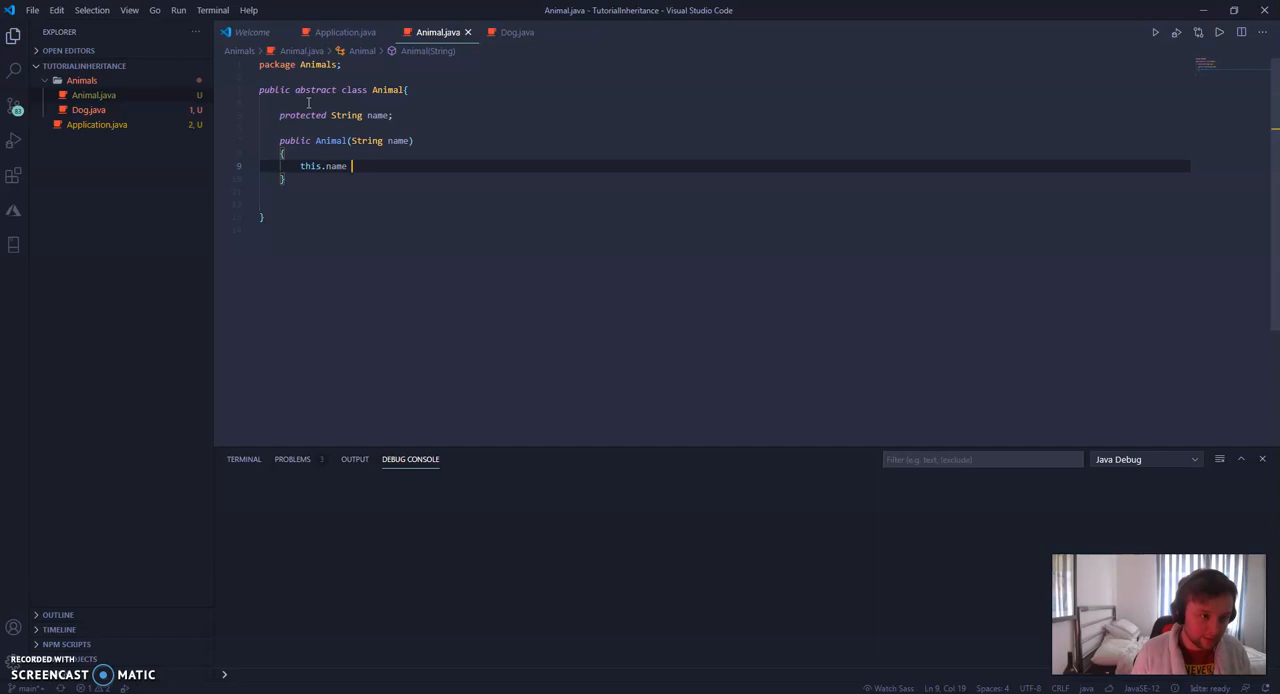
pyautogui.write('= name;')
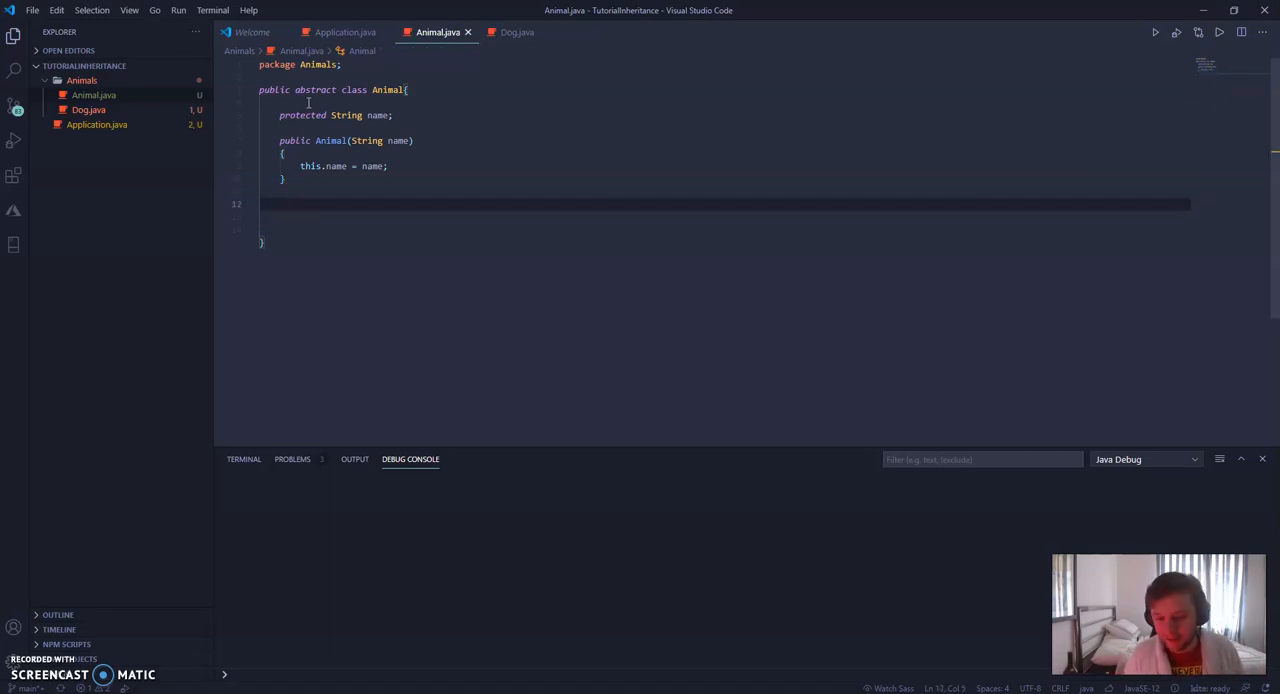
# - Add 'public abstract void waveAtUser();' beneath the Animal constructor
pyautogui.write('public')
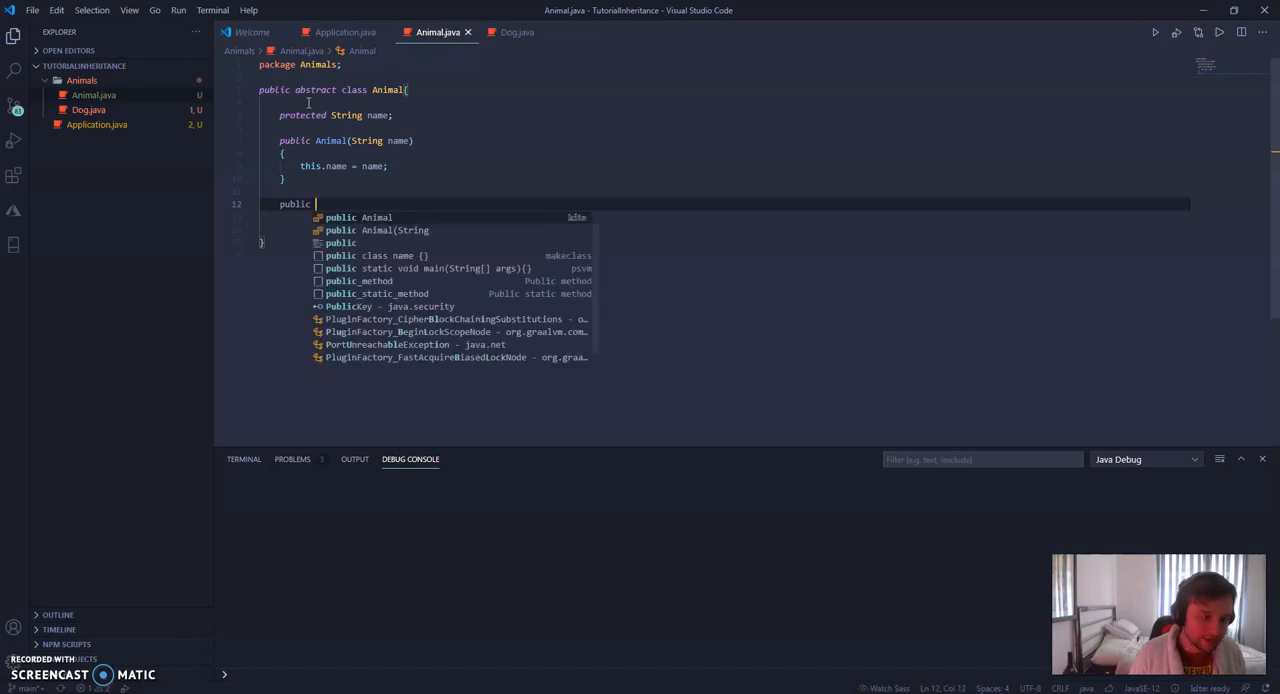
pyautogui.write('abstract')
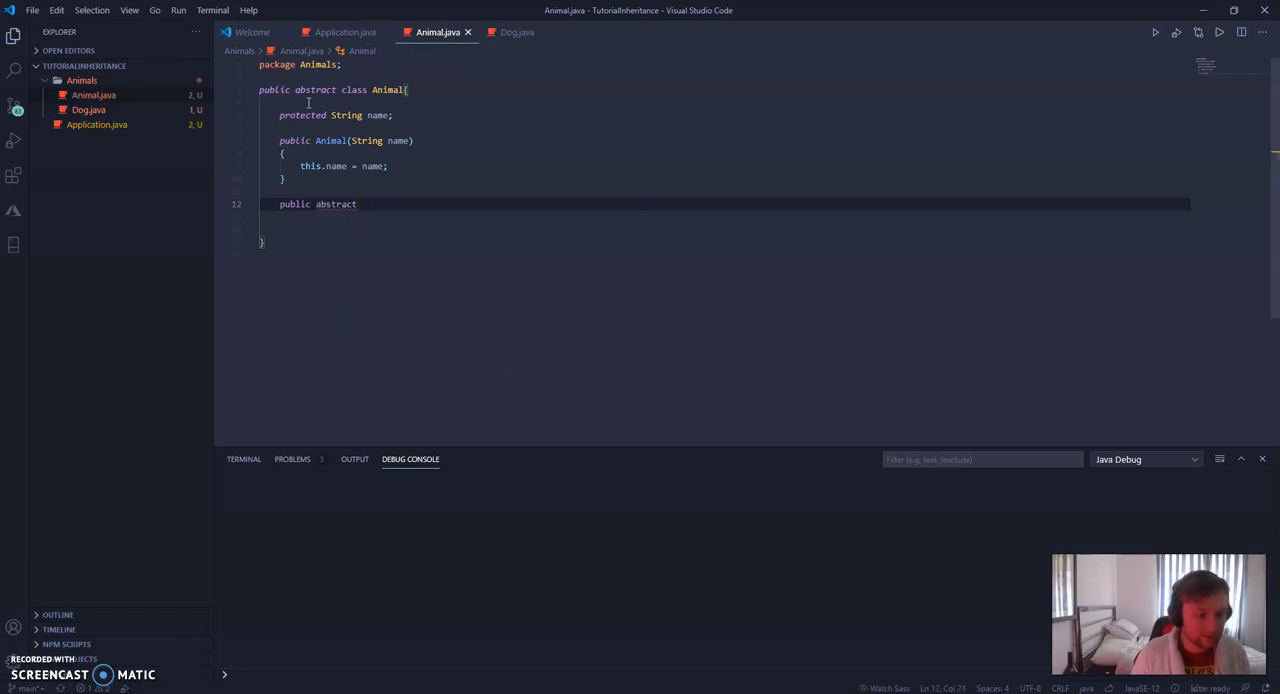
pyautogui.write('void')
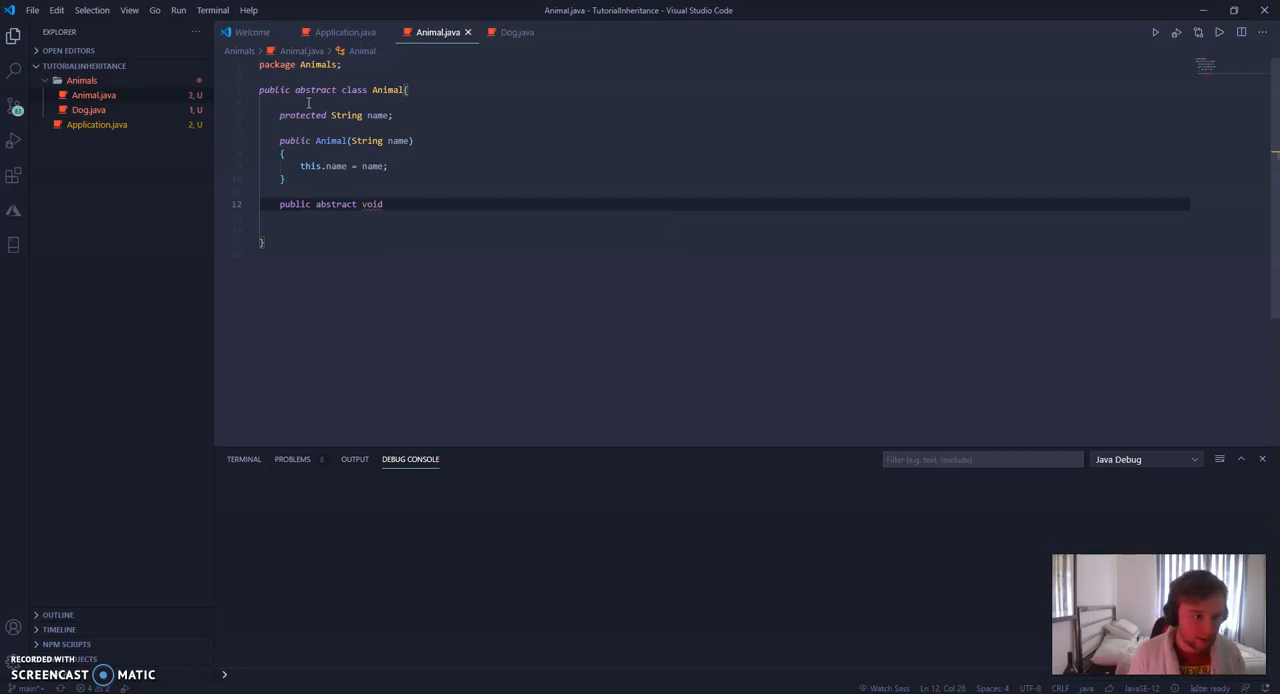
pyautogui.write('waveAt')
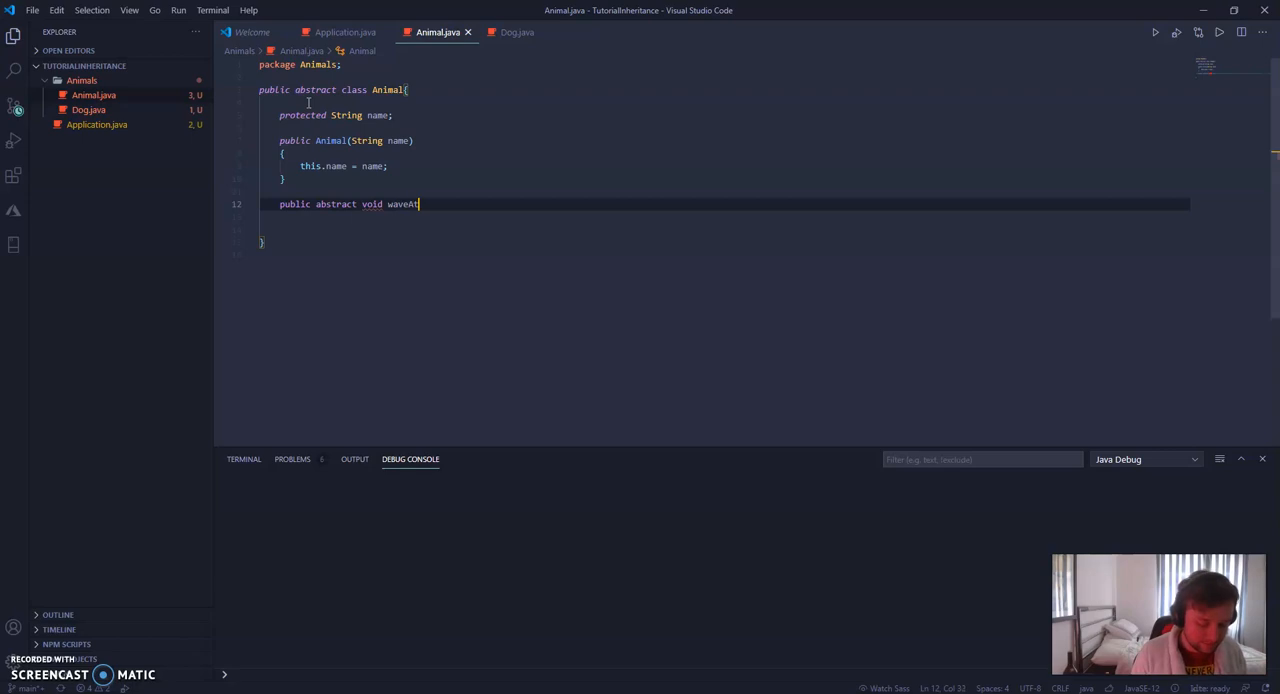
pyautogui.write('User();')
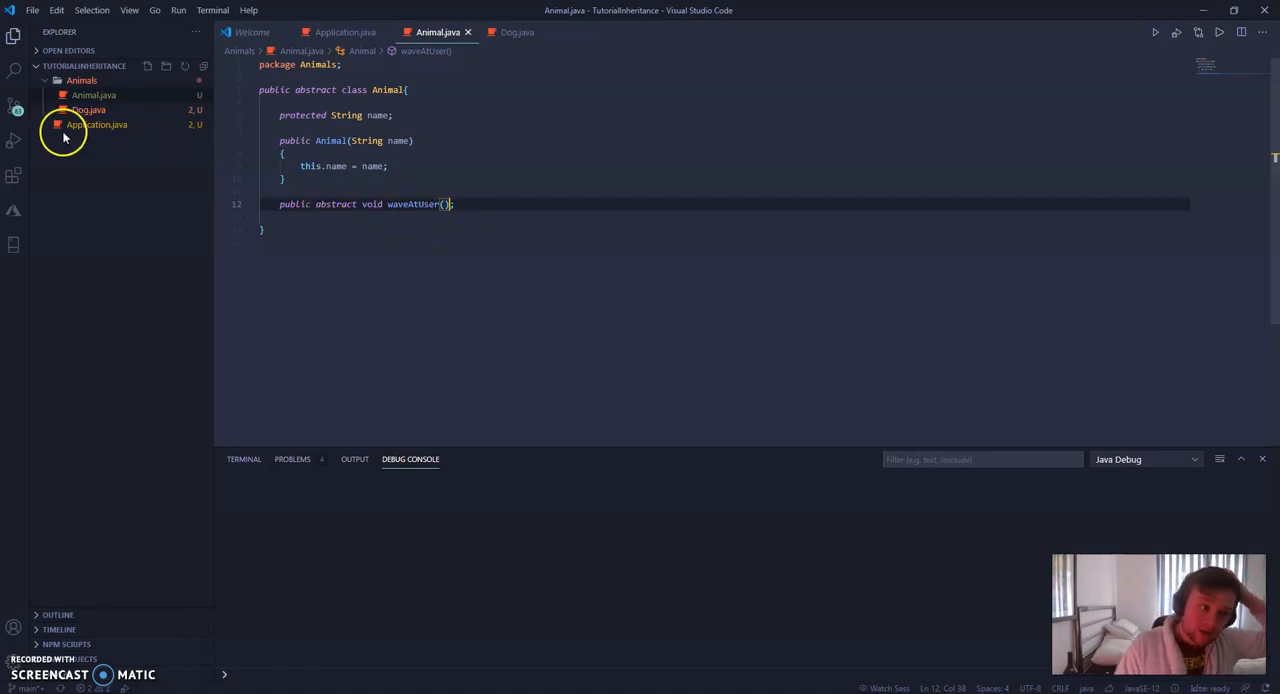
# - In Dog.java, write the public Dog(String name) constructor signature
pyautogui.click(88, 109)
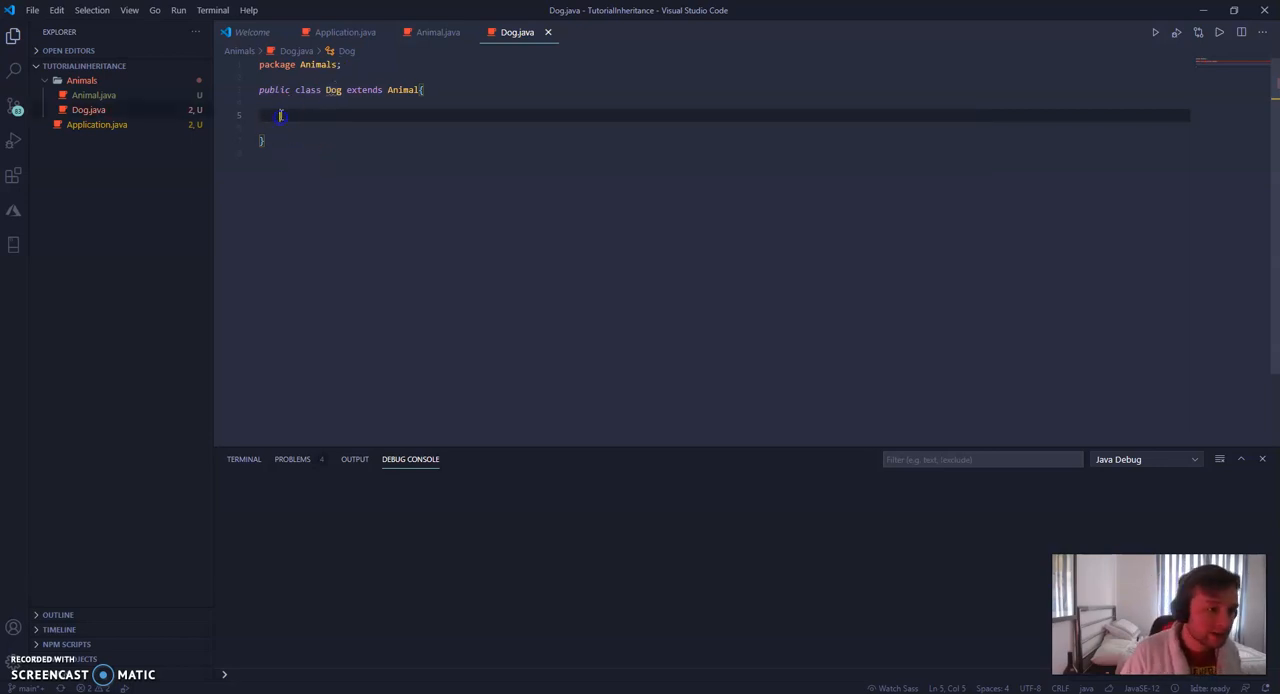
pyautogui.write('put')
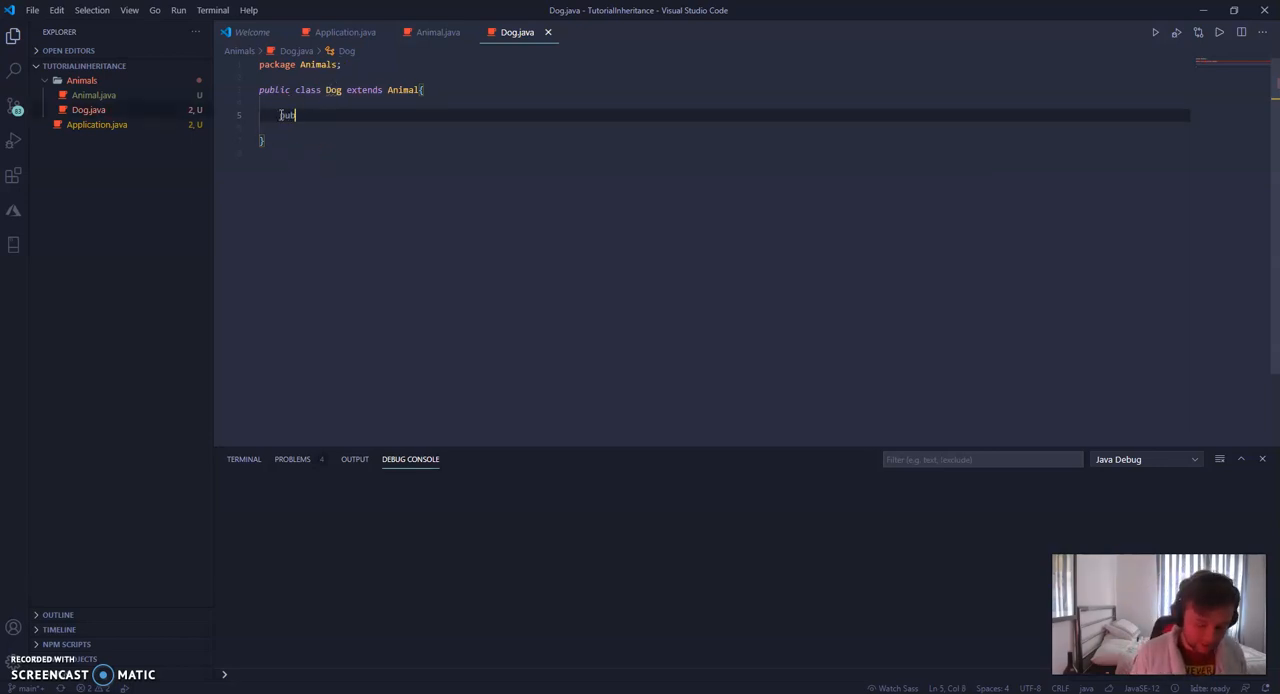
pyautogui.write('public Dog')
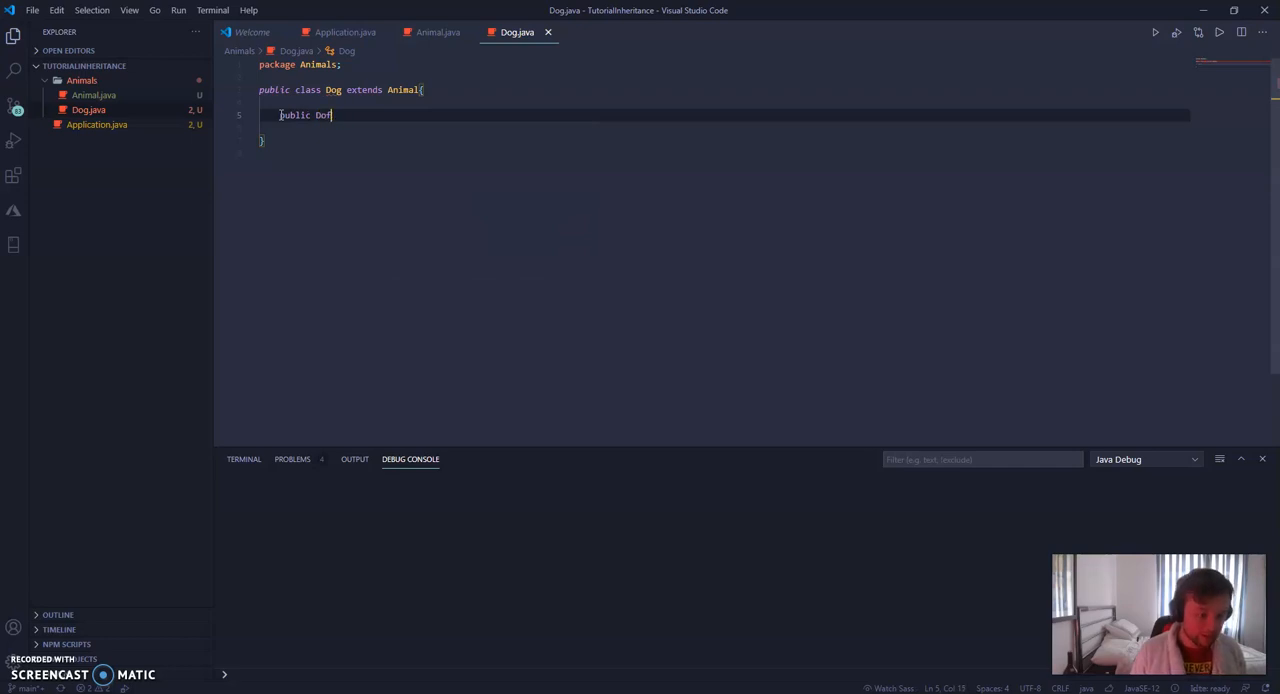
pyautogui.write('(')
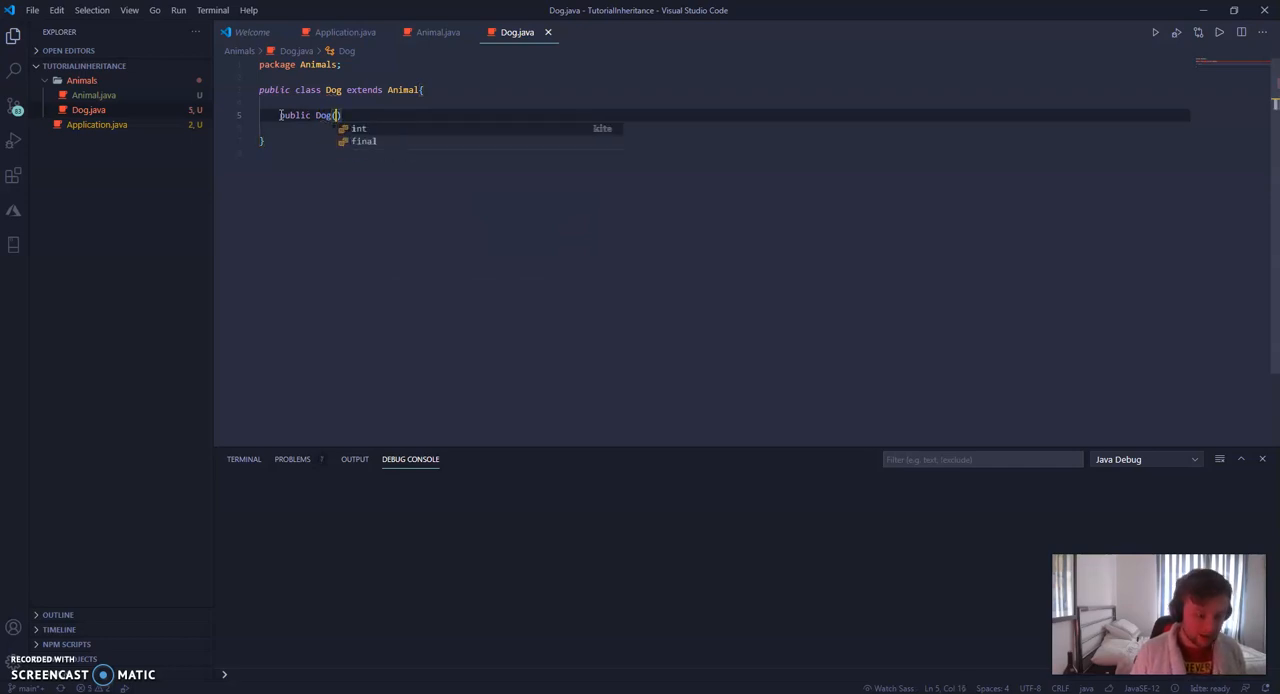
pyautogui.write('String name')
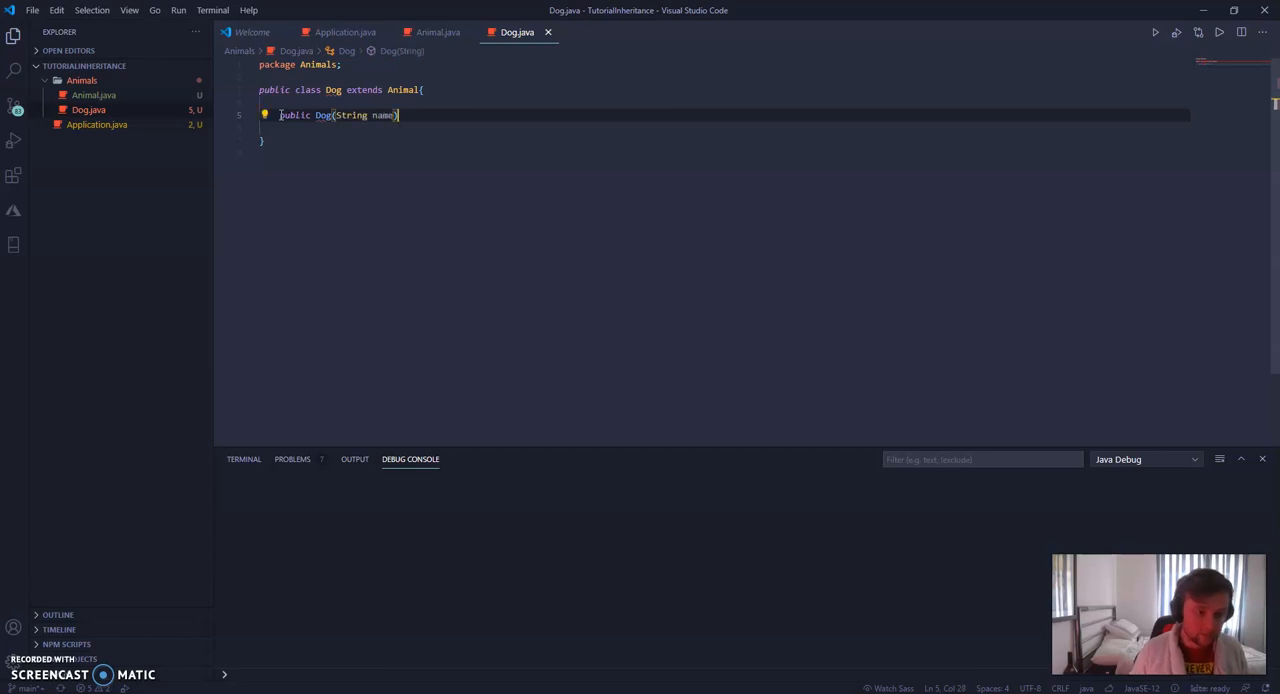
# - Call super(name); inside the Dog constructor
pyautogui.write('super')
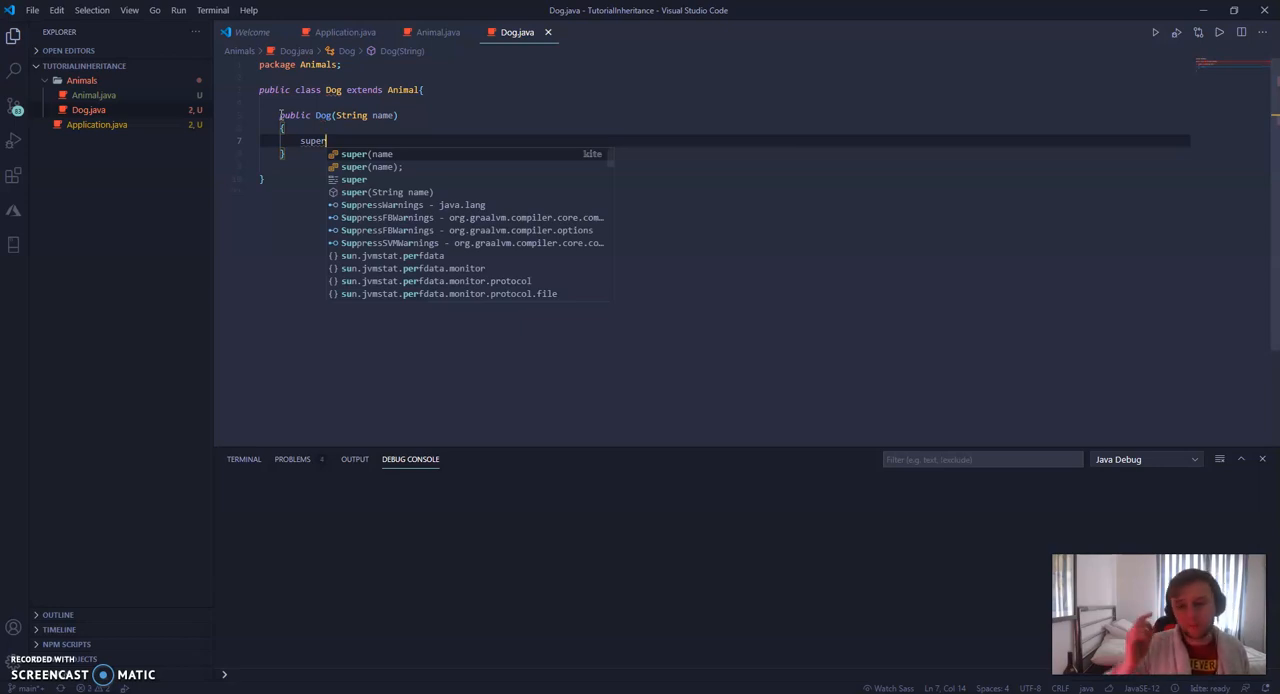
pyautogui.write('(')
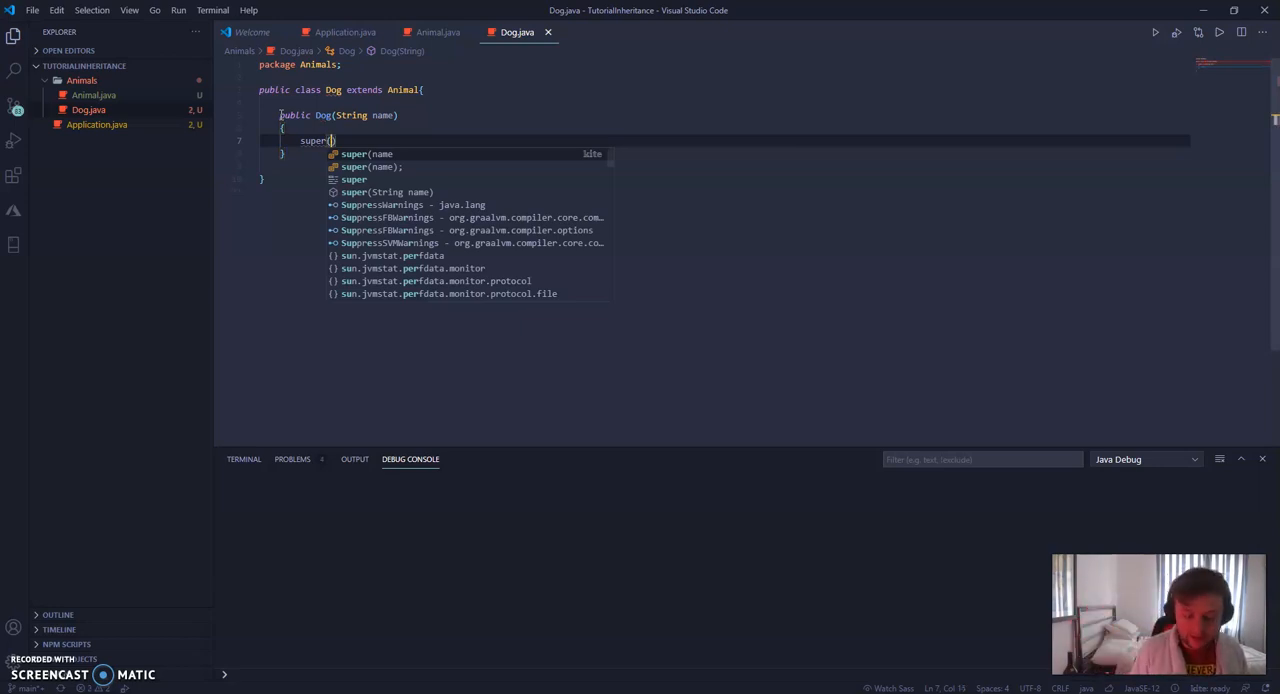
pyautogui.write('name')
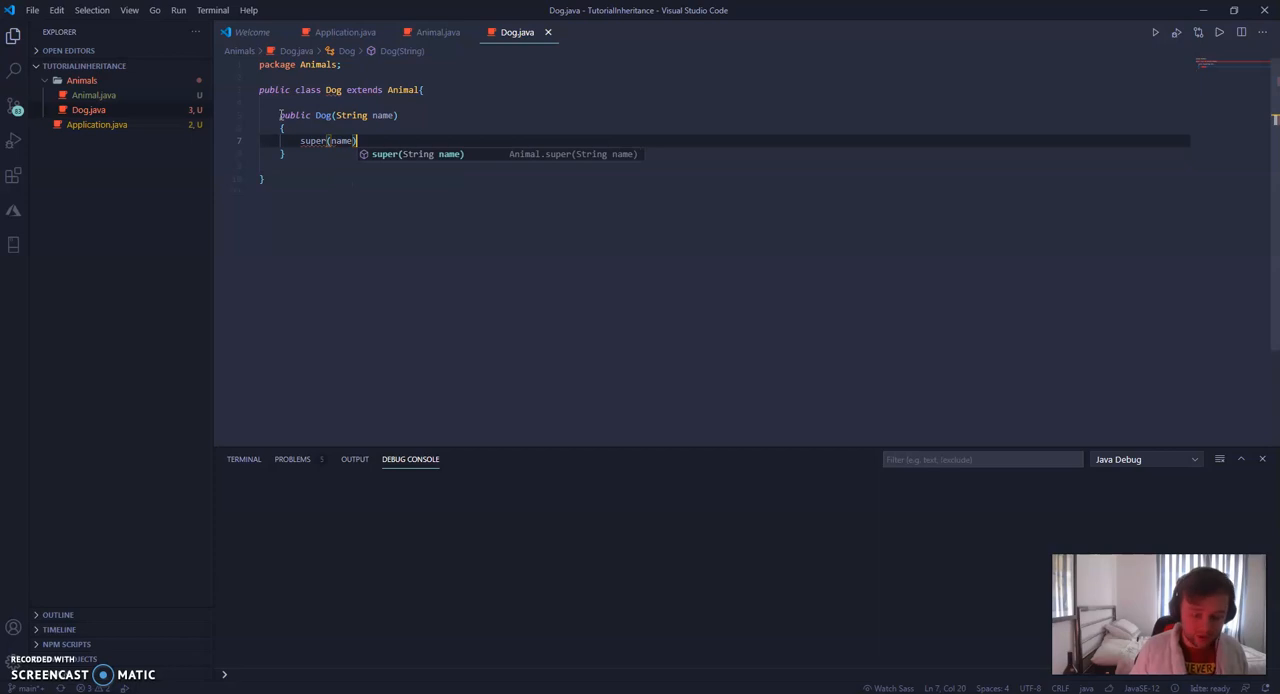
pyautogui.write(';')
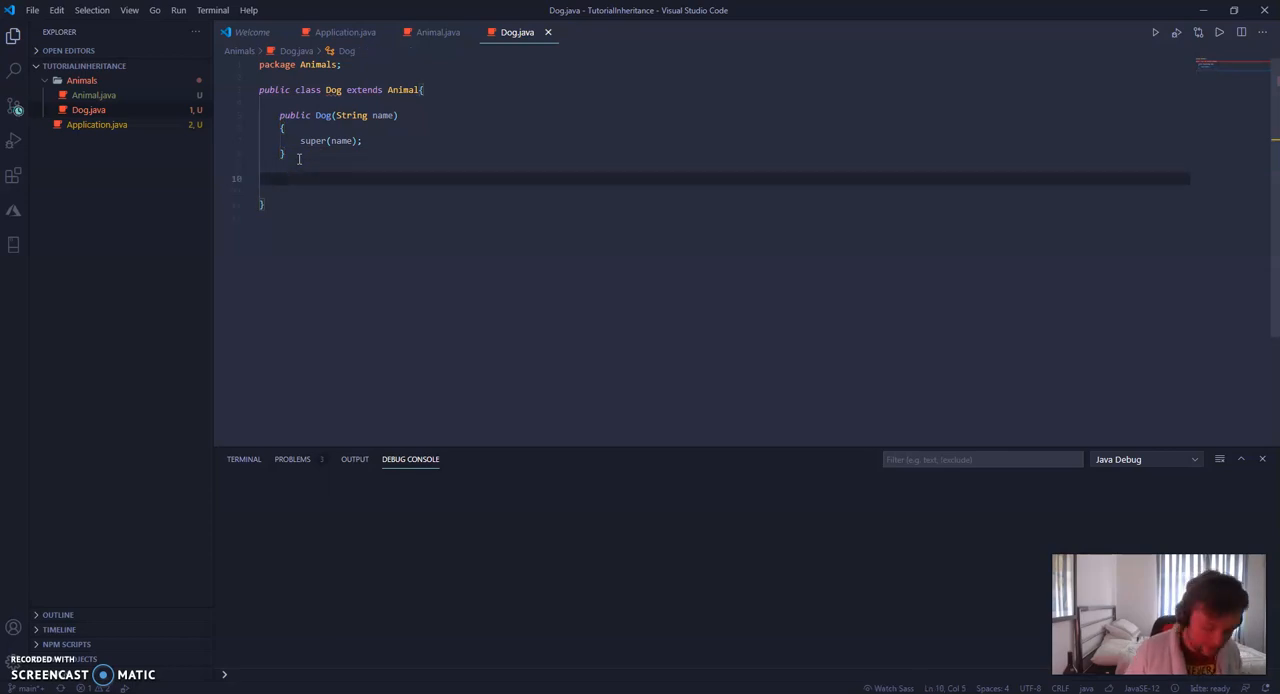
# - Begin Dog's public waveAtUser method and change Animal's abstract waveAtUser to return String
pyautogui.write('public')
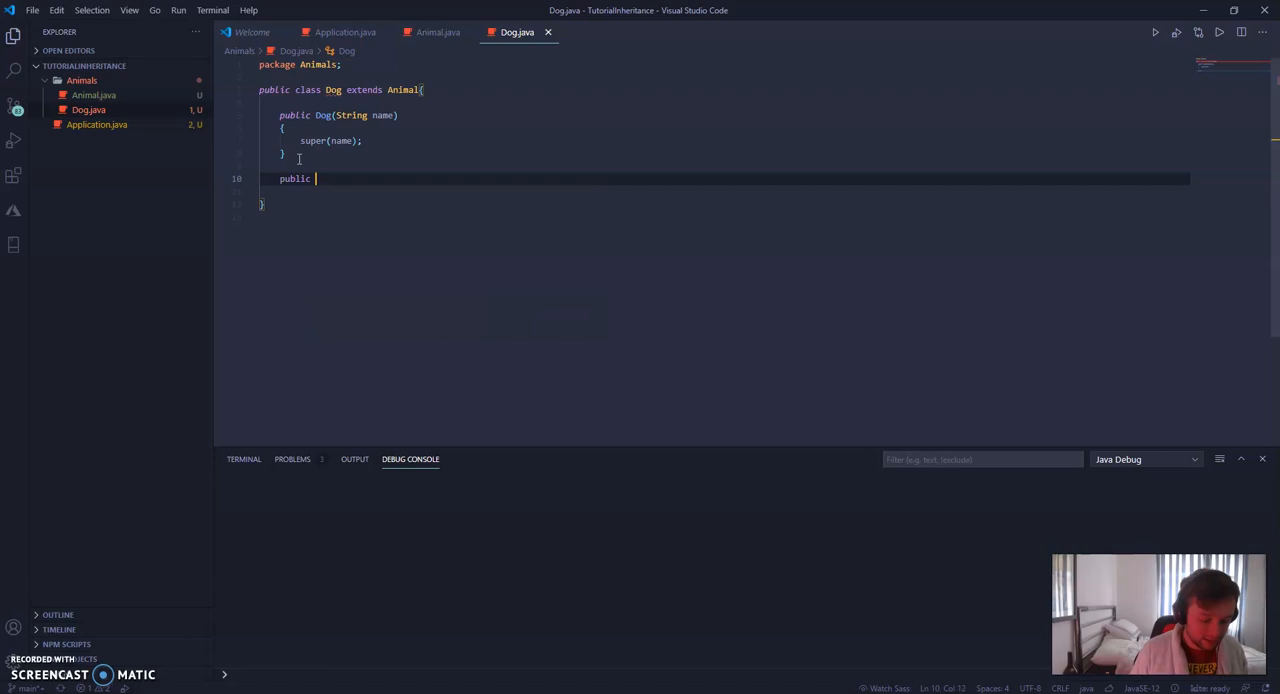
pyautogui.write('void waveAtUser(')
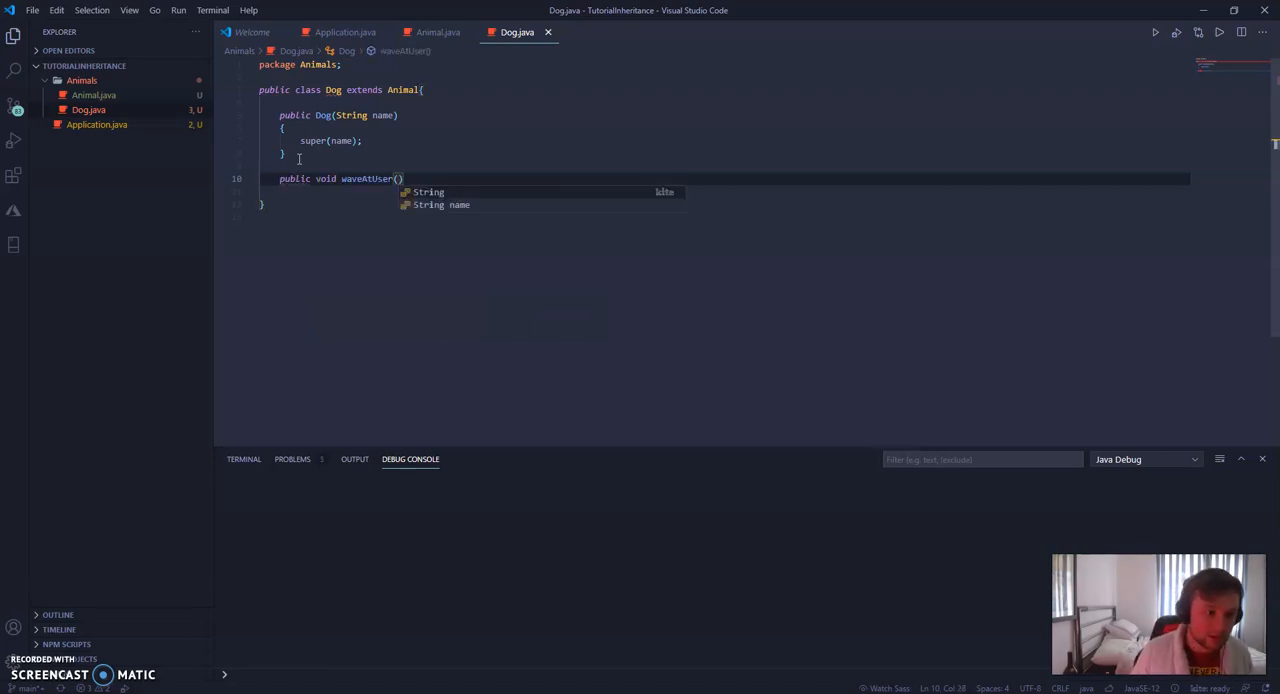
pyautogui.write('spout')
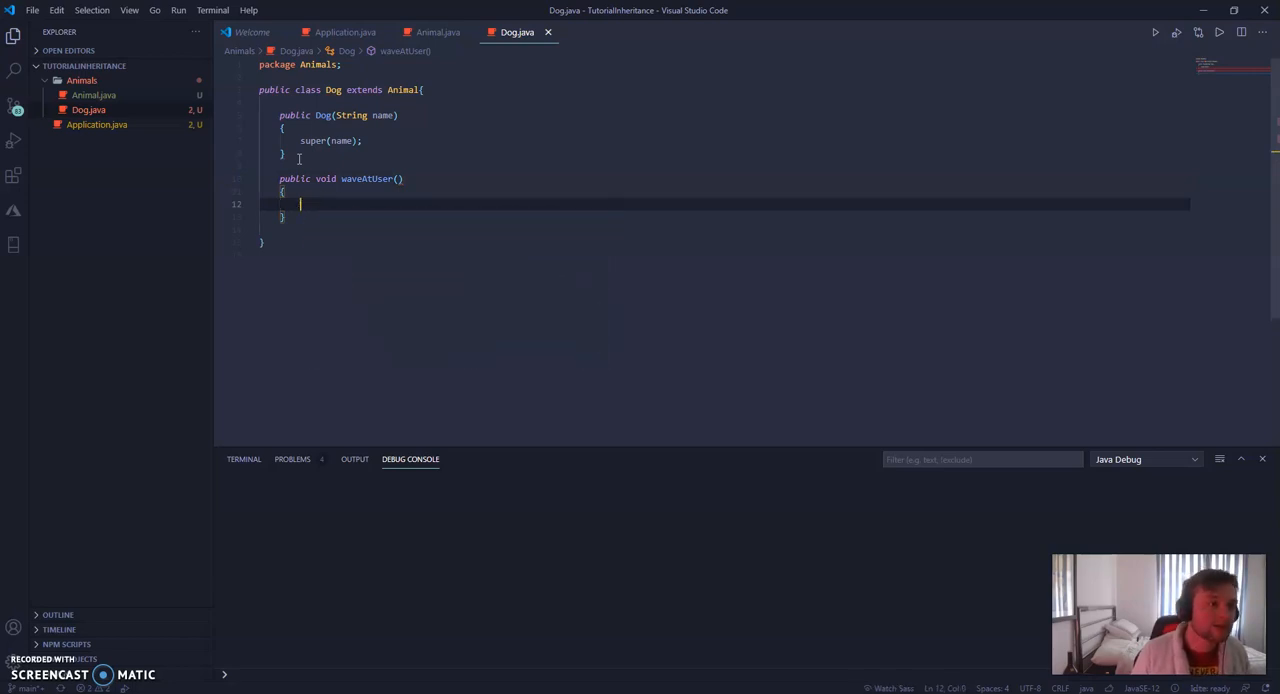
pyautogui.click(437, 32)
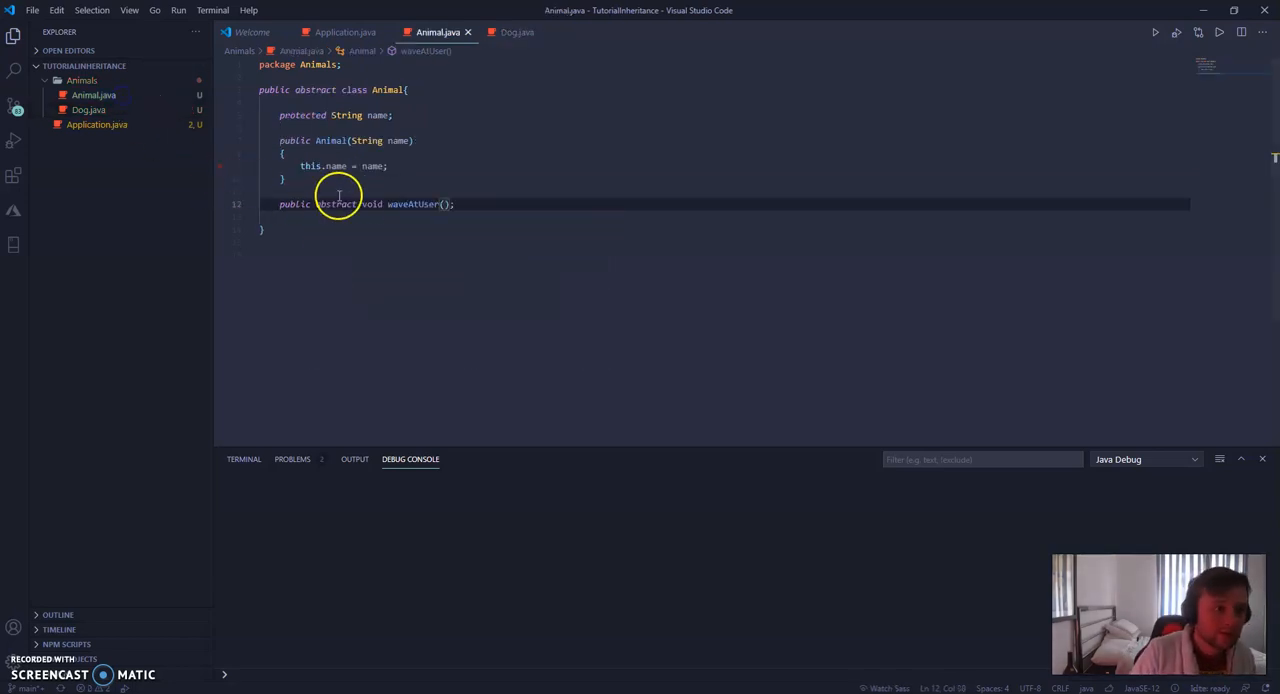
pyautogui.write('String')
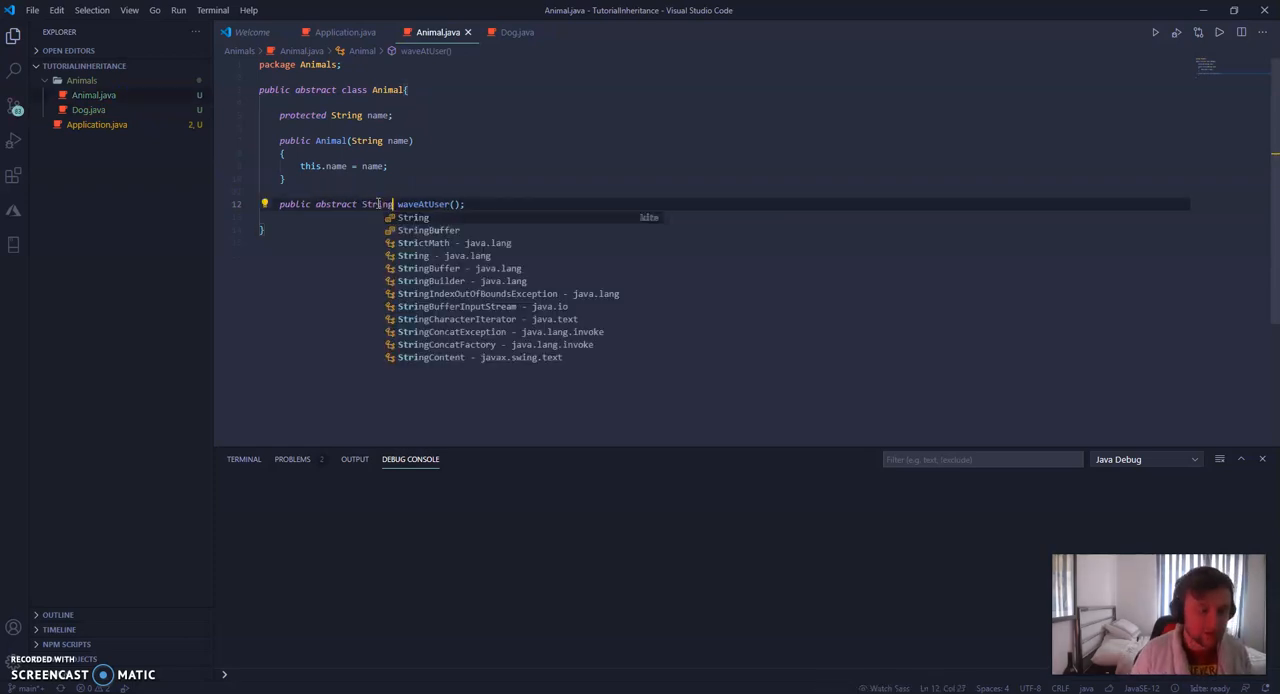
# - Make Dog's waveAtUser return String: "This dog waves at you, its name is " + this.name
pyautogui.click(517, 32)
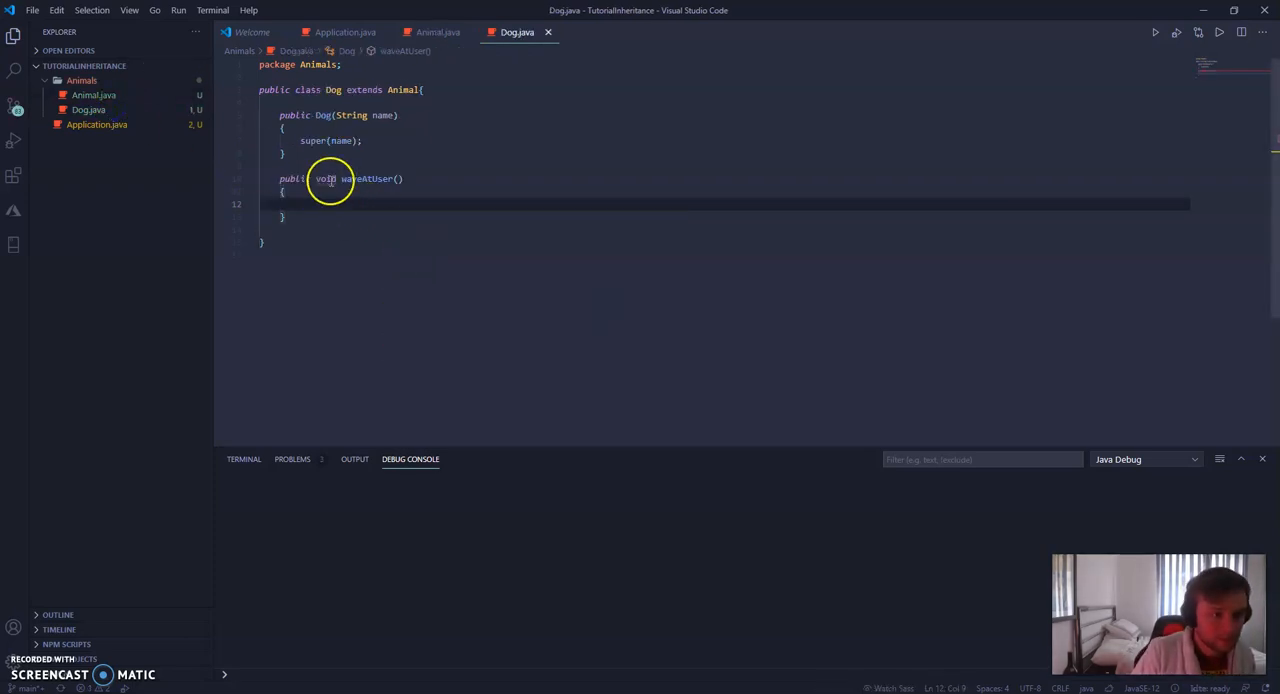
pyautogui.write('String')
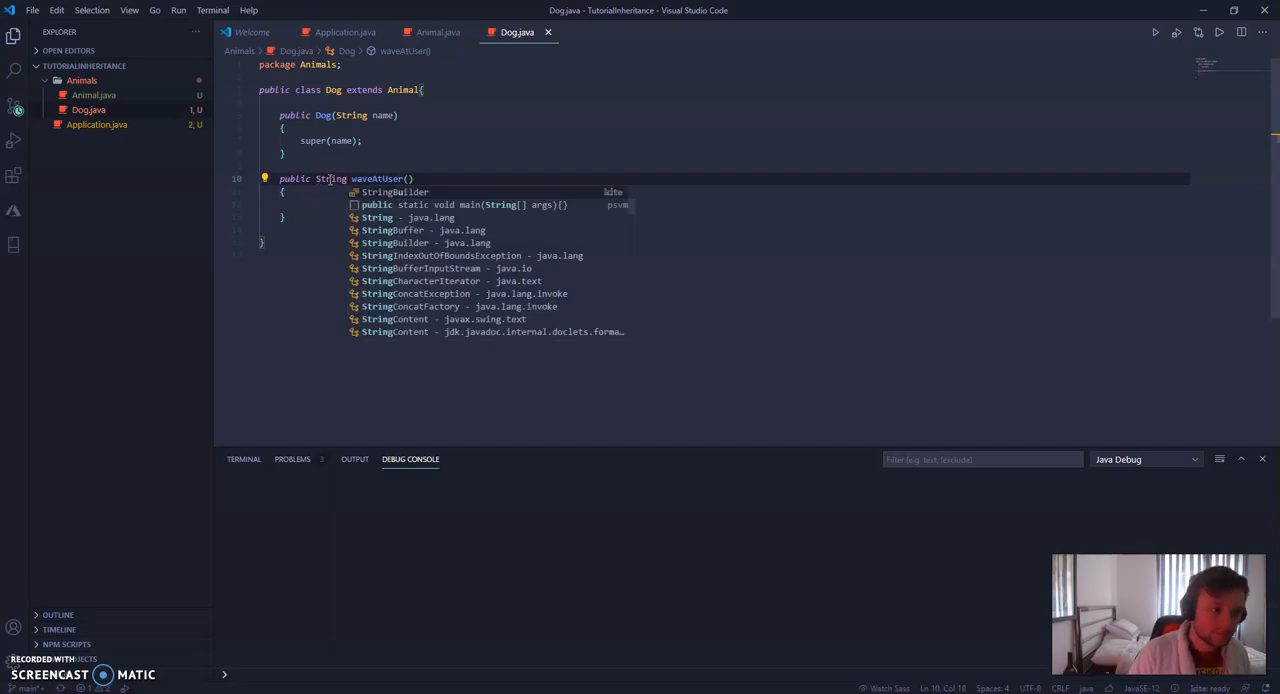
pyautogui.write('return')
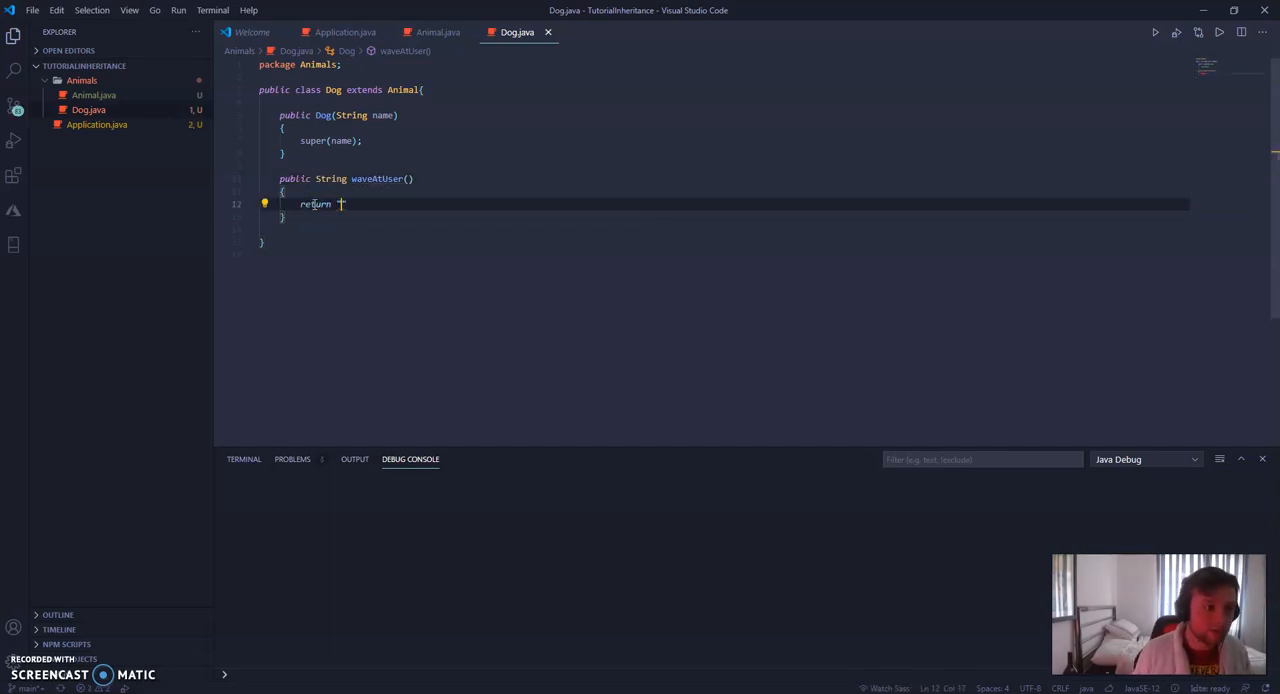
pyautogui.write('"')
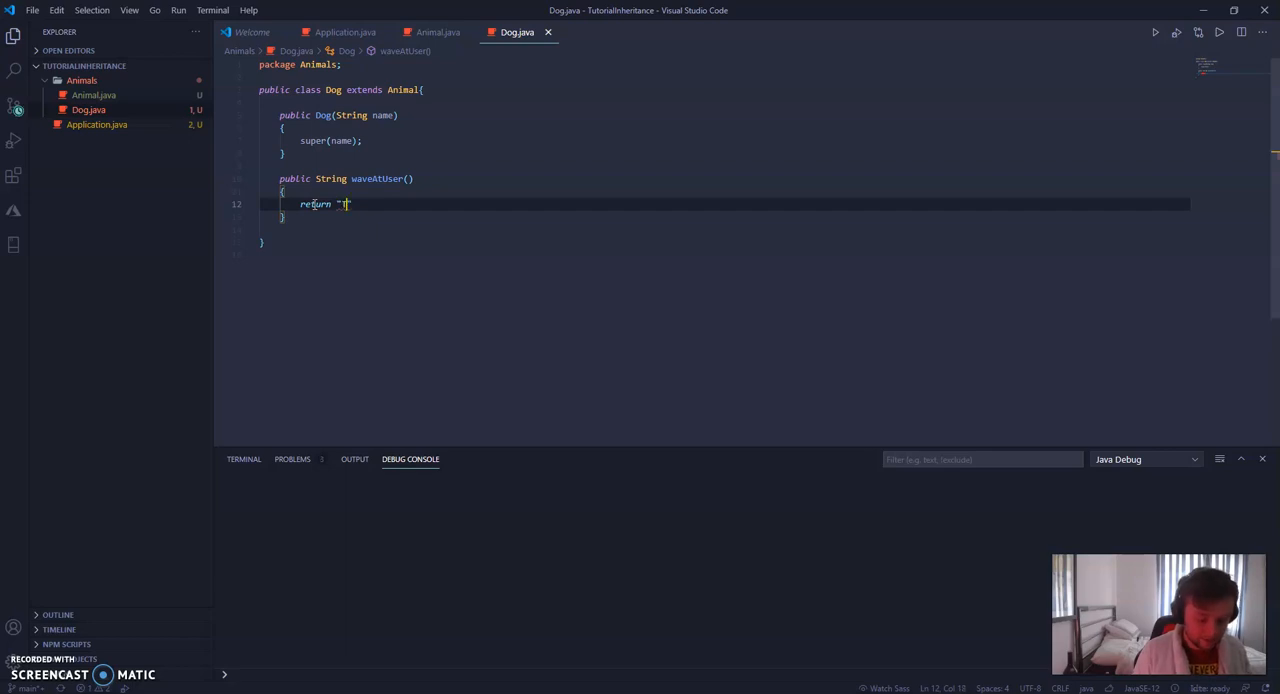
pyautogui.write('his dog')
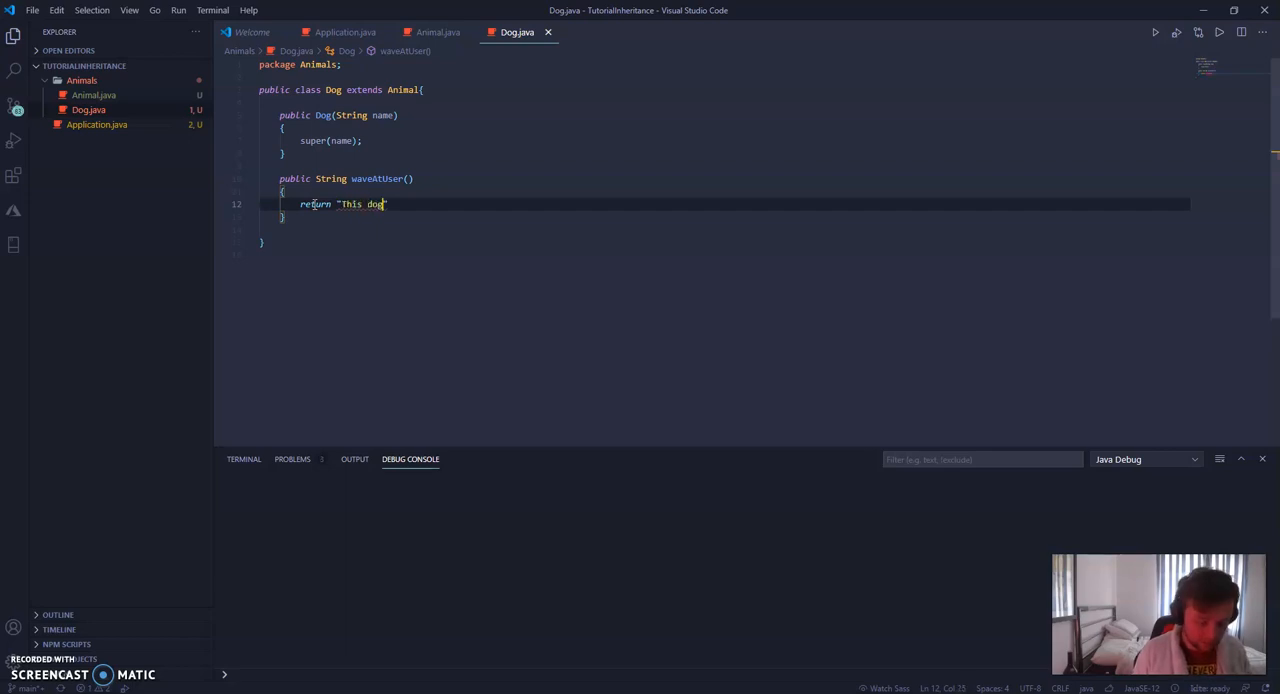
pyautogui.write('waves')
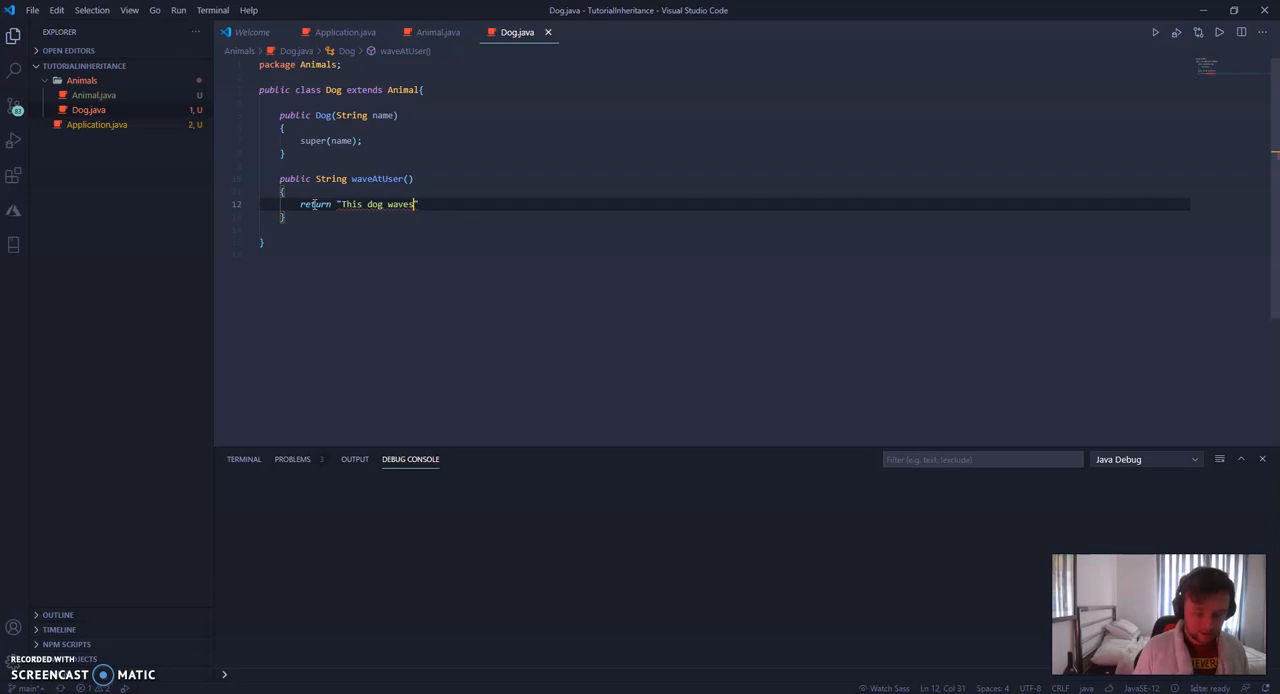
pyautogui.write('at you,')
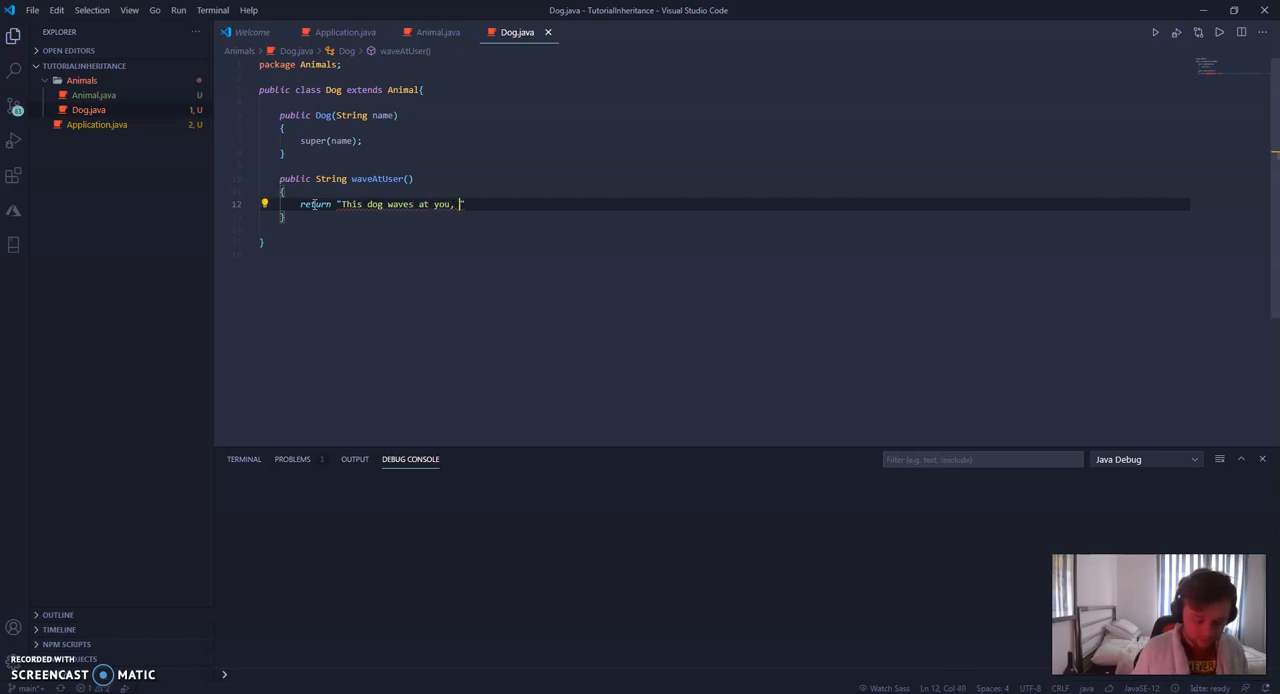
pyautogui.write("it's")
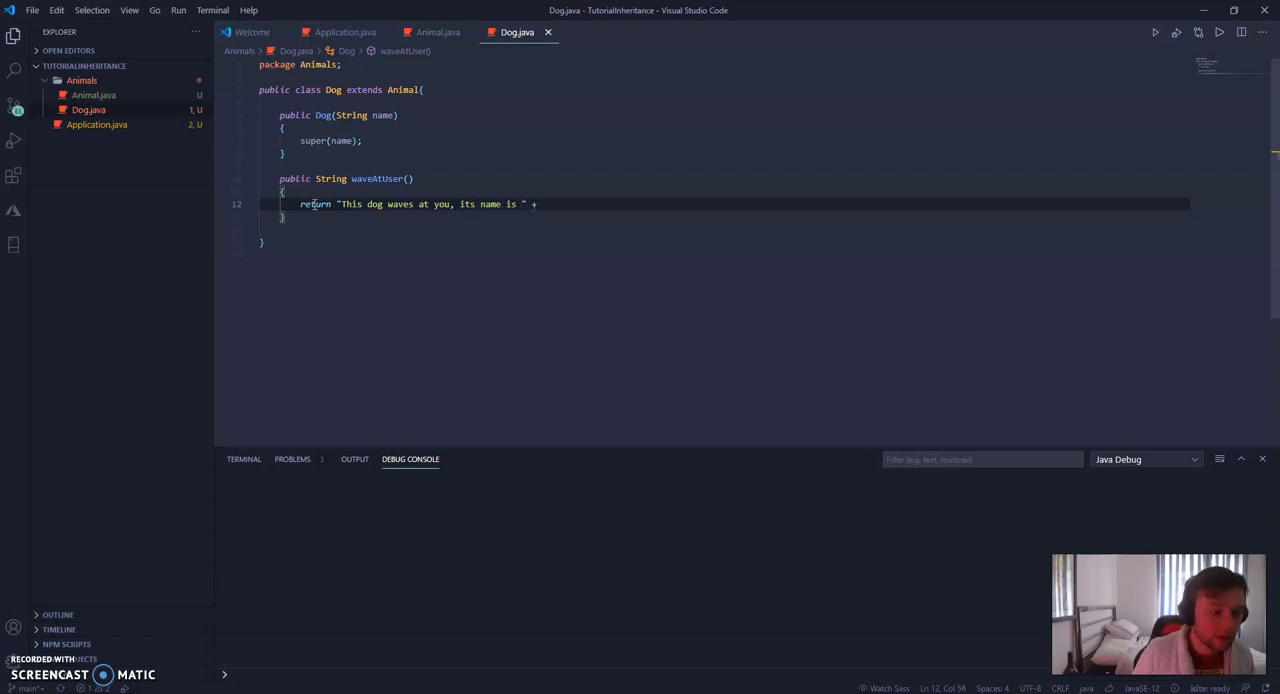
pyautogui.write('this.name;')
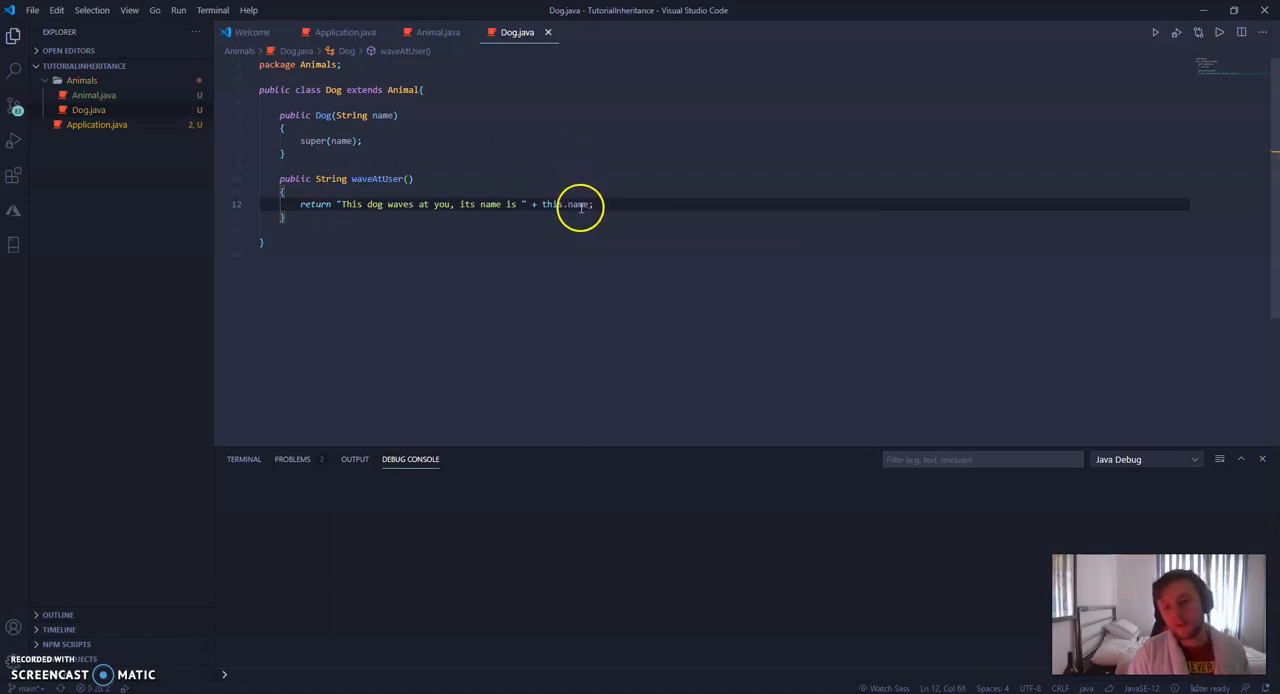
pyautogui.click(437, 32)
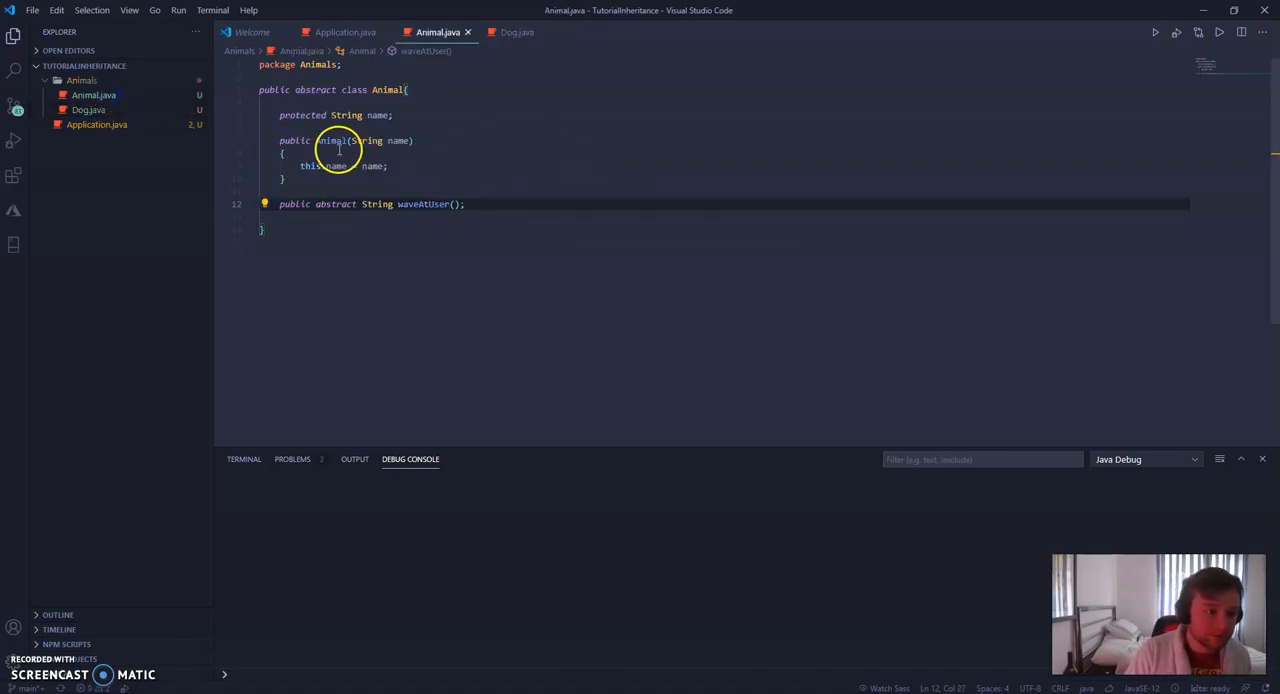
pyautogui.write('priva')
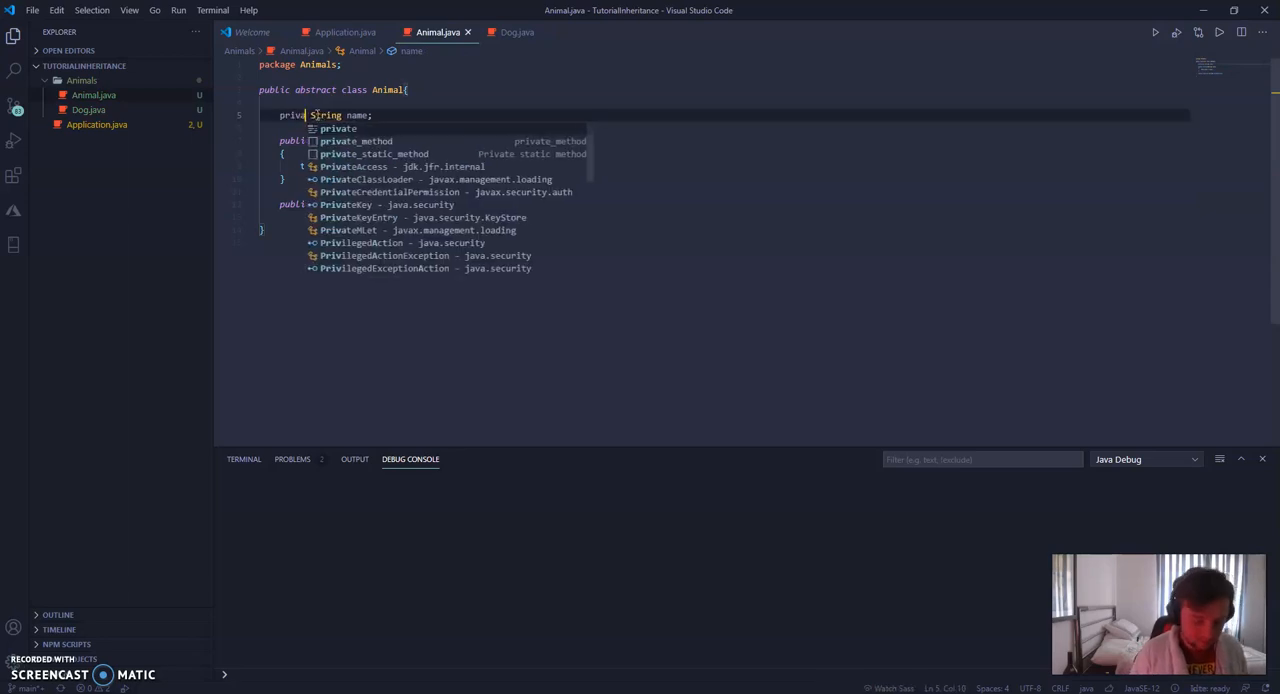
pyautogui.click(517, 32)
pyautogui.write('te')
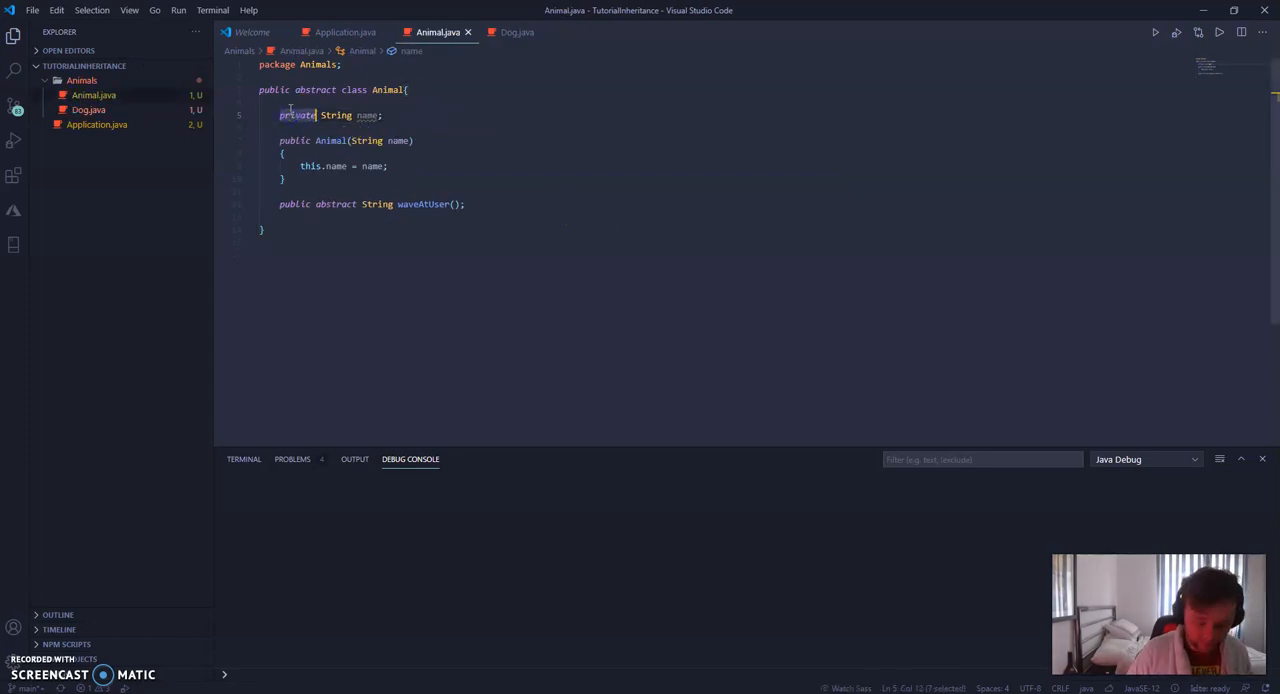
pyautogui.write('protected')
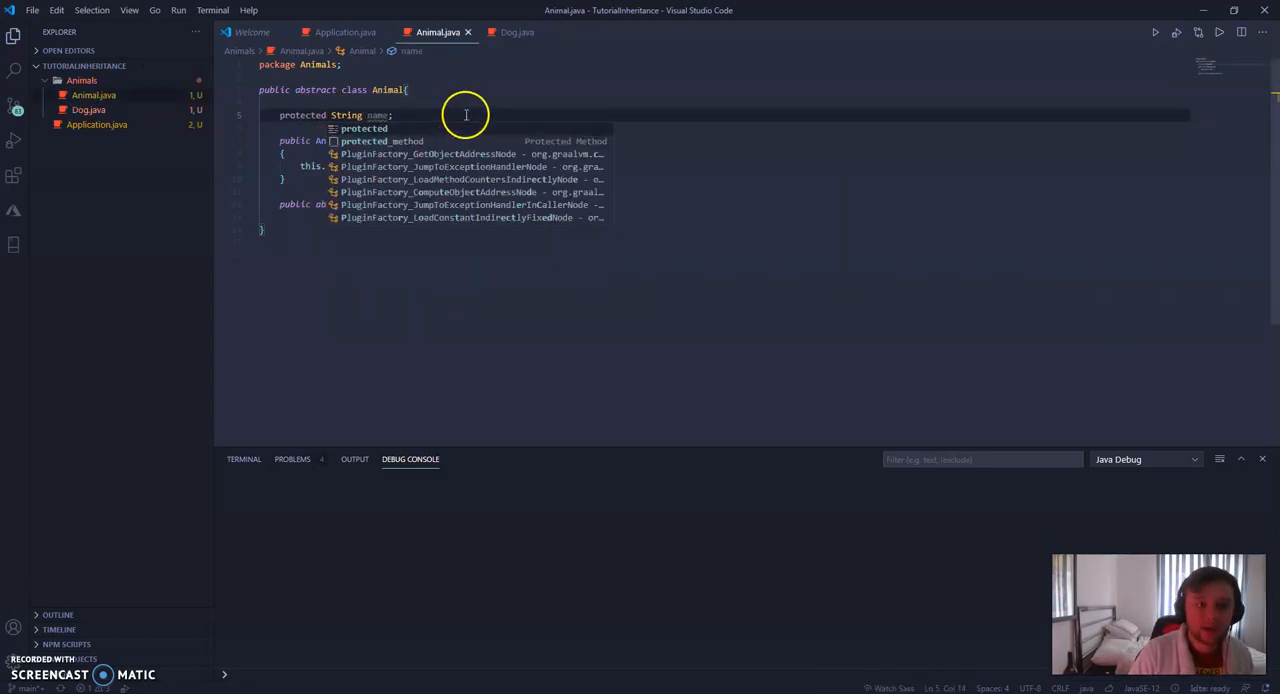
pyautogui.click(88, 109)
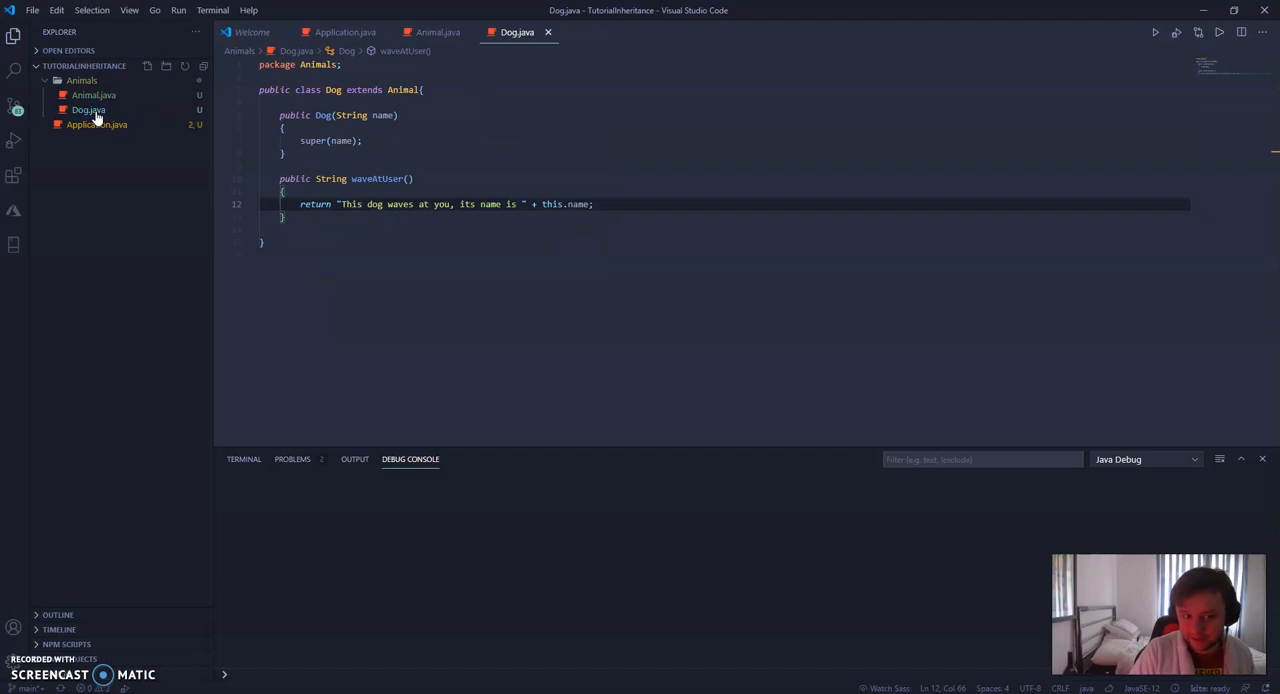
pyautogui.moveTo(97, 124)
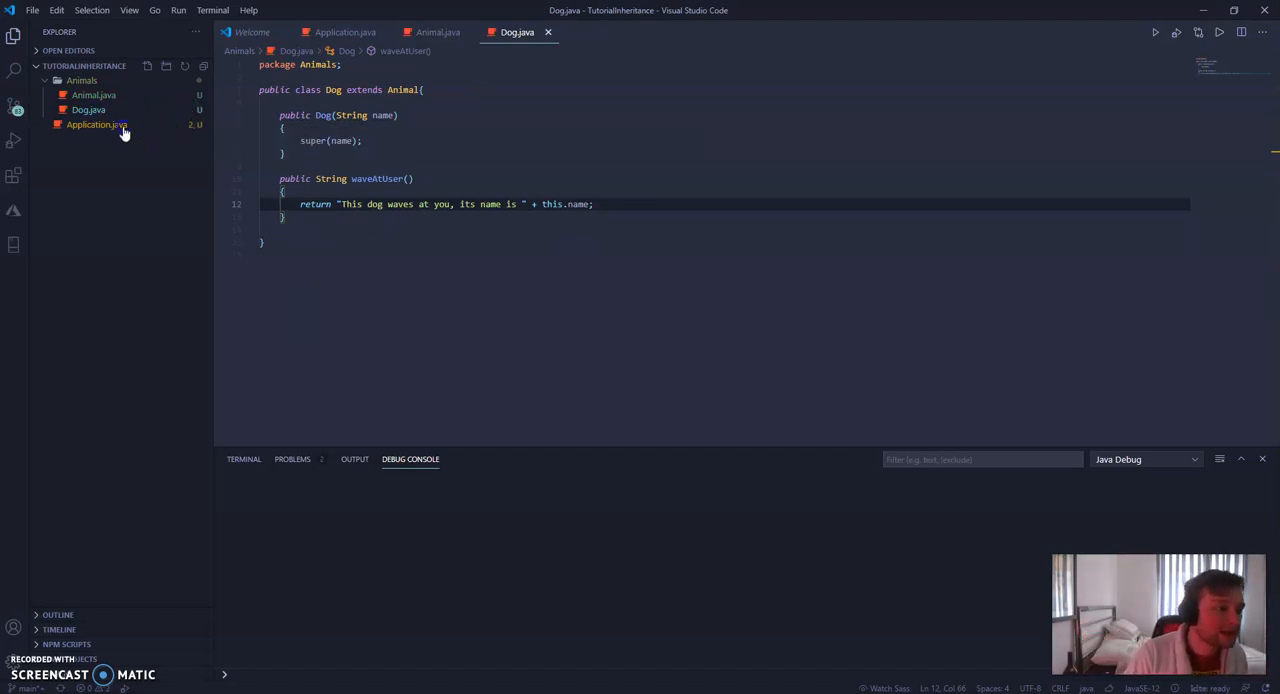
# - Open Application.java, insert main via psvm, and declare Animal animal = new Dog("Rex")
pyautogui.click(97, 124)
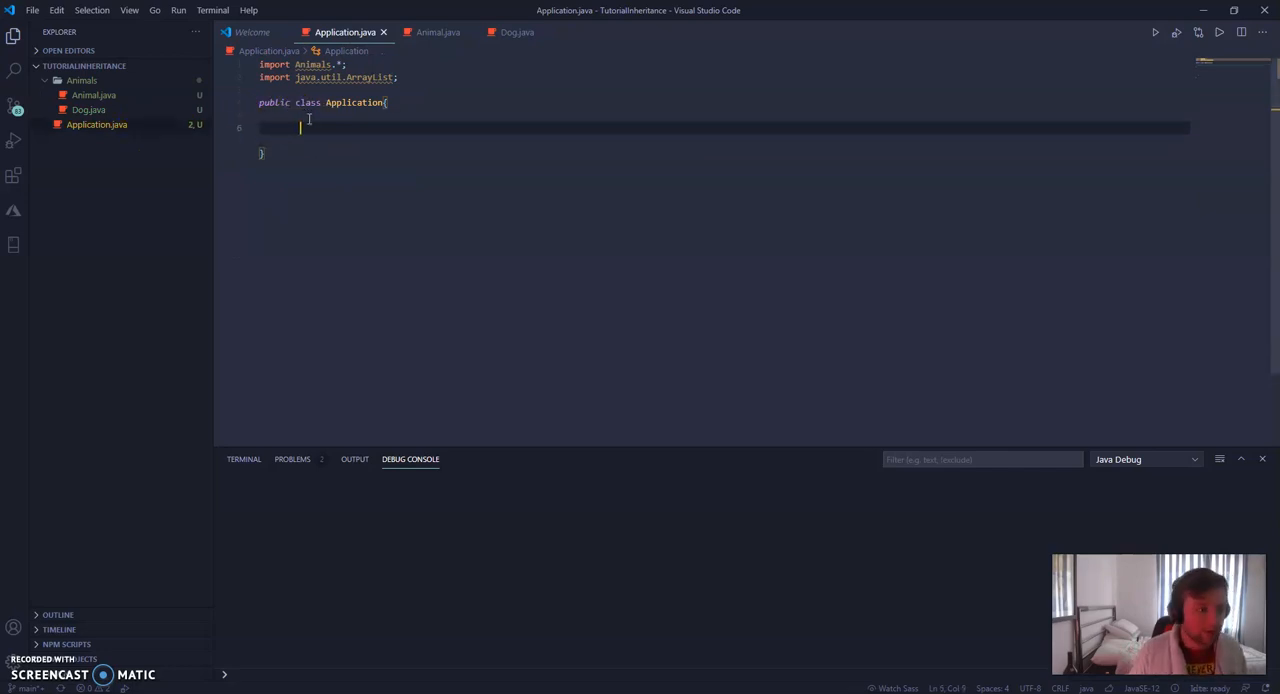
pyautogui.write('psvm')
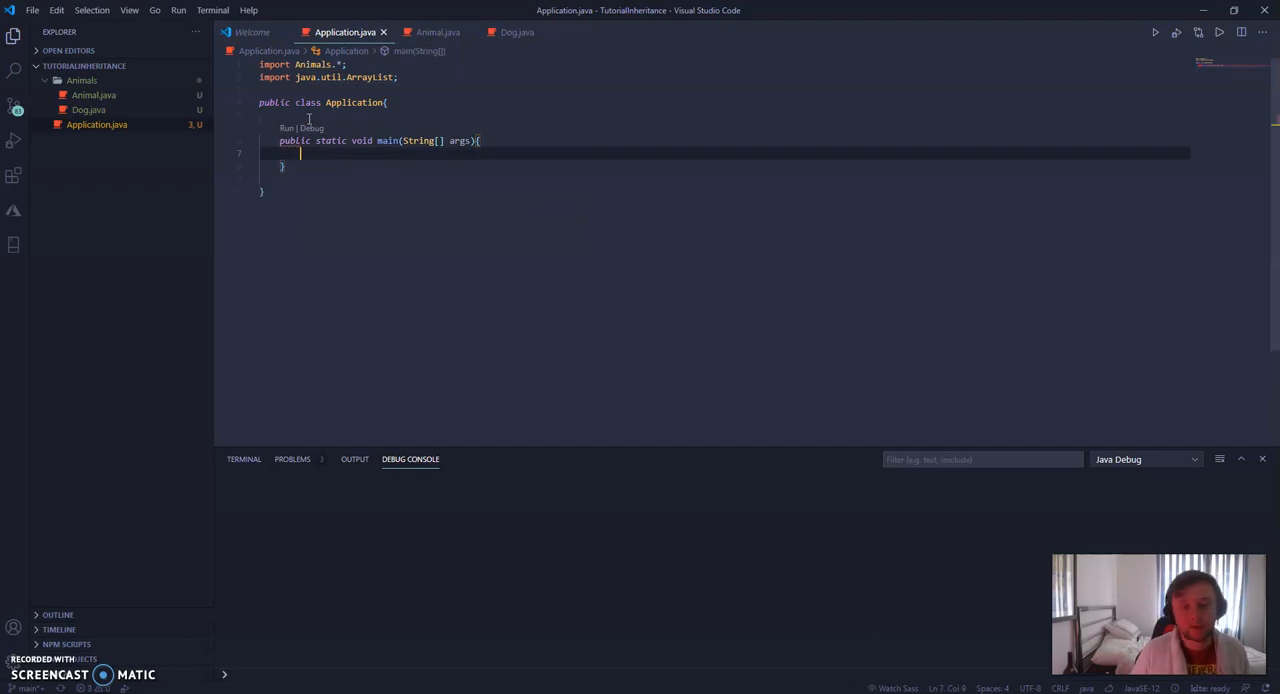
pyautogui.write('NA')
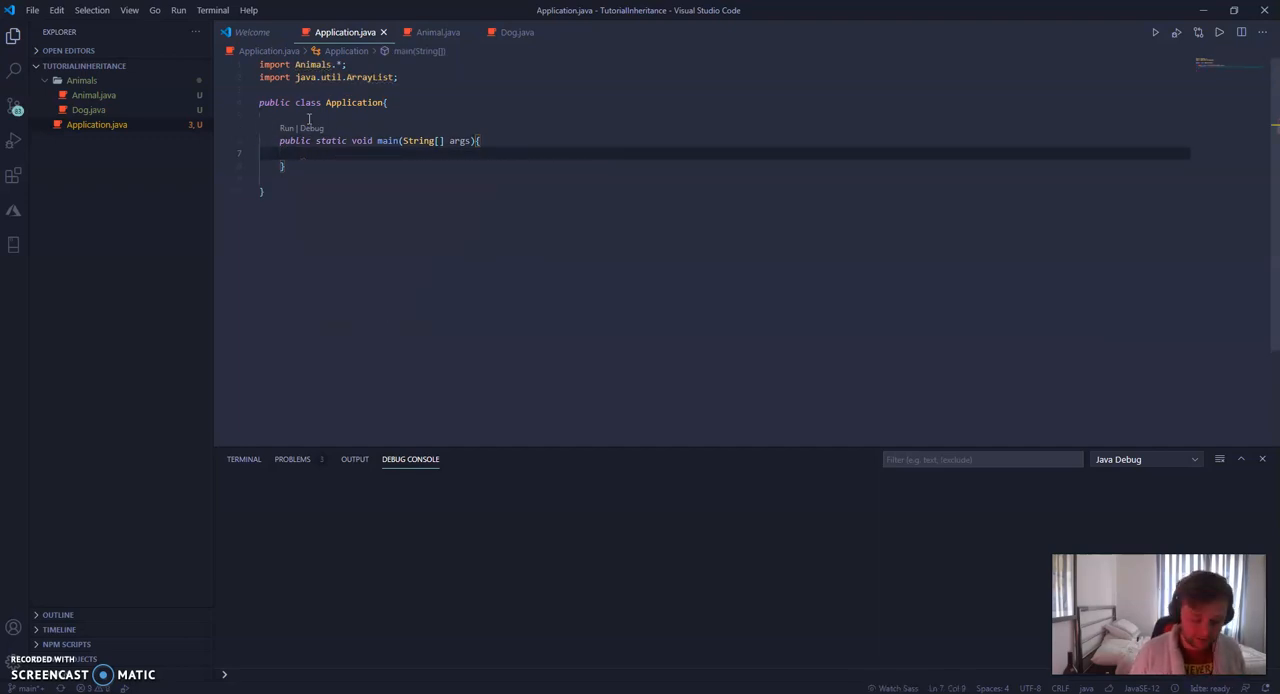
pyautogui.write('Animal animal = new')
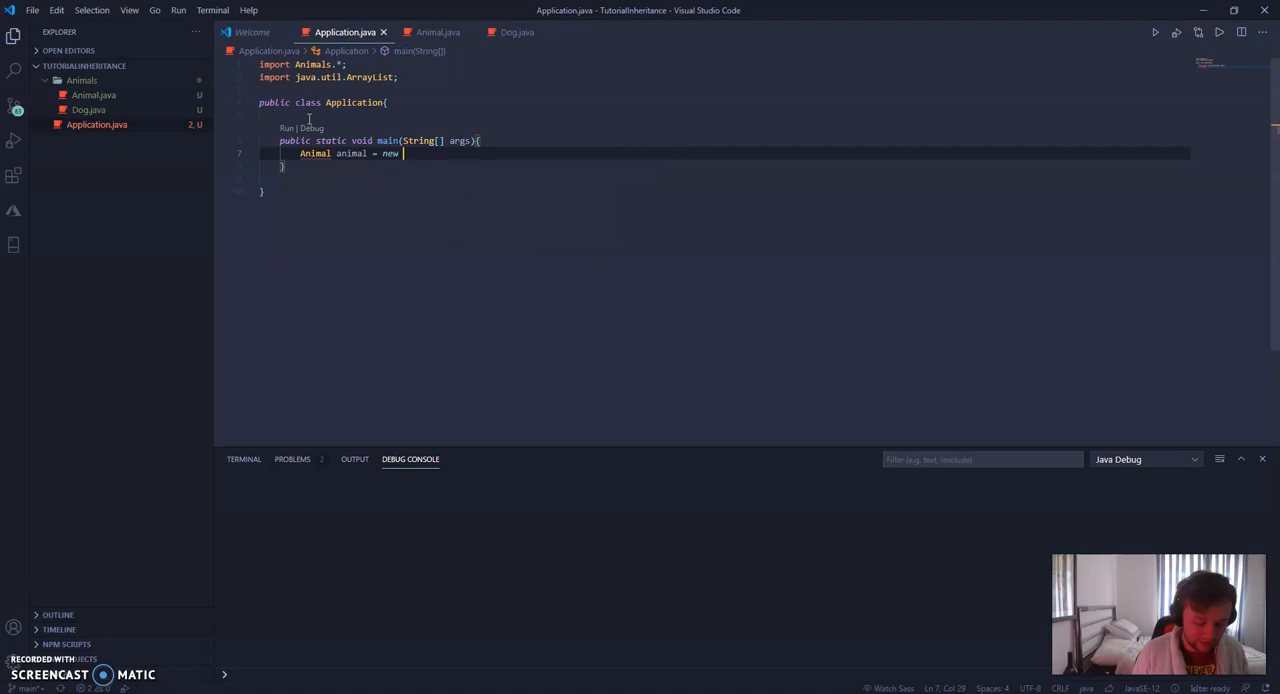
pyautogui.write('Animal(')
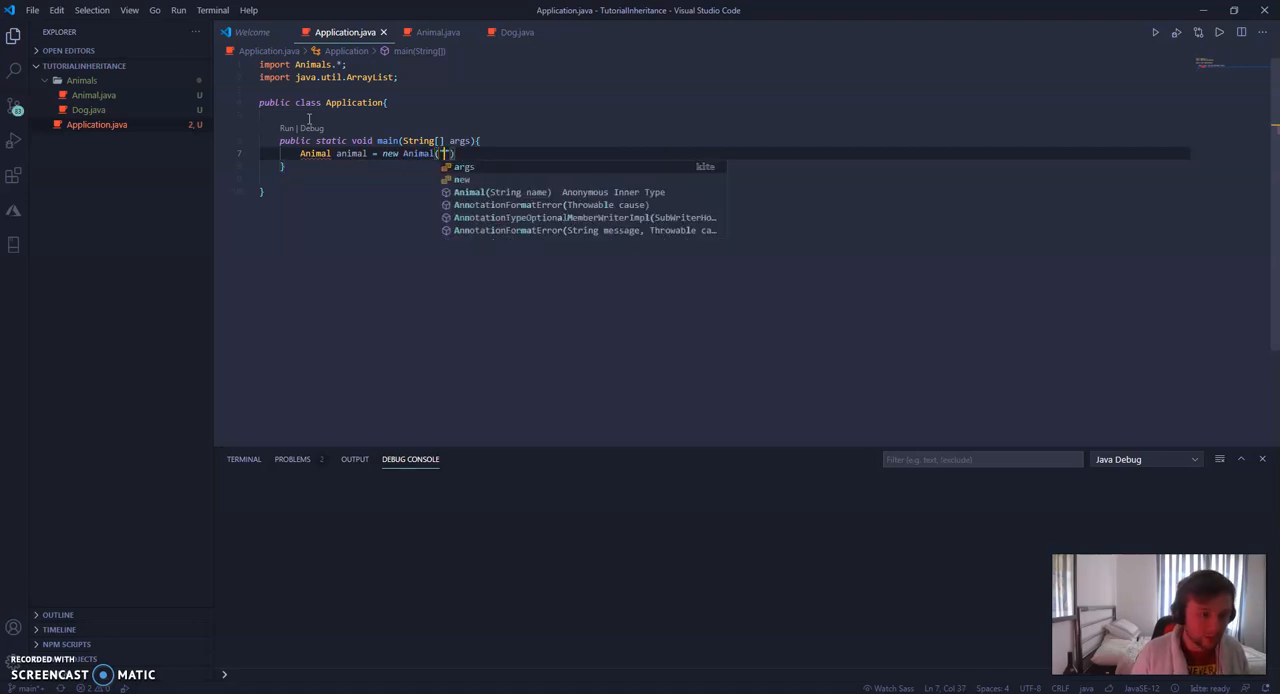
pyautogui.write('Rex"')
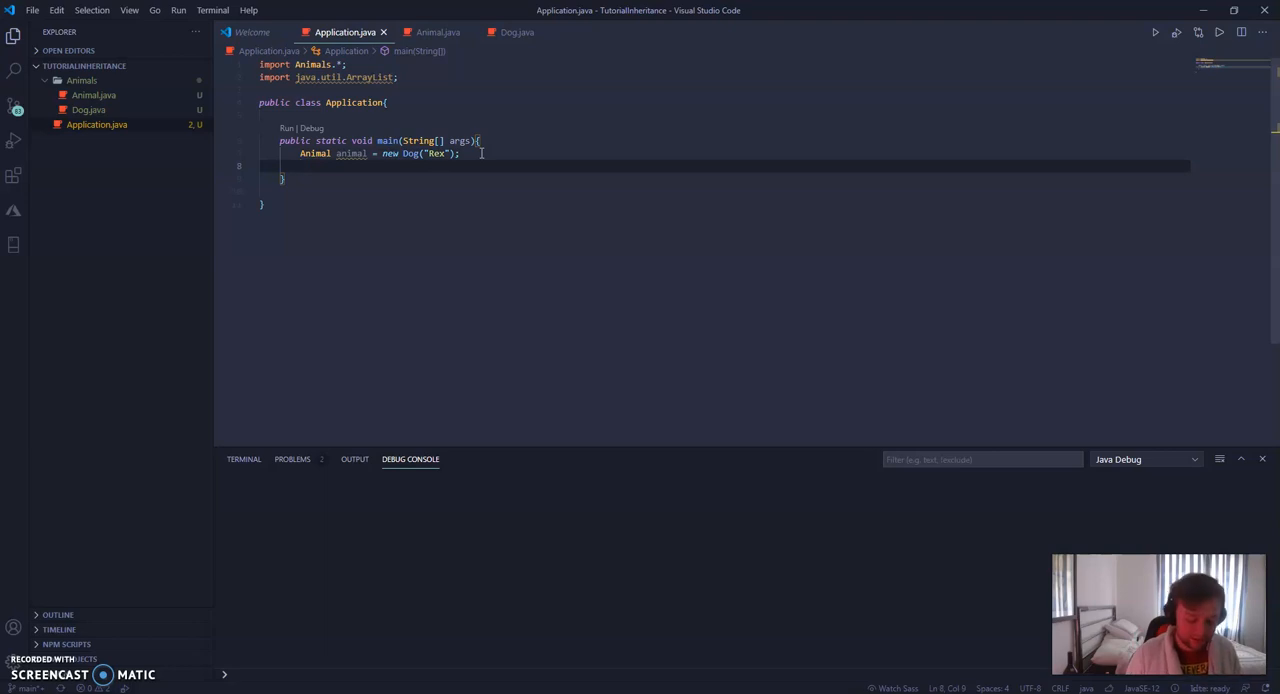
# - Type animal.name = "Tony", then undo and delete the lines inside main
pyautogui.write('animal.')
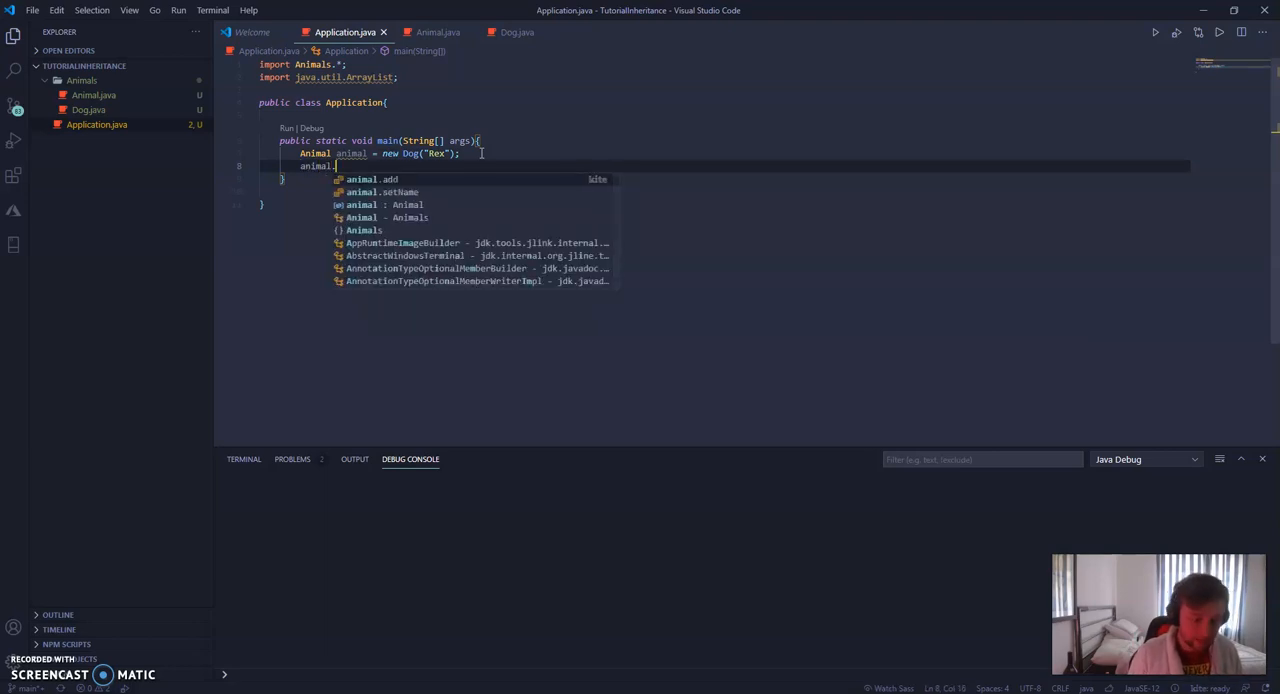
pyautogui.write('name = ""')
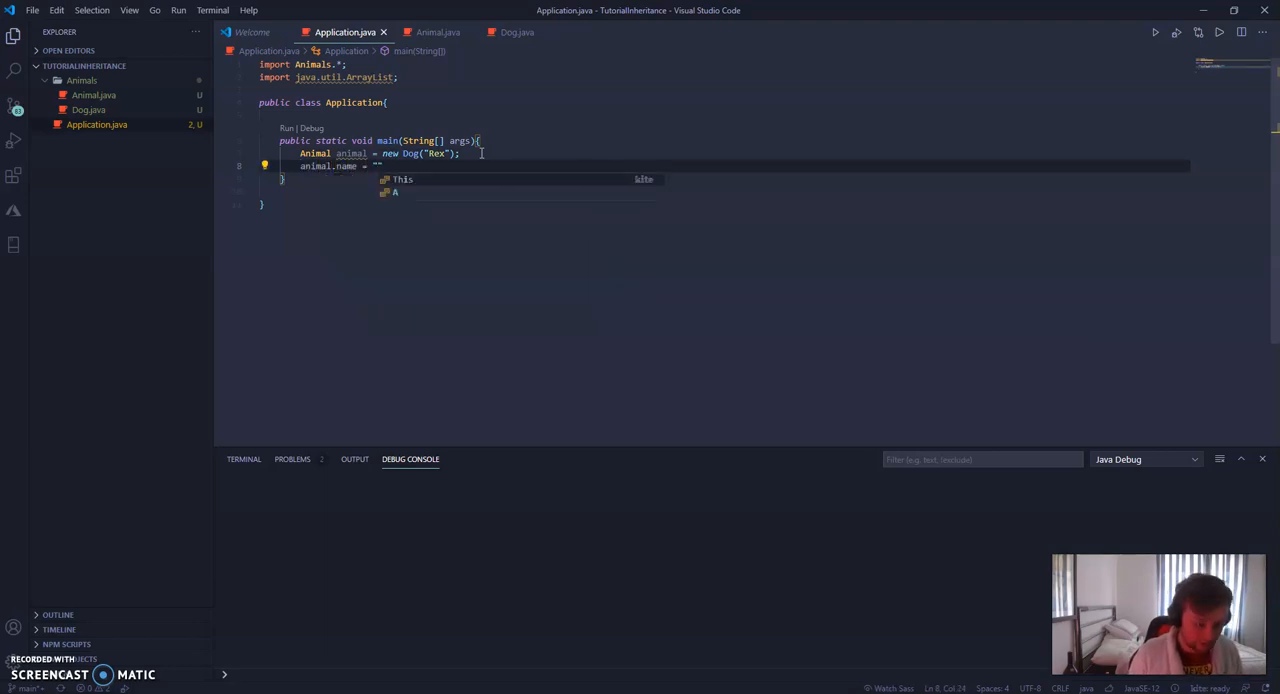
pyautogui.write('Tony')
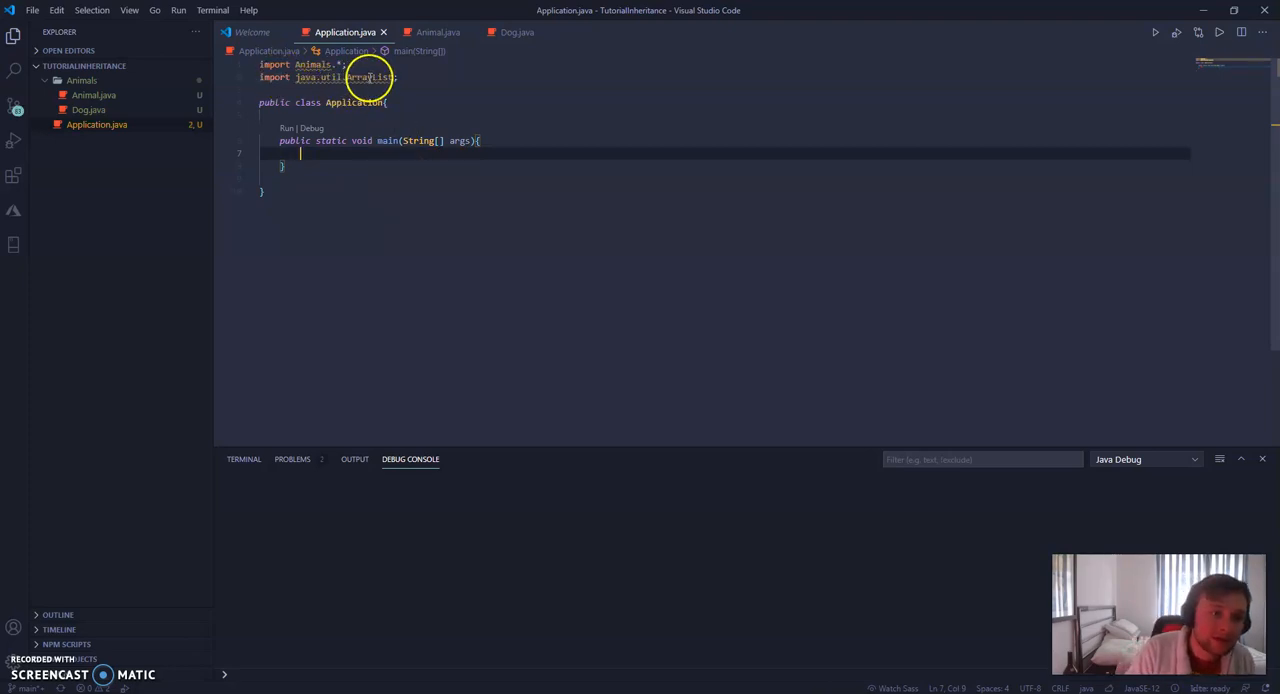
pyautogui.moveTo(370, 77)
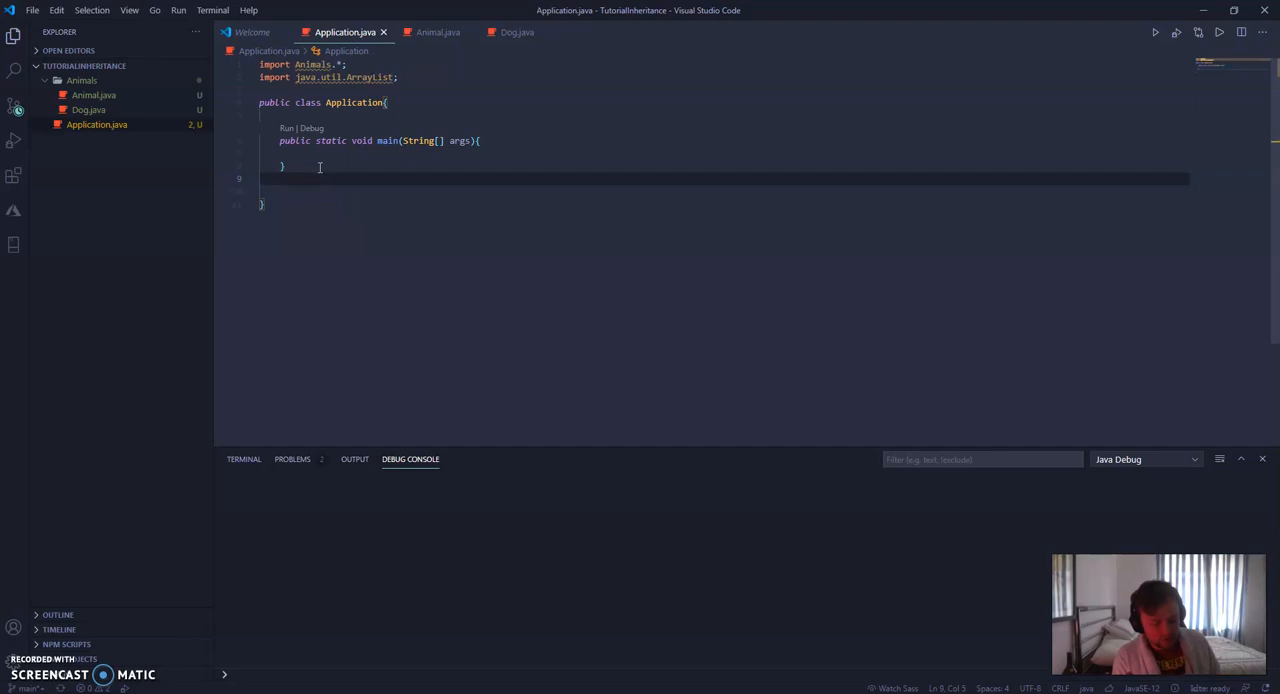
pyautogui.write('z')
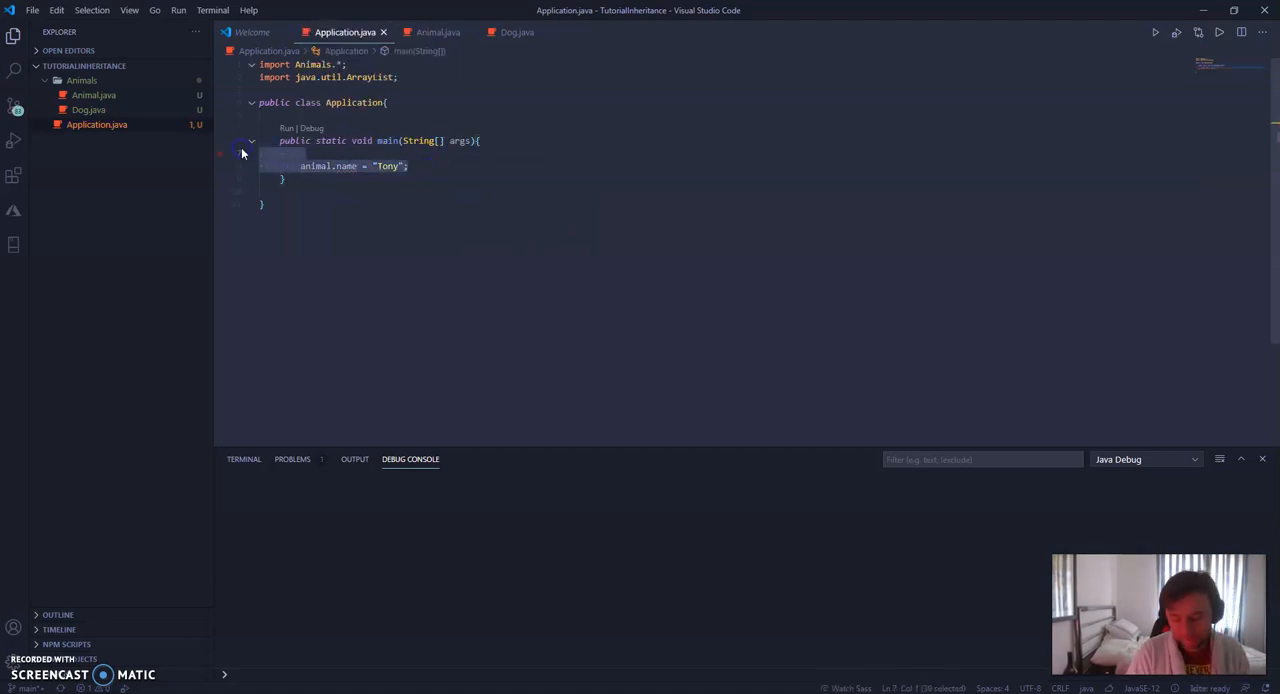
pyautogui.press('Delete')
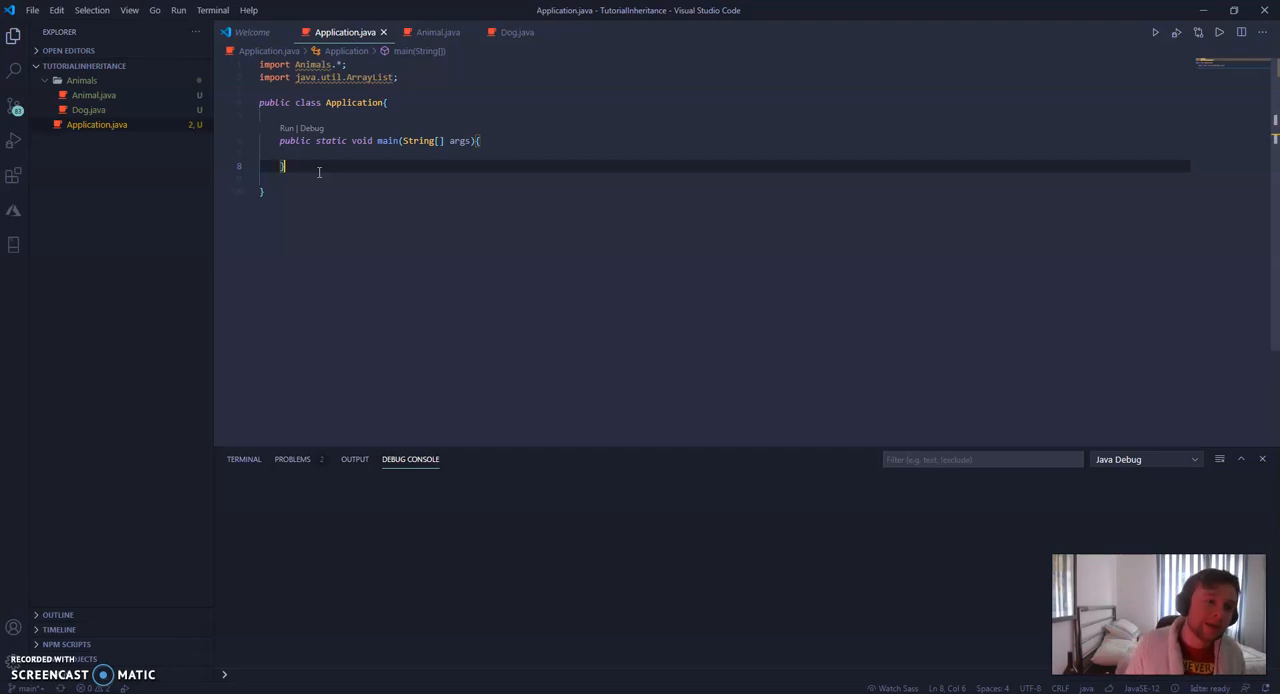
# - Write an empty public static void getAllWaves() method below main
pyautogui.press('Enter')
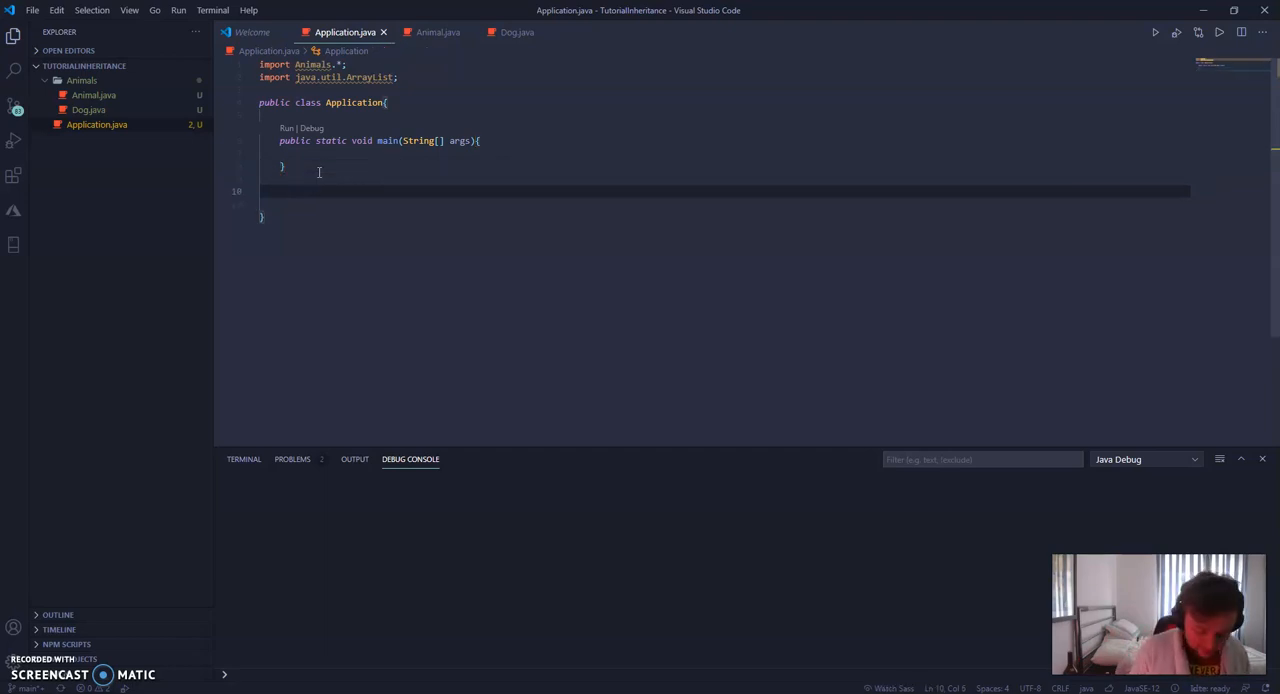
pyautogui.write('public sta')
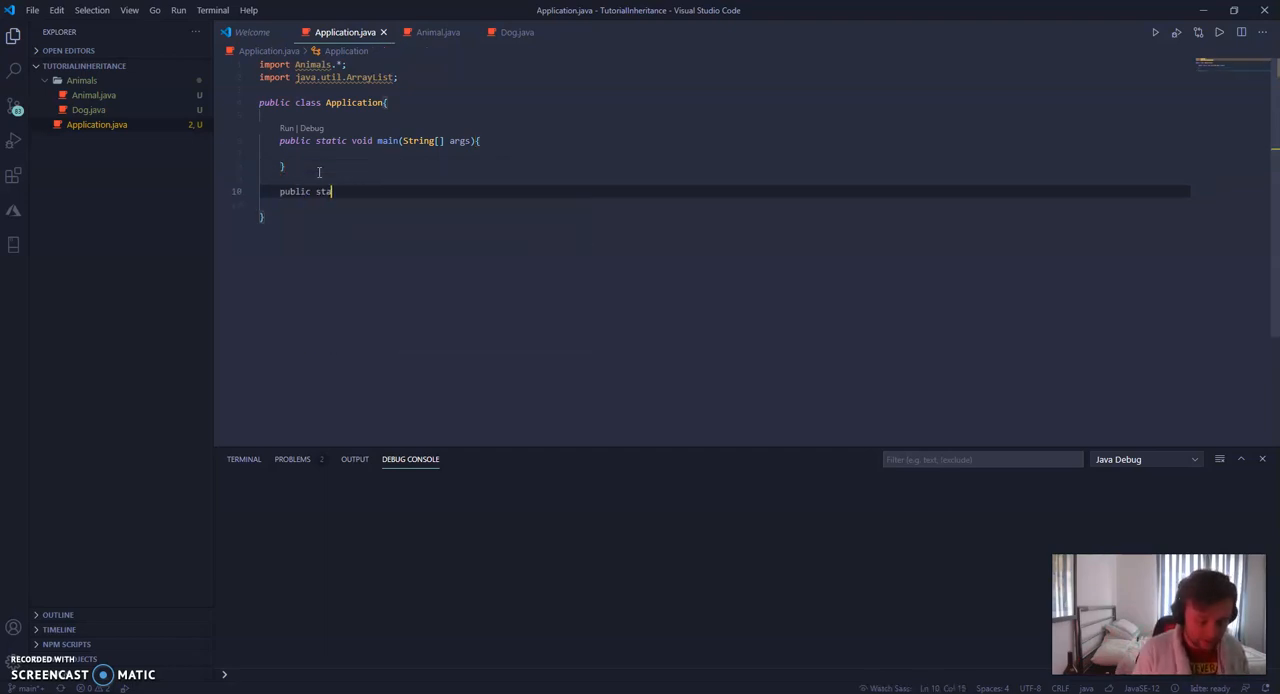
pyautogui.write('tic void')
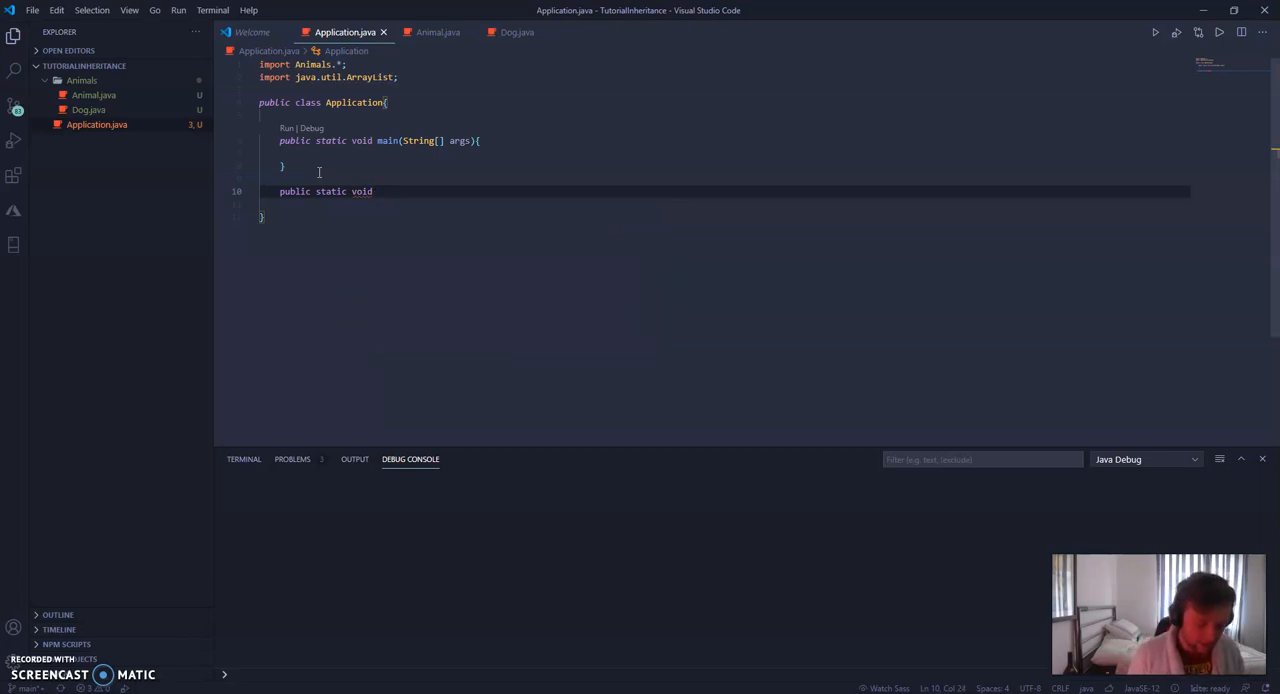
pyautogui.write('getAllWaves(')
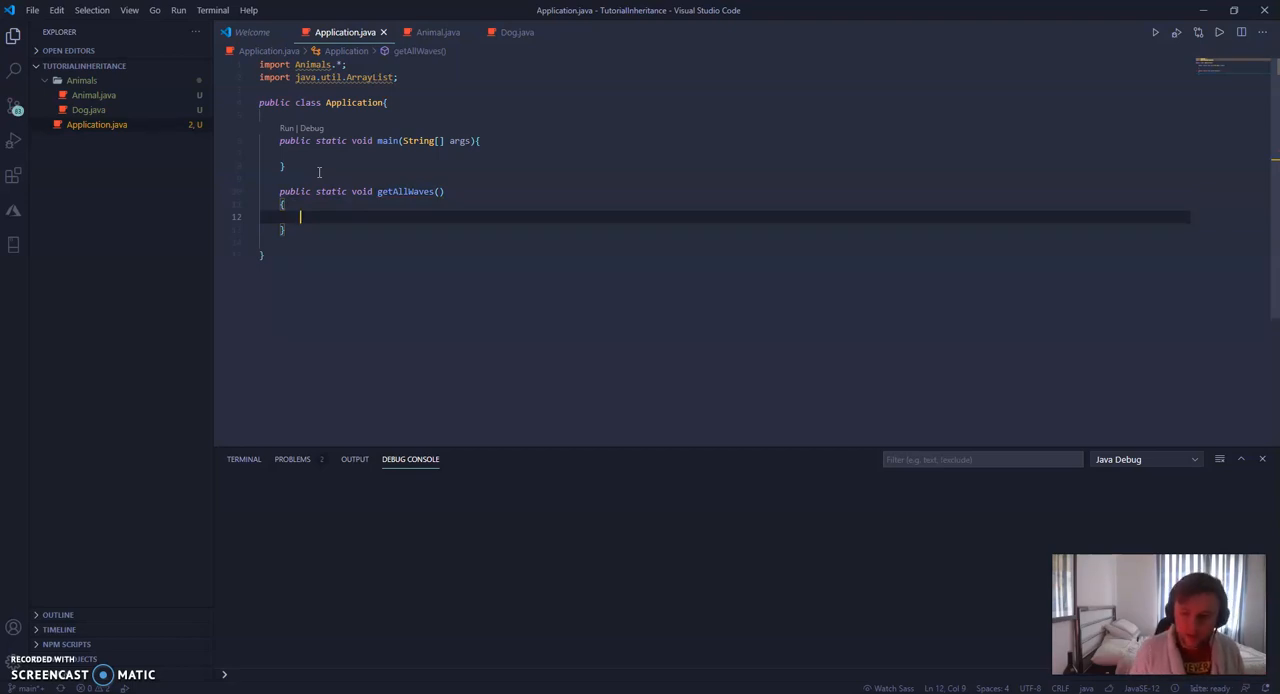
# - Declare ArrayList<Animal> animalList = new ArrayList<>() inside getAllWaves
pyautogui.write('Array')
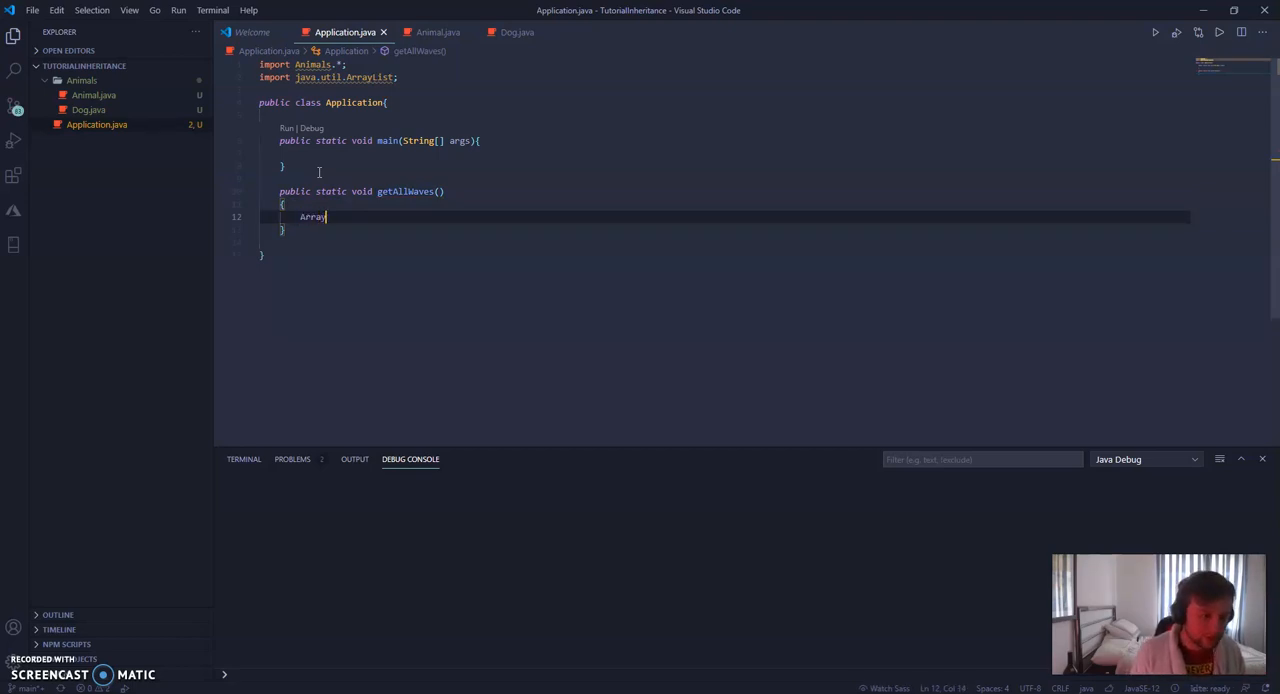
pyautogui.write('List<')
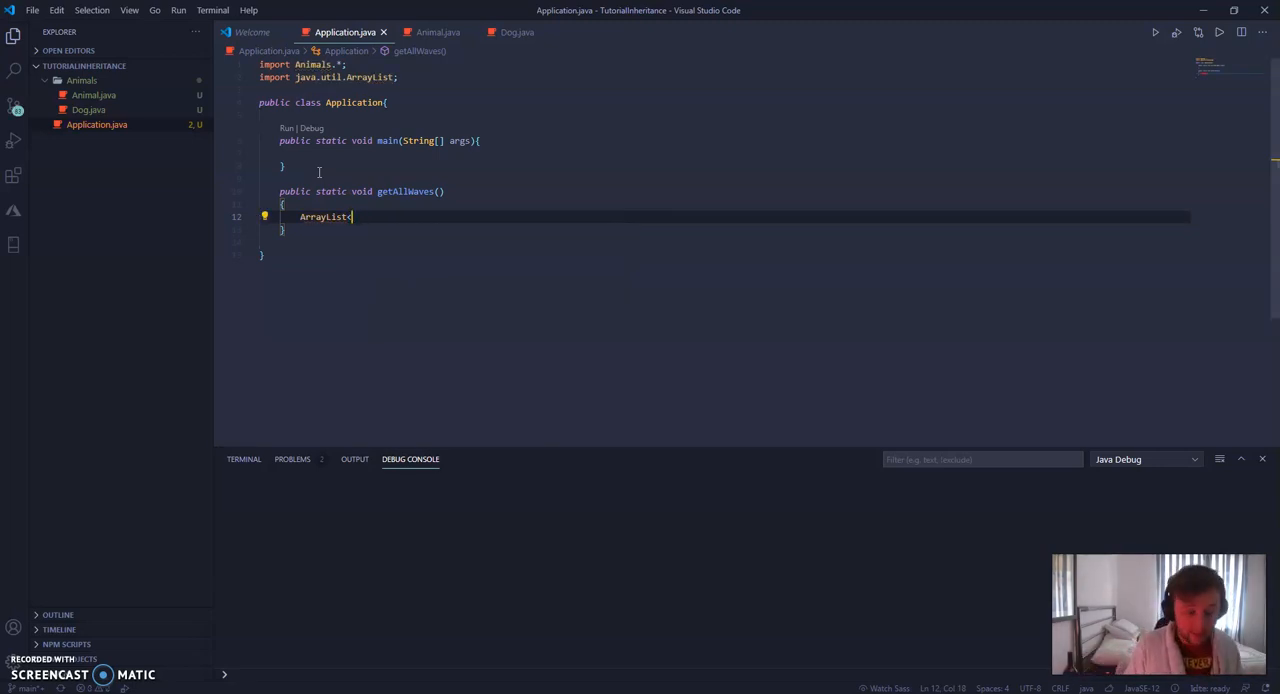
pyautogui.write('Animal>')
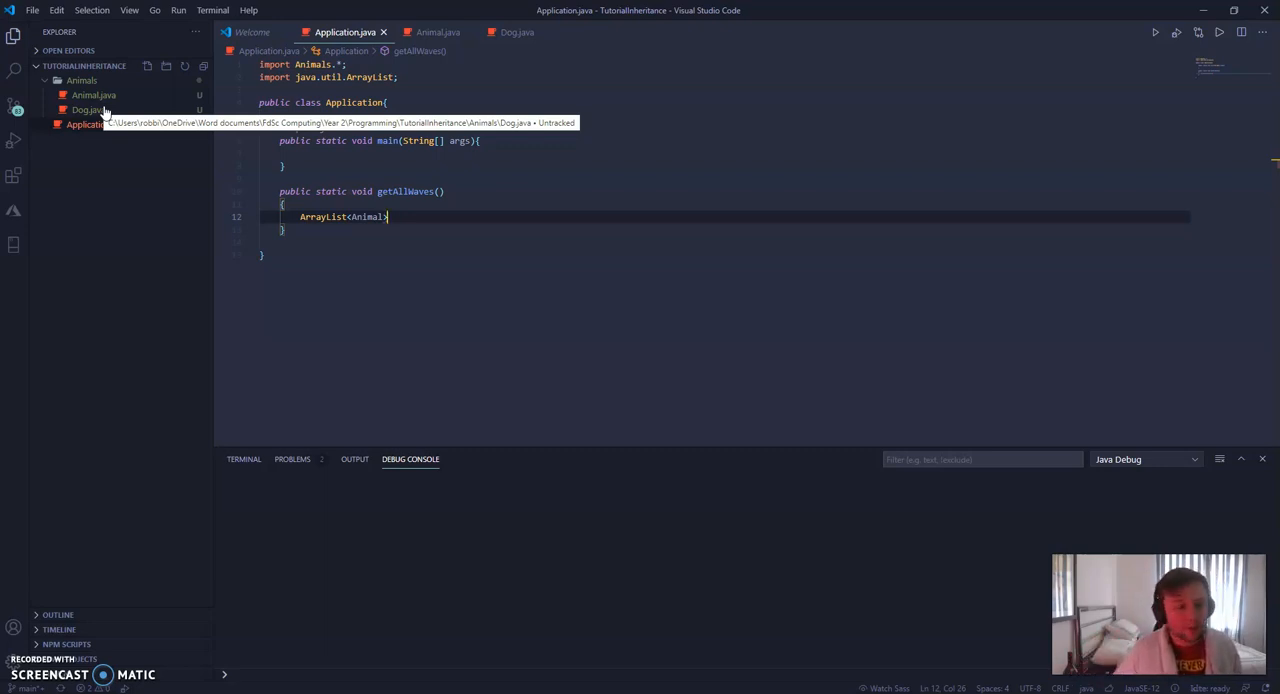
pyautogui.moveTo(771, 296)
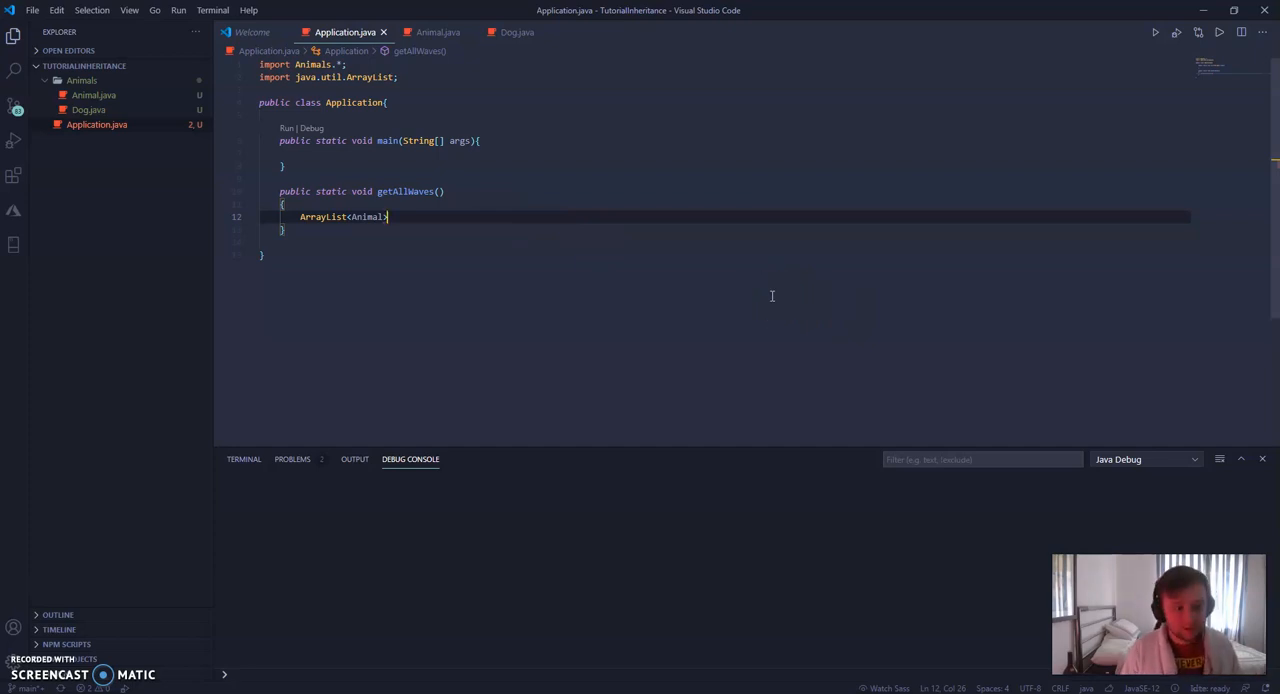
pyautogui.moveTo(690, 263)
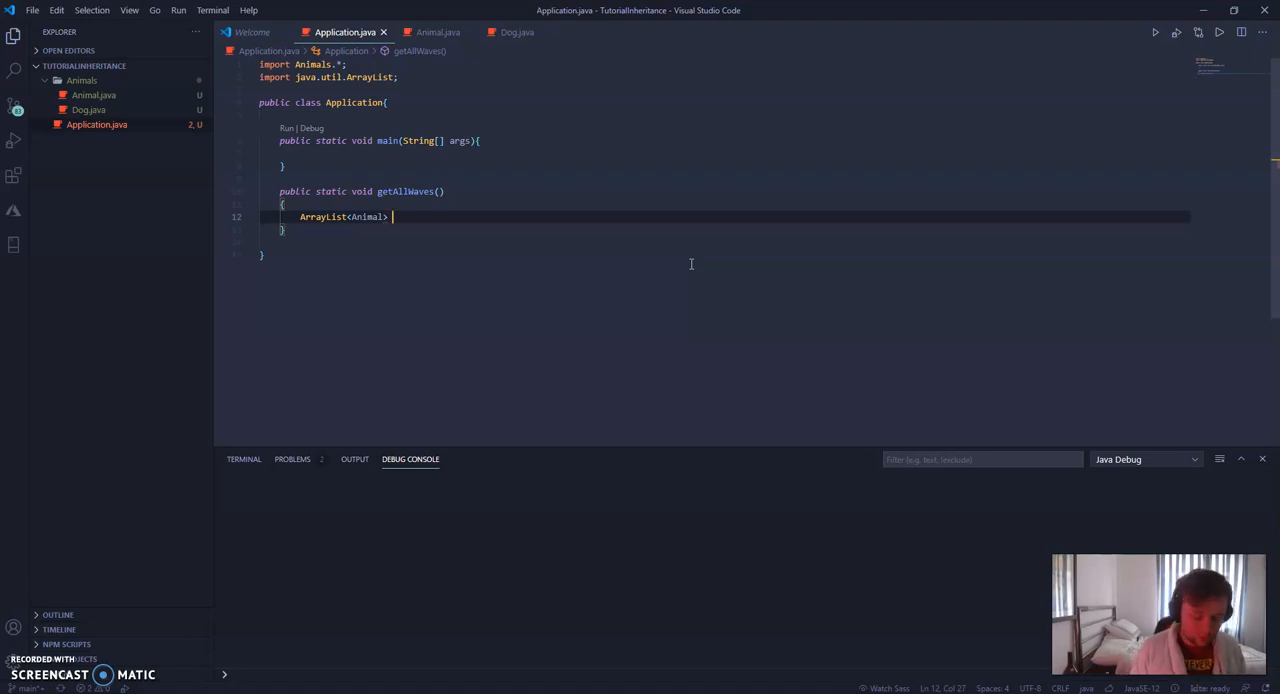
pyautogui.write('an')
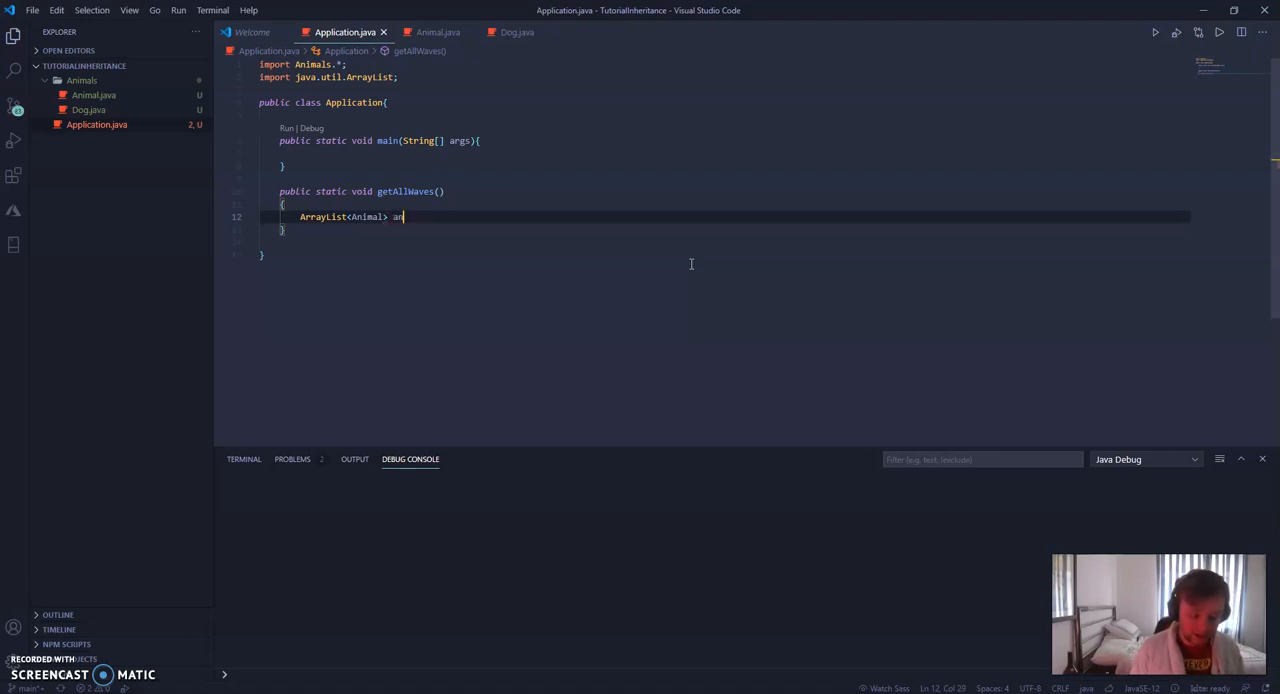
pyautogui.write('nimallist')
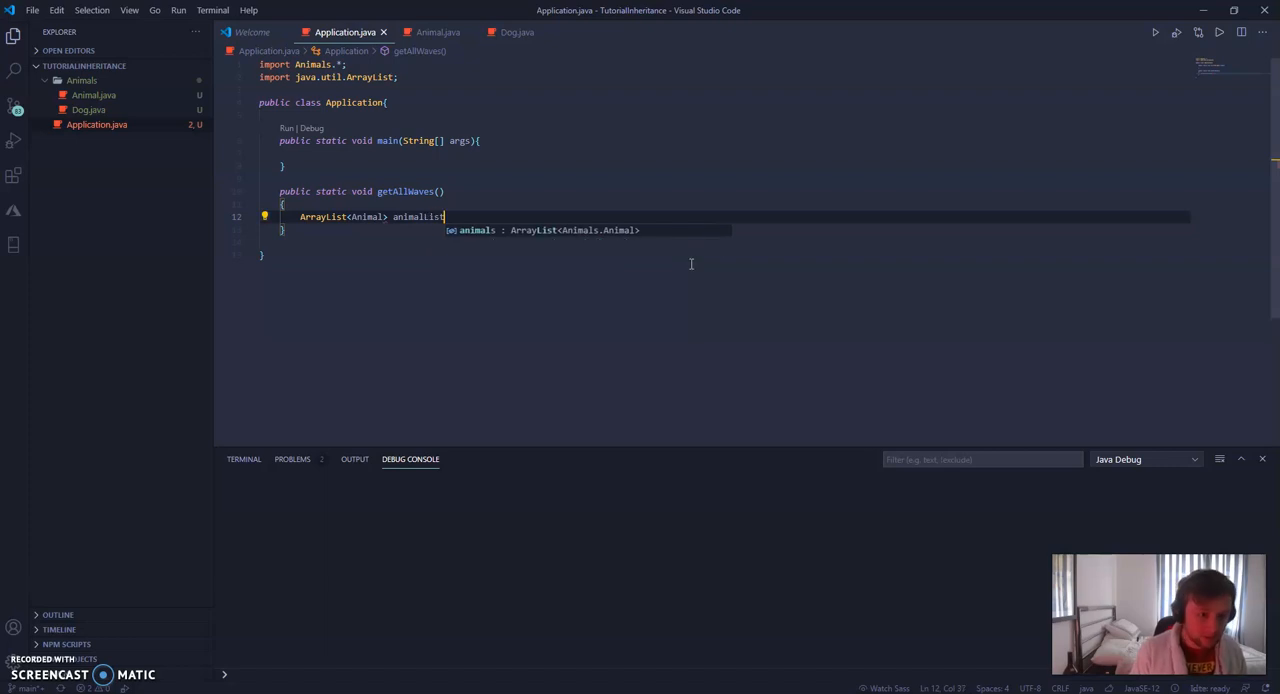
pyautogui.write('= new')
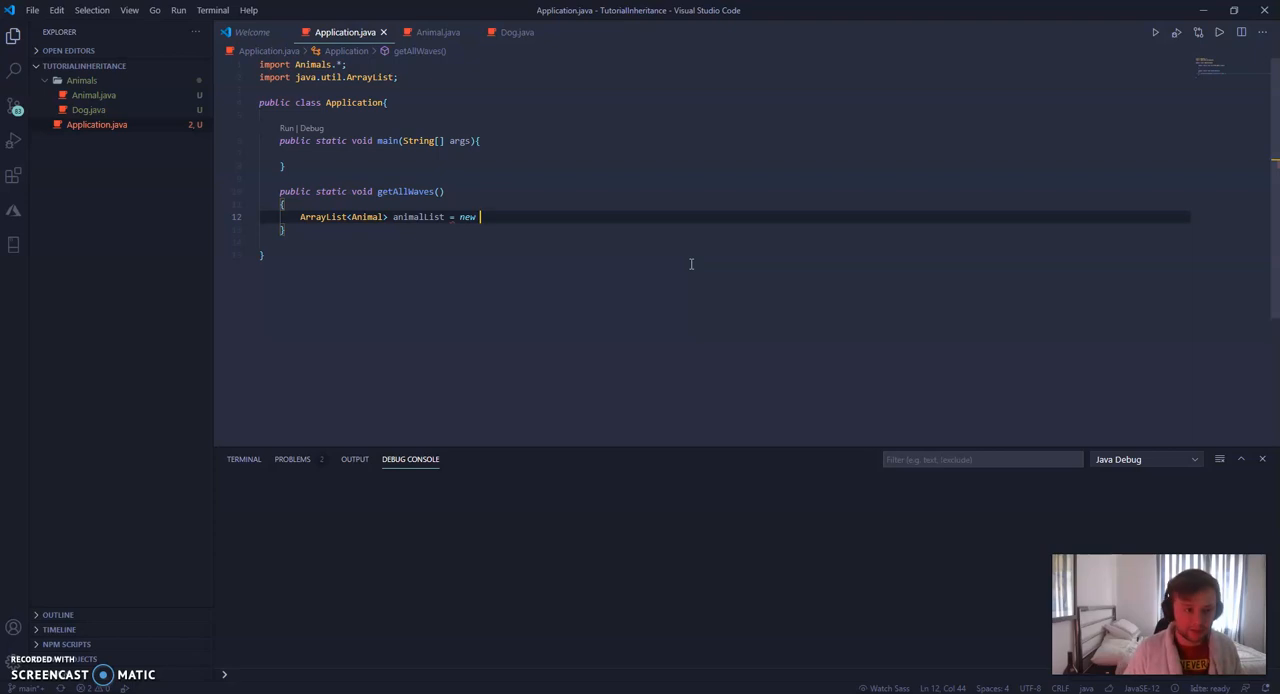
pyautogui.write('Ani')
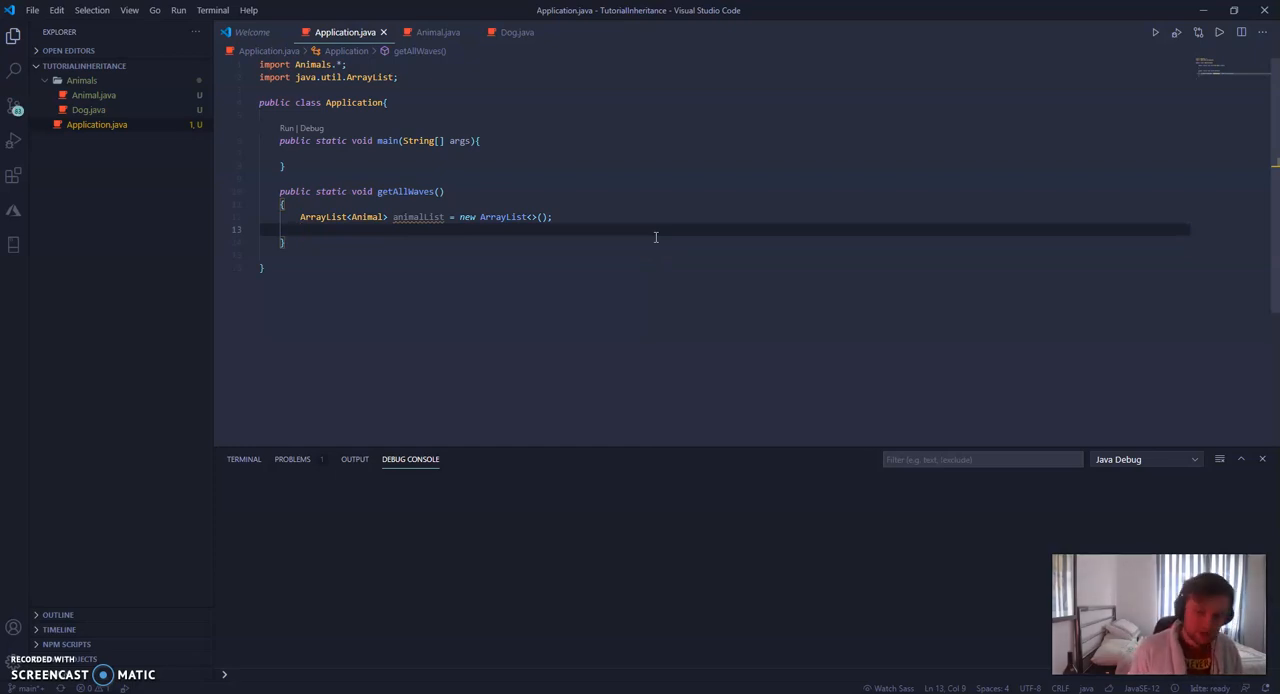
# - Add new Dog("Rex") and new Dog("Toby") directly to animalList
pyautogui.write('Animal animal = new Dog("Rex");')
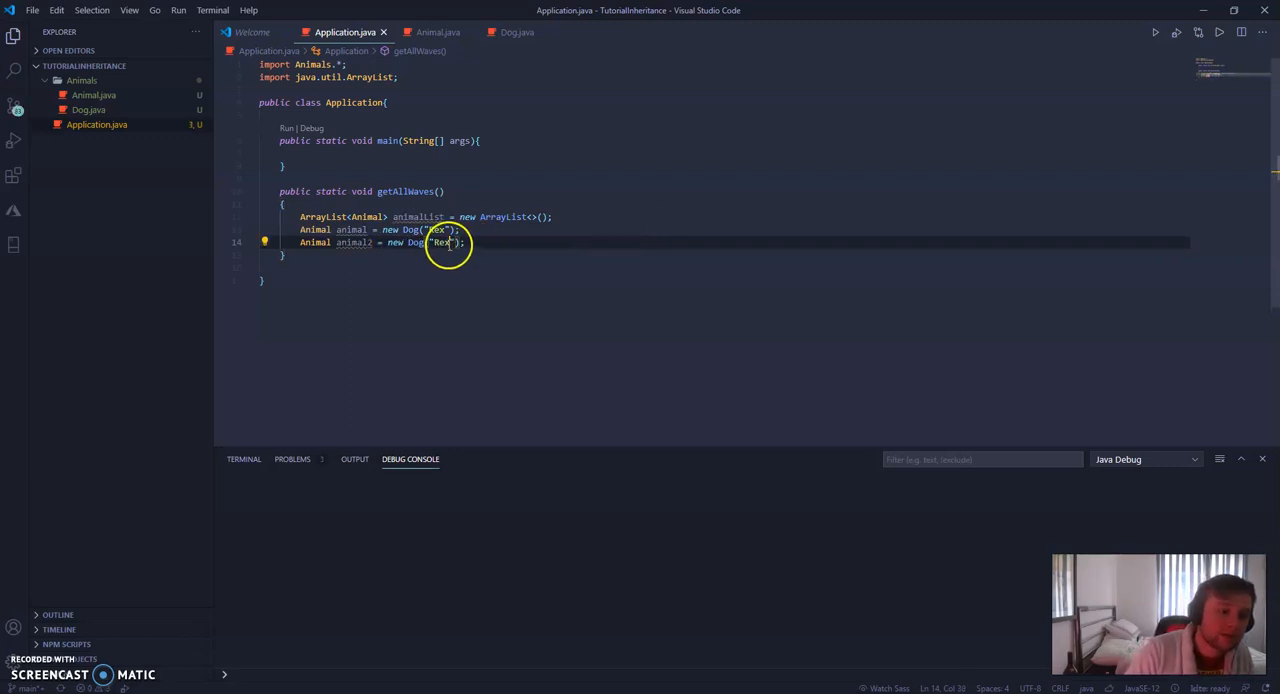
pyautogui.write('Toby')
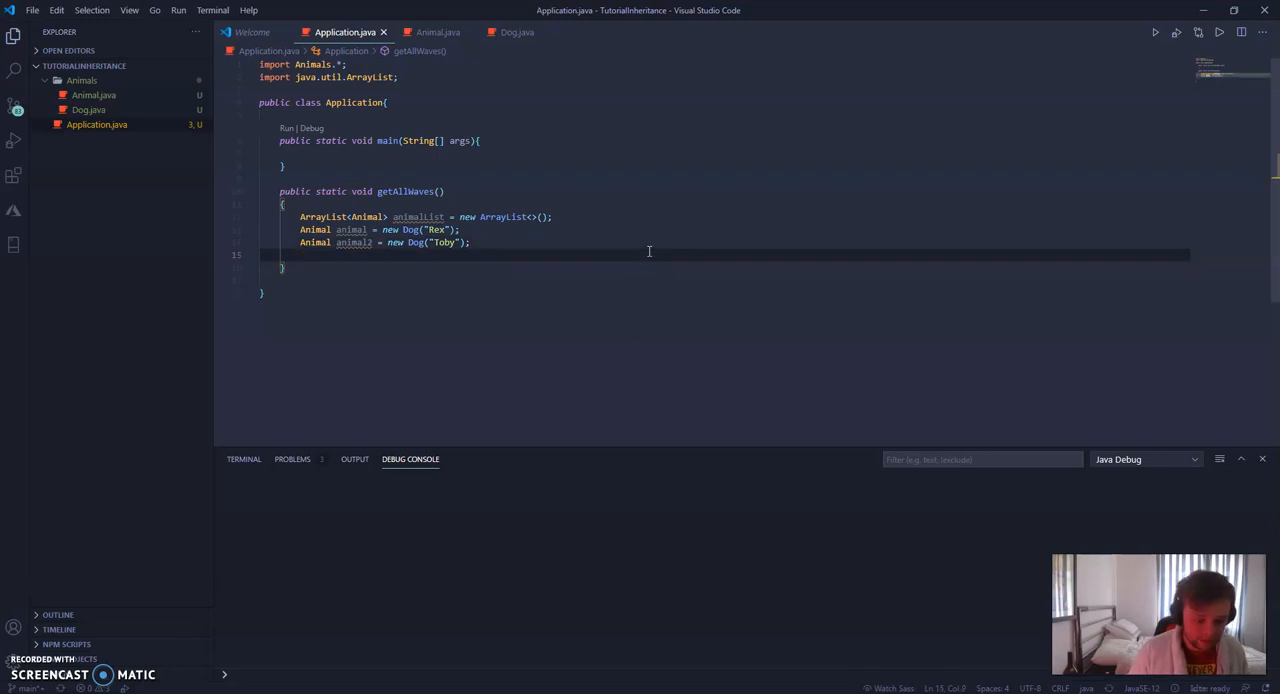
pyautogui.write('anim')
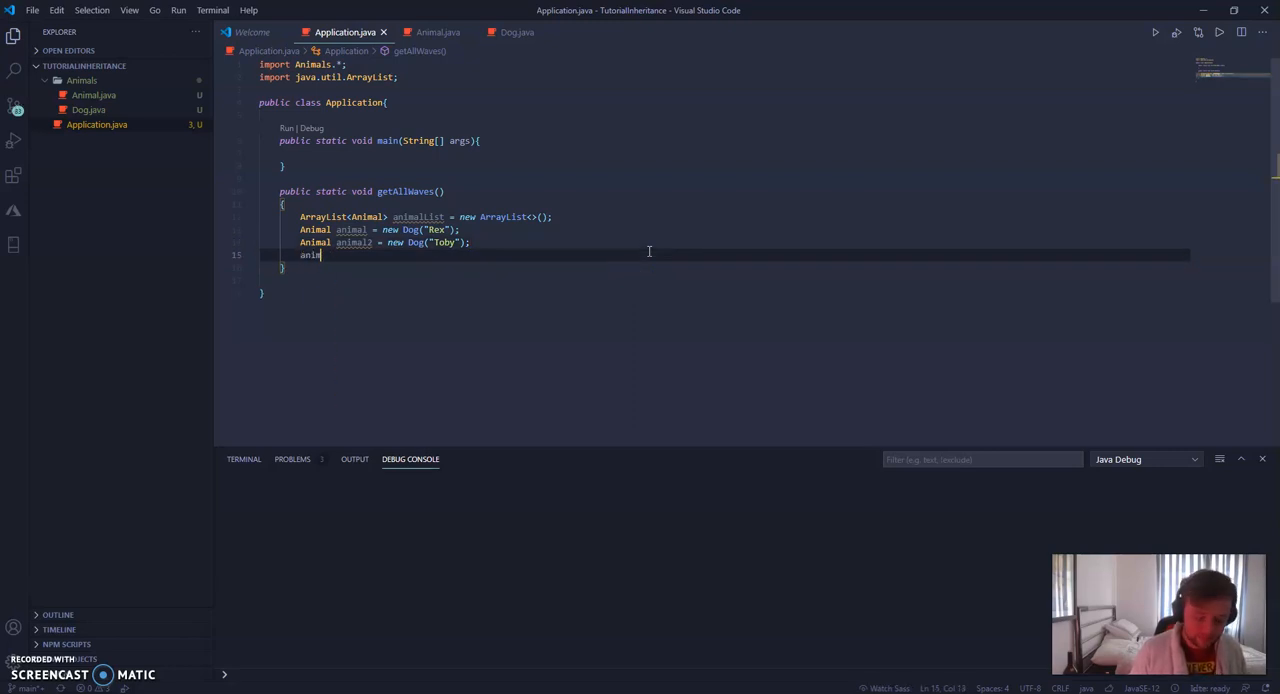
pyautogui.write('alList')
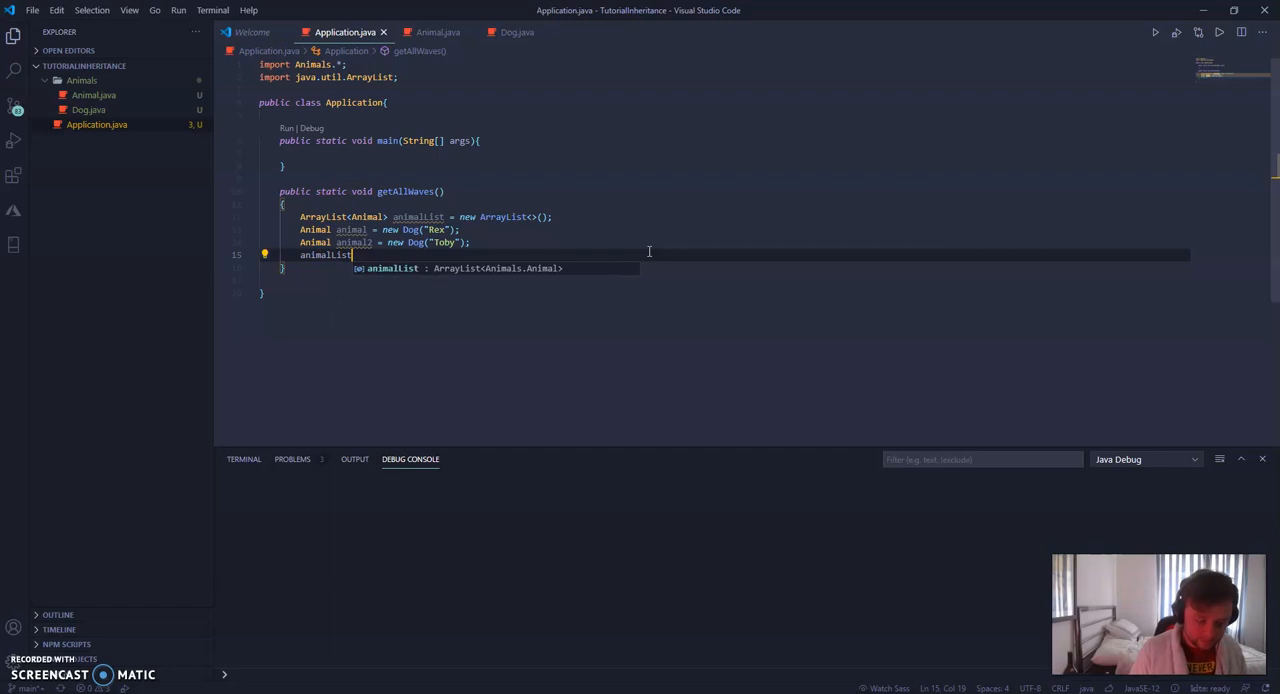
pyautogui.write('.add(')
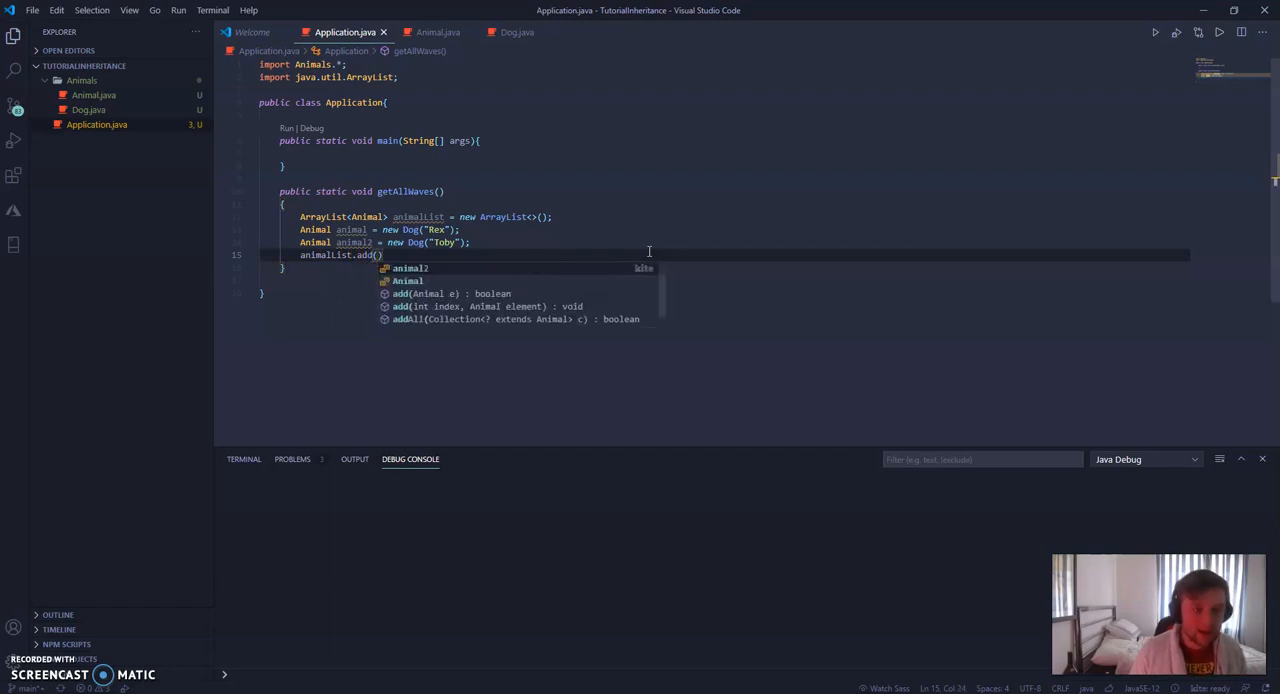
pyautogui.write('animal')
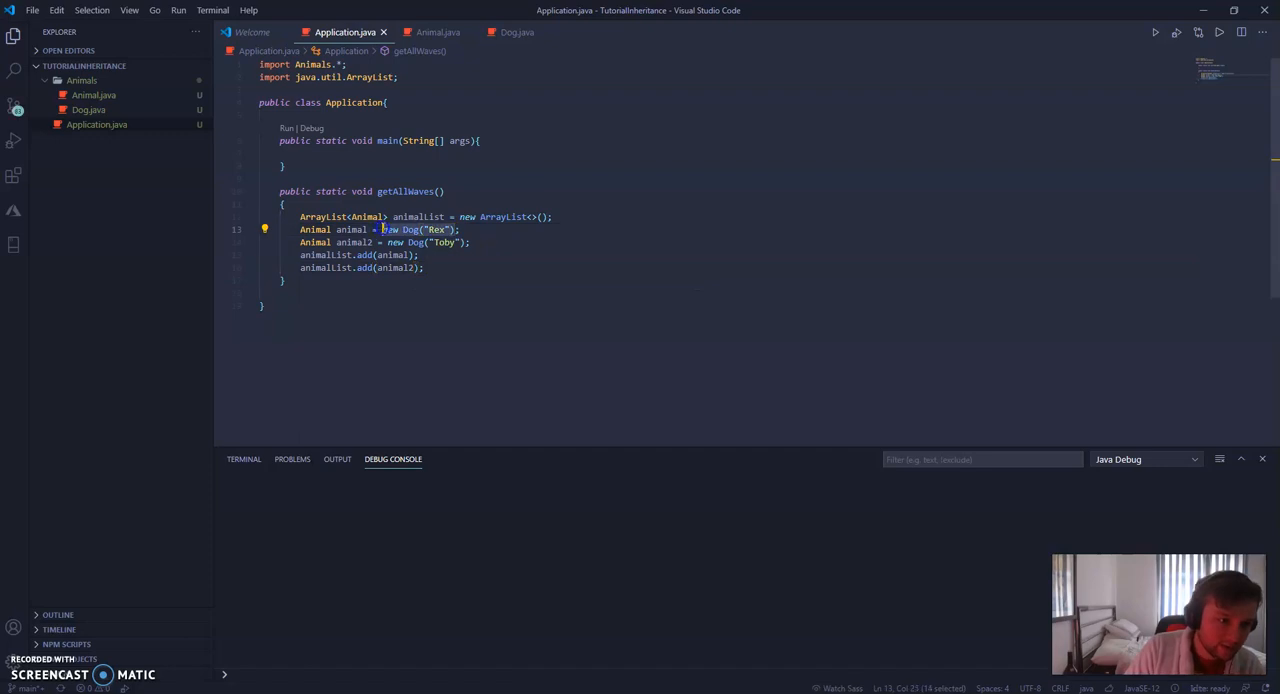
pyautogui.press('Delete')
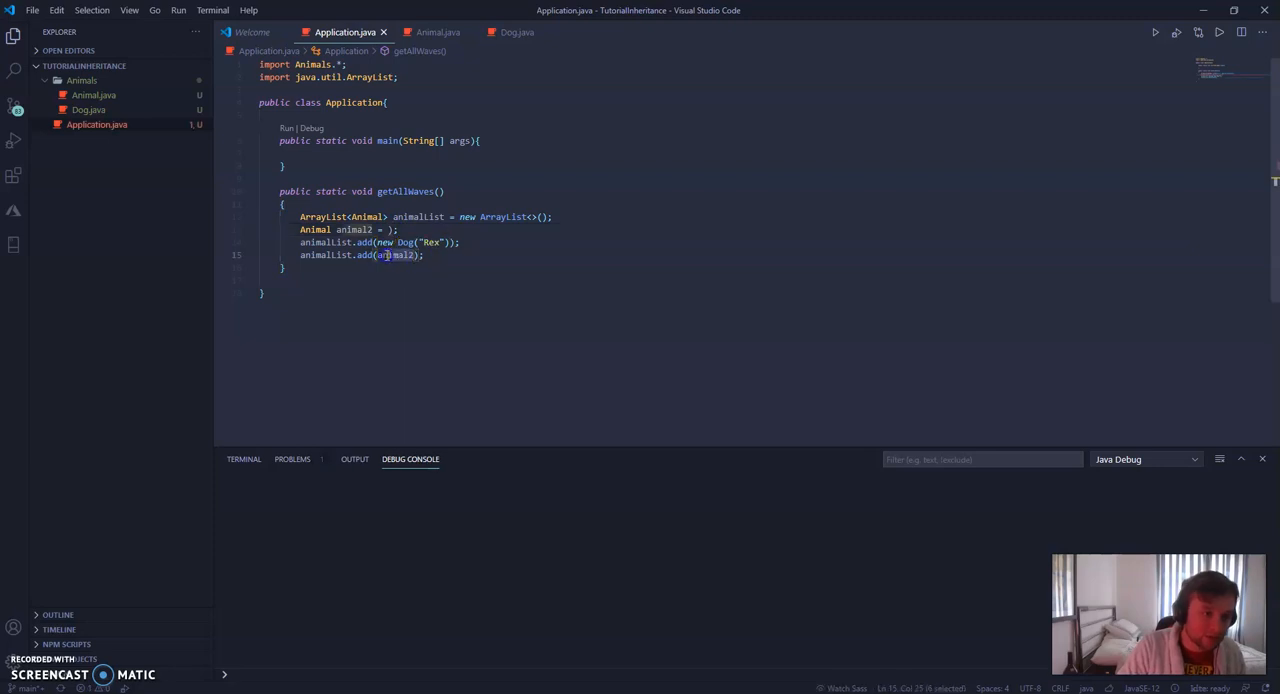
pyautogui.write('new Dog("Toby")')
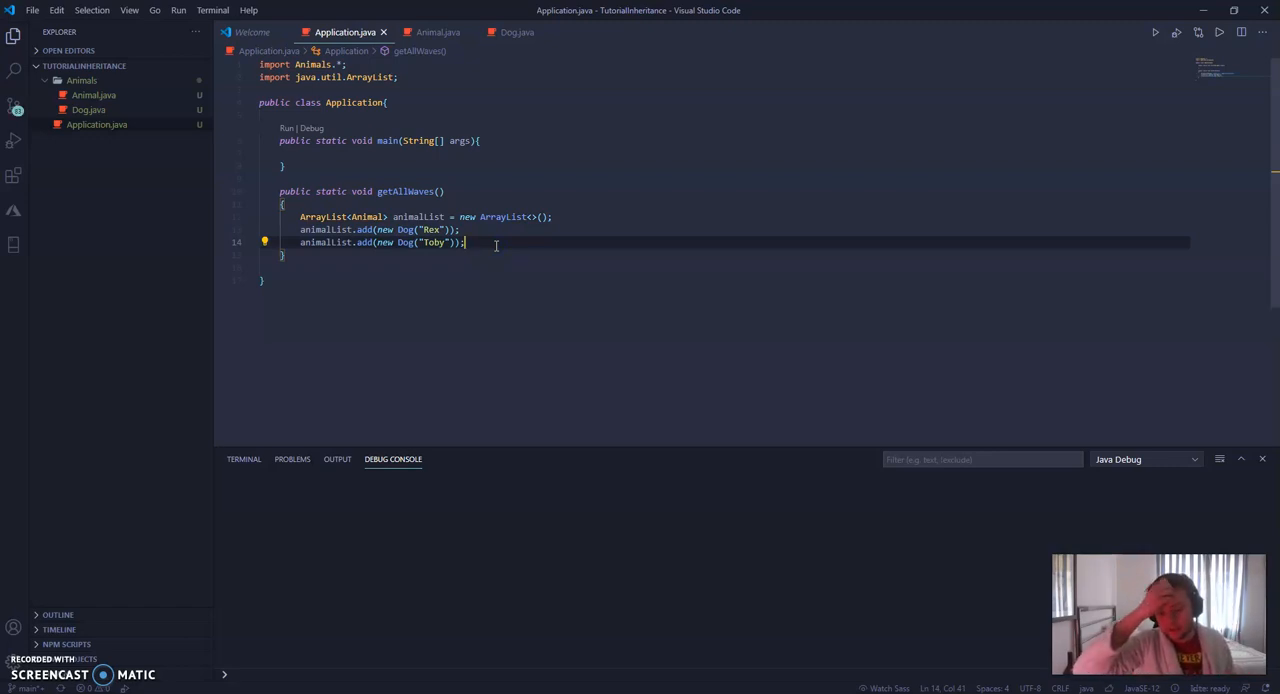
pyautogui.press('enter')
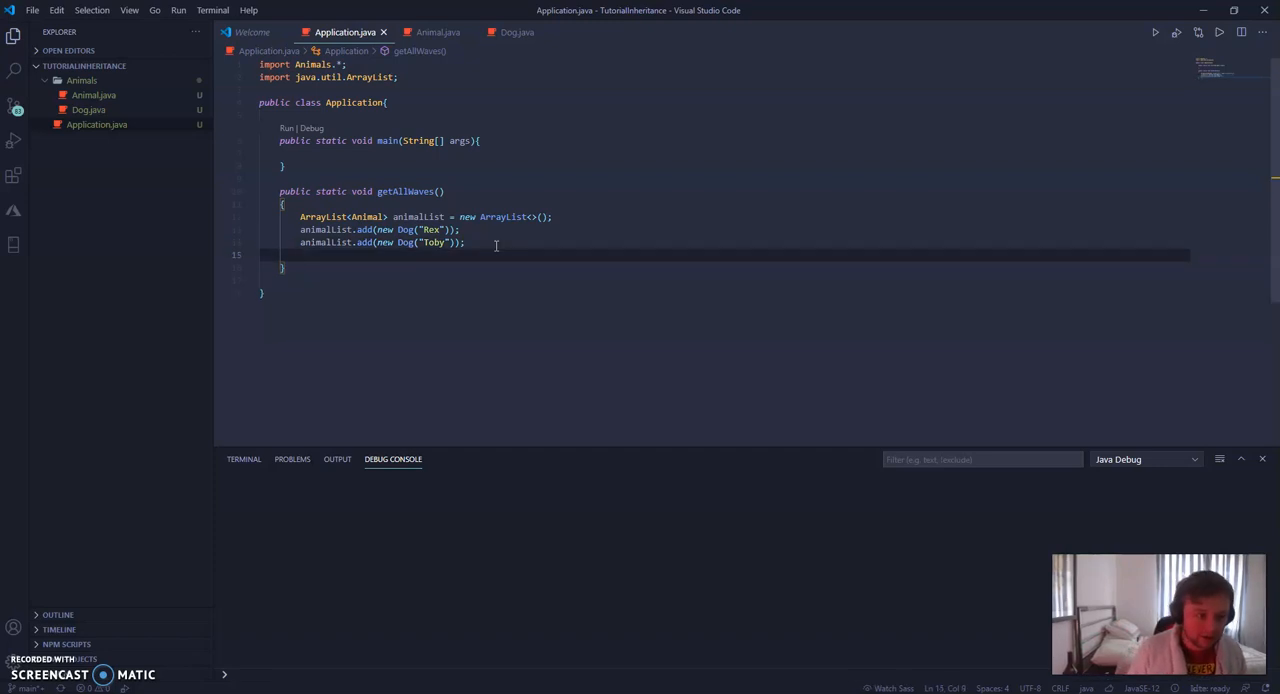
# - Write a trial println of animalList.get(0).waveAtUser(), then delete that line
pyautogui.write('sout')
pyautogui.click(724, 153)
pyautogui.write('getAllWaves();')
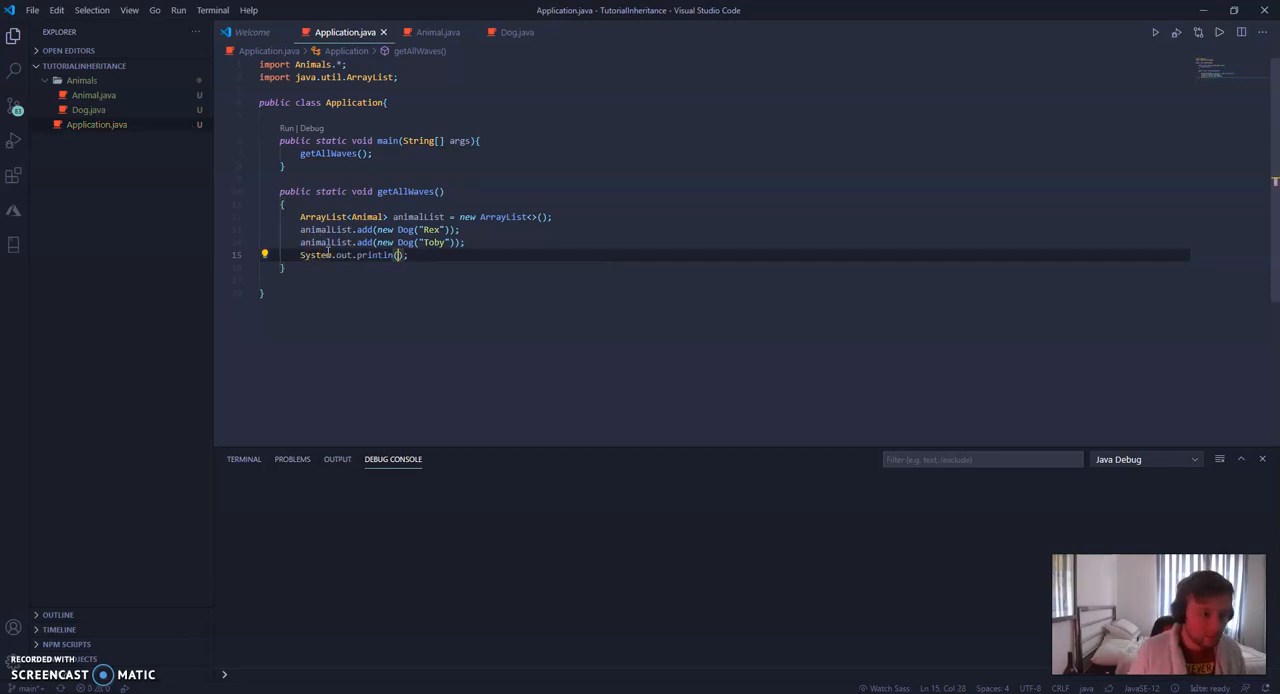
pyautogui.write('animalList.get')
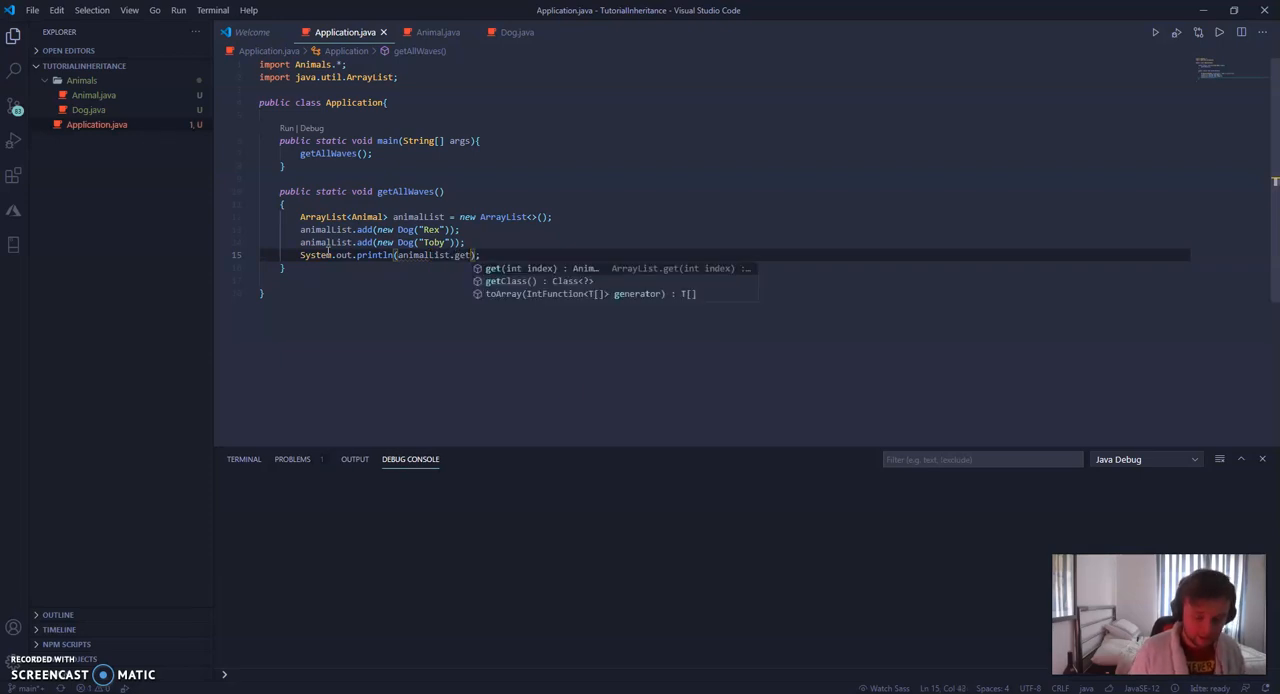
pyautogui.write('0)')
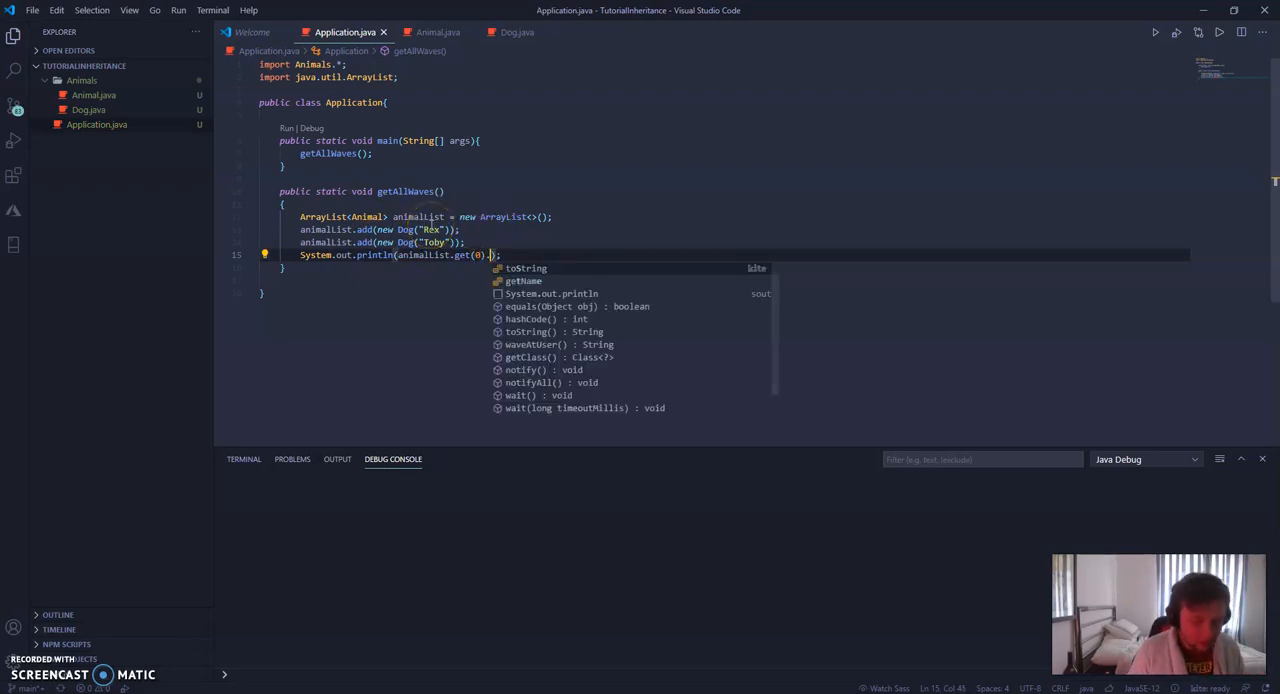
pyautogui.write('.waveAtUser()')
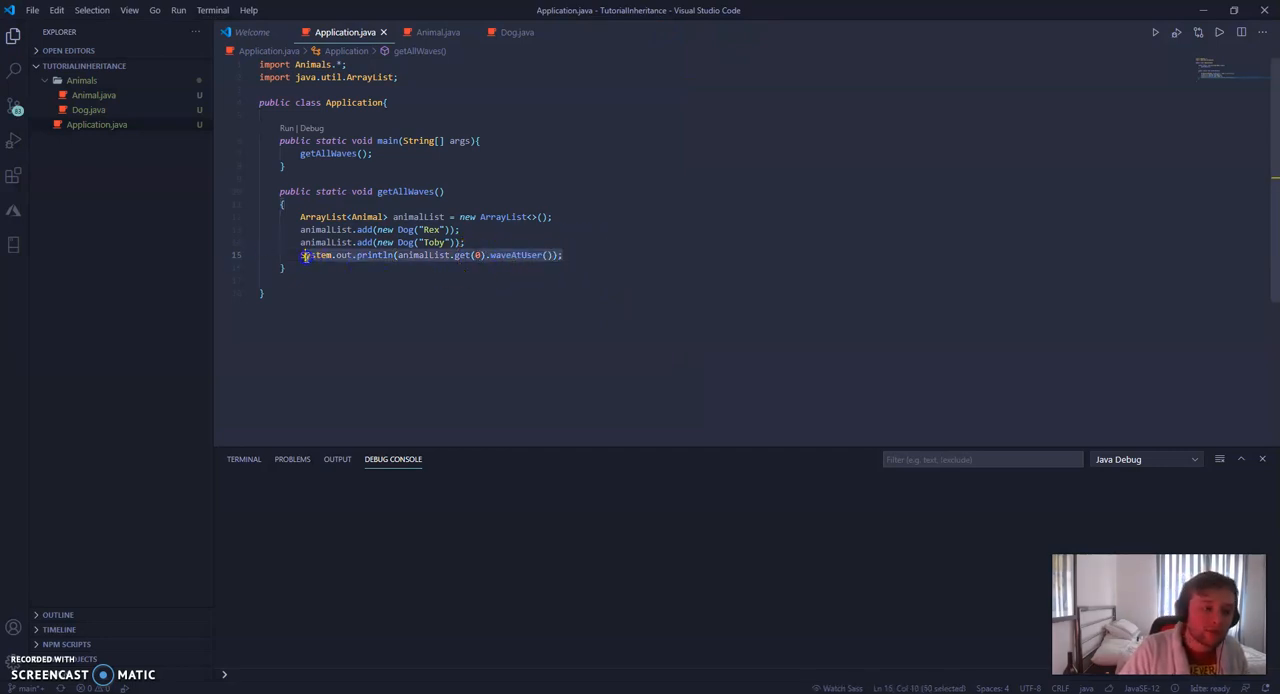
pyautogui.press('Delete')
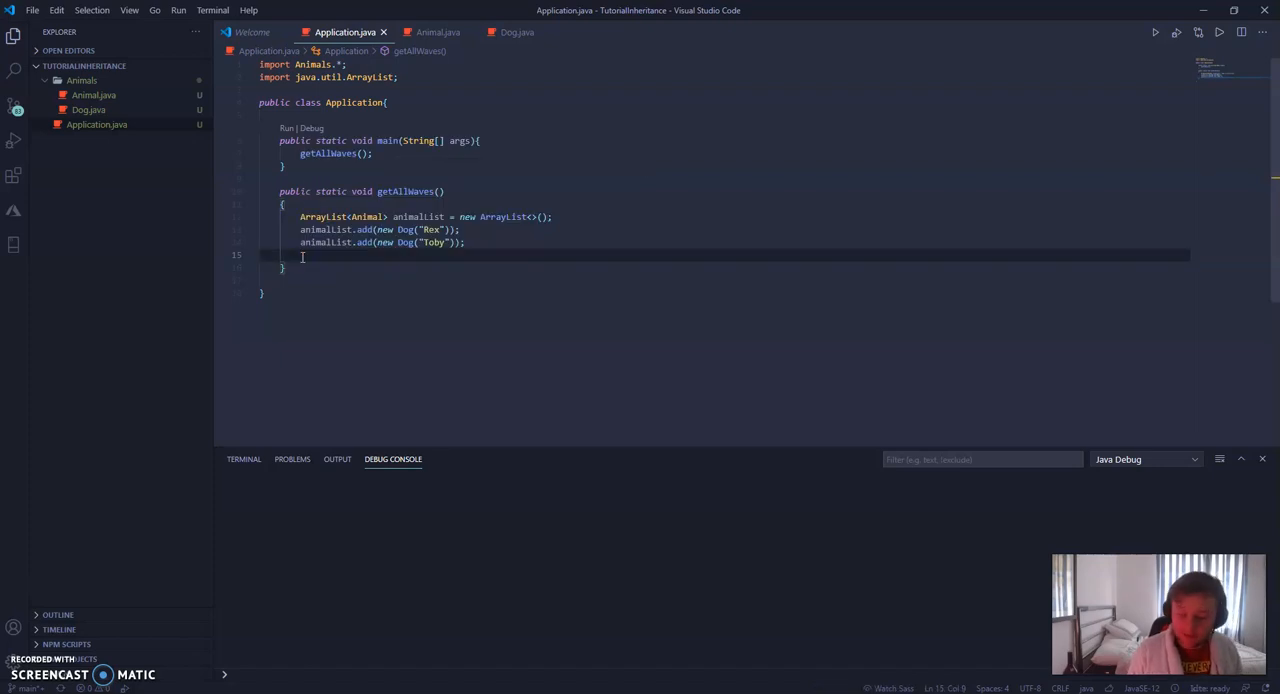
# - Write a for (Animal animal : animalList) loop header in getAllWaves
pyautogui.write('for')
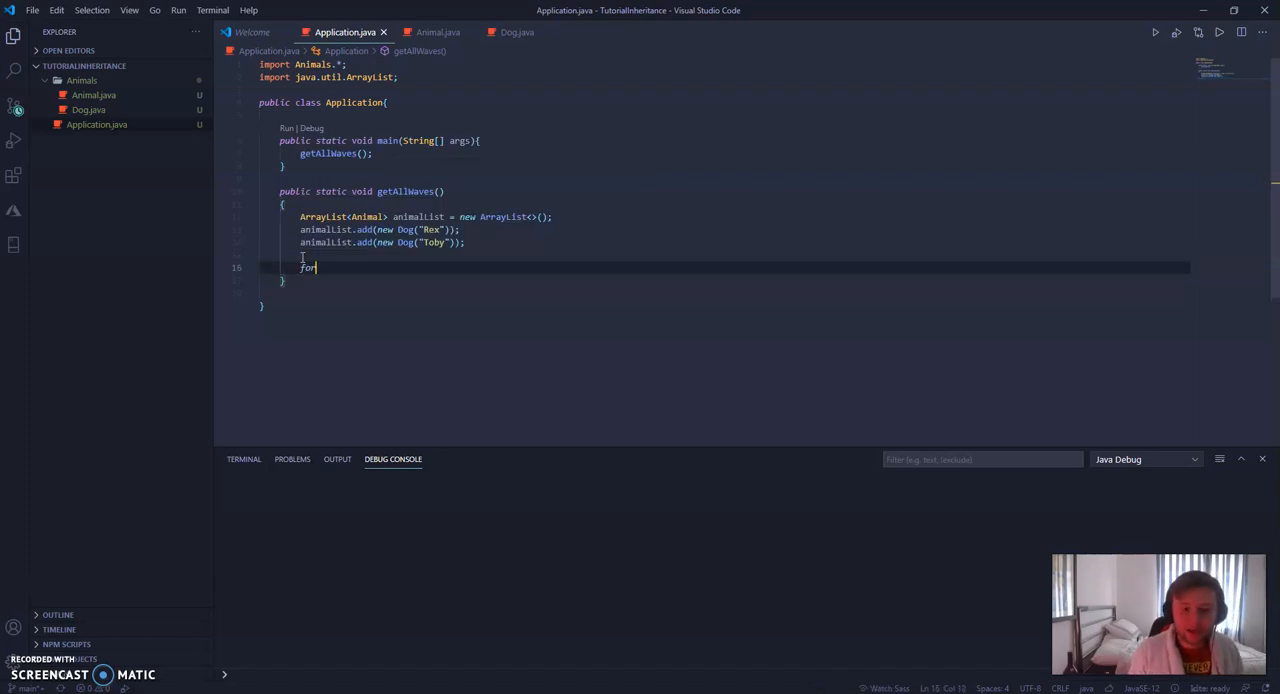
pyautogui.write('()')
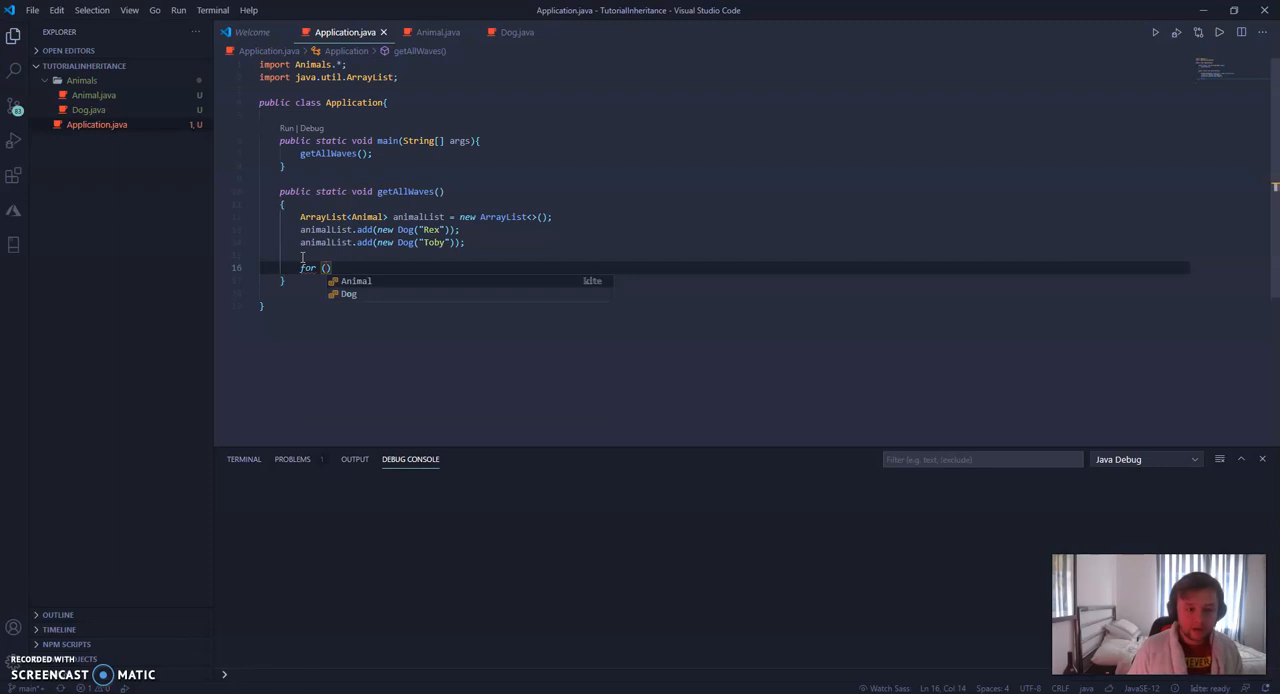
pyautogui.write('Animal')
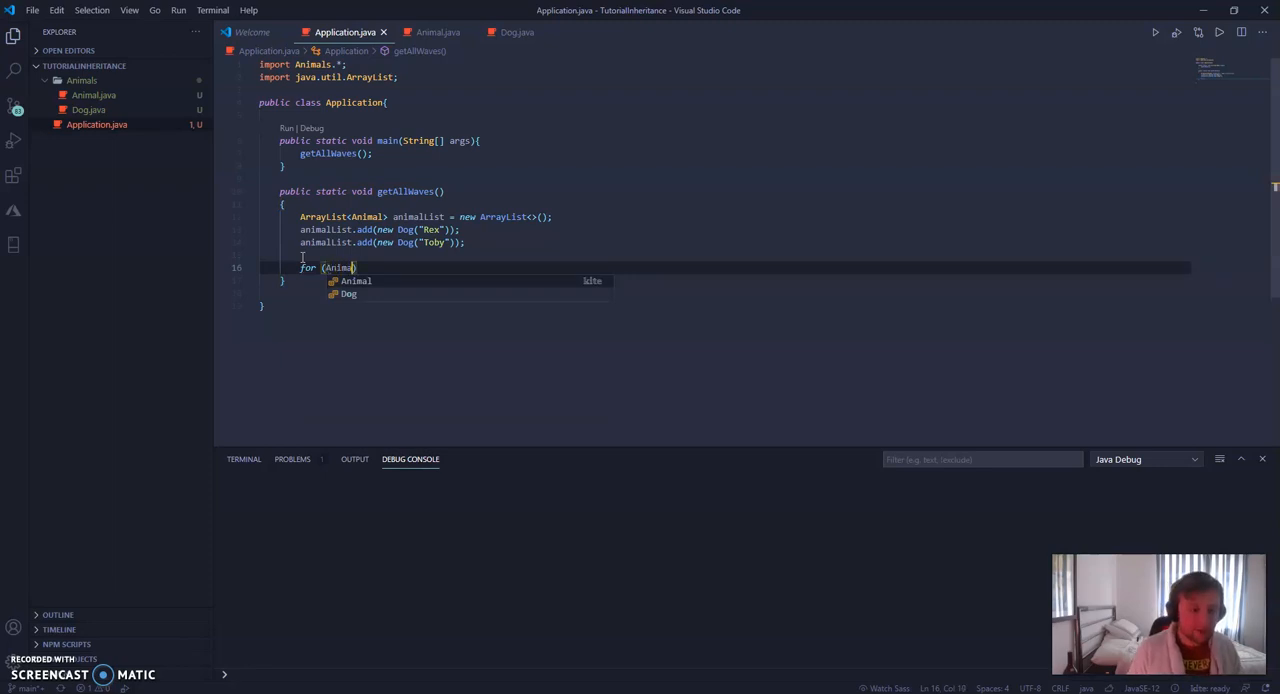
pyautogui.write('Animal')
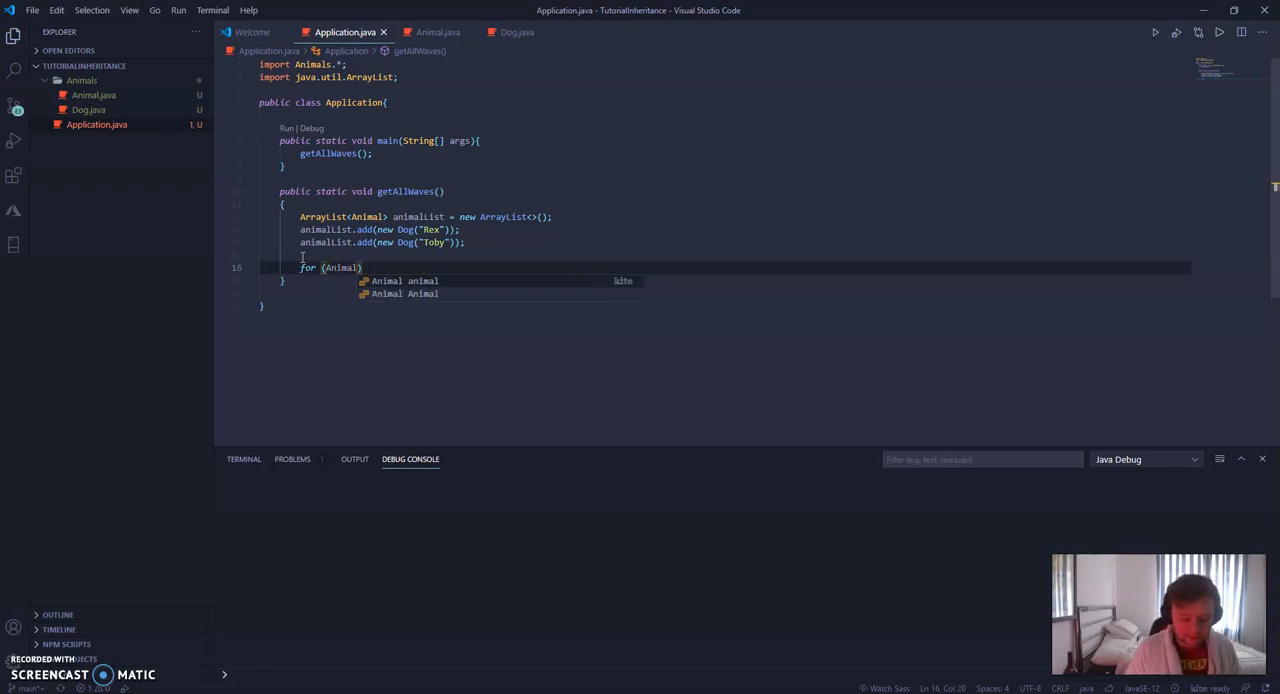
pyautogui.write('animal')
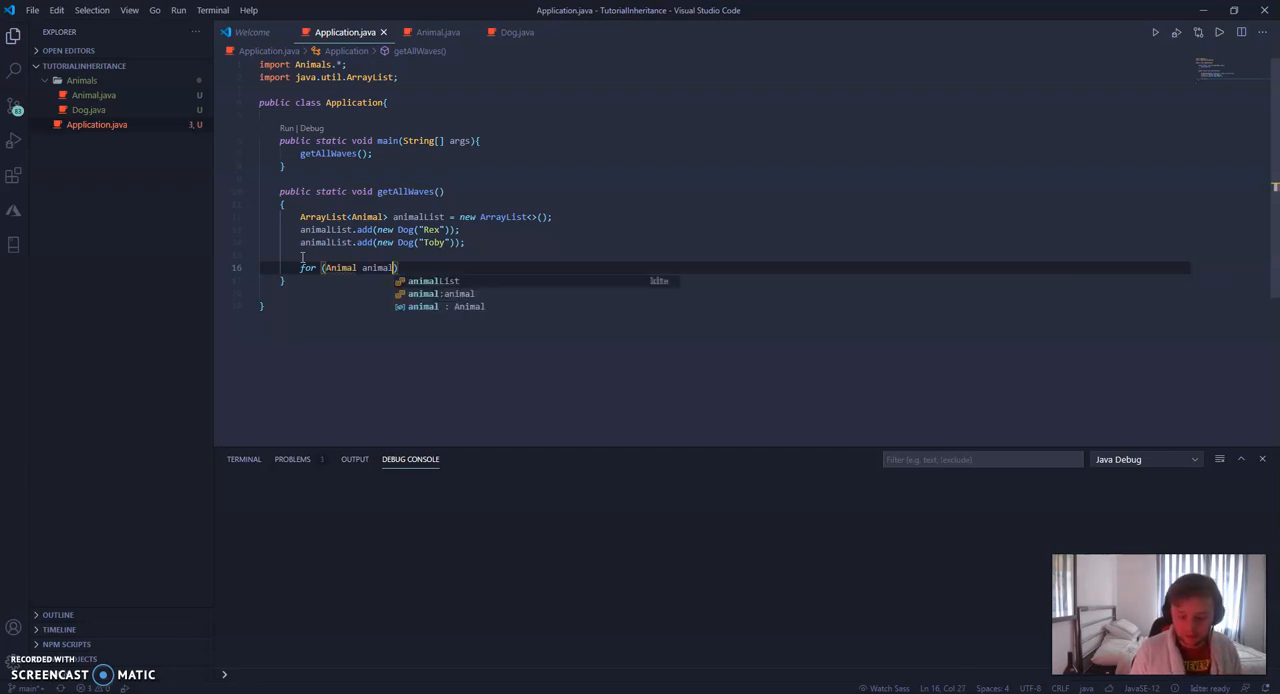
pyautogui.write(':')
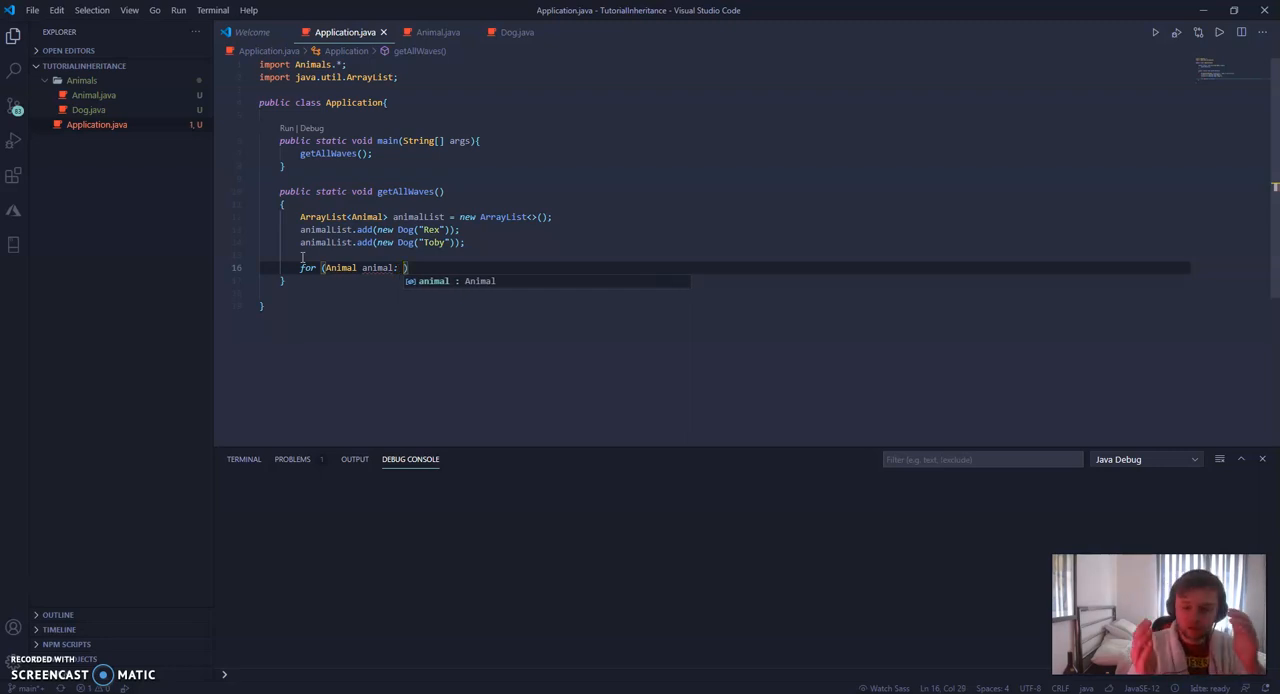
pyautogui.write('animalList')
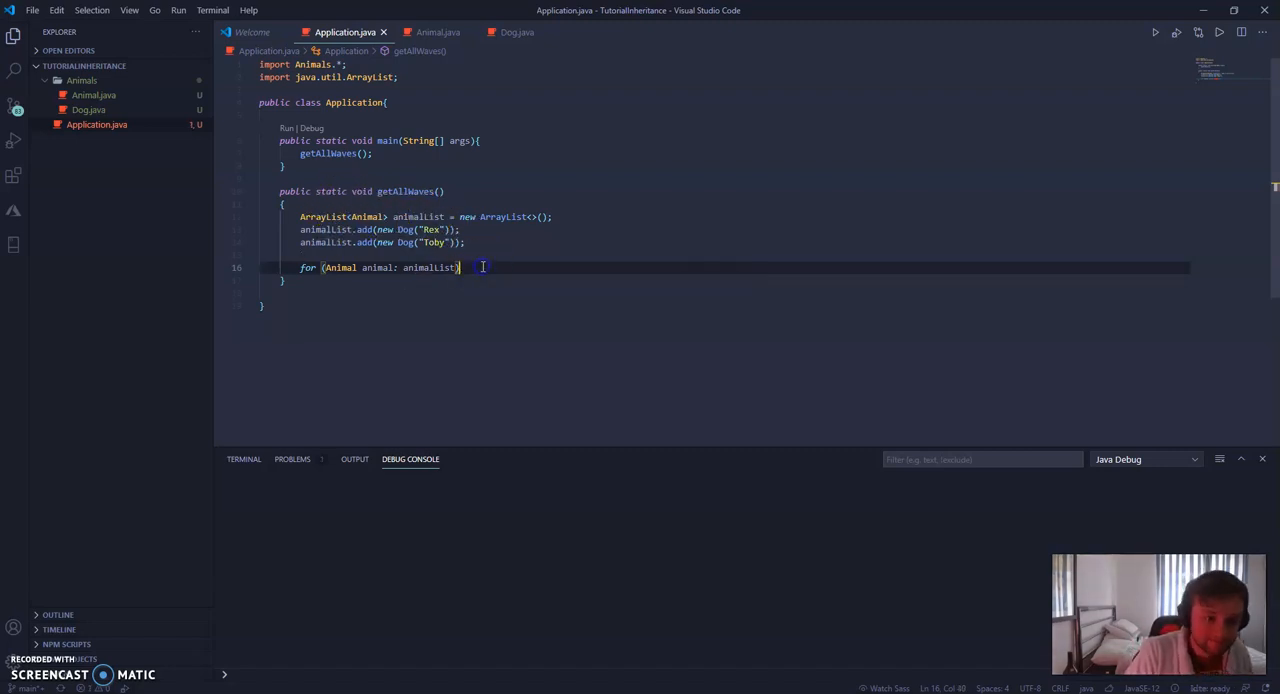
pyautogui.press('Enter')
pyautogui.write('{')
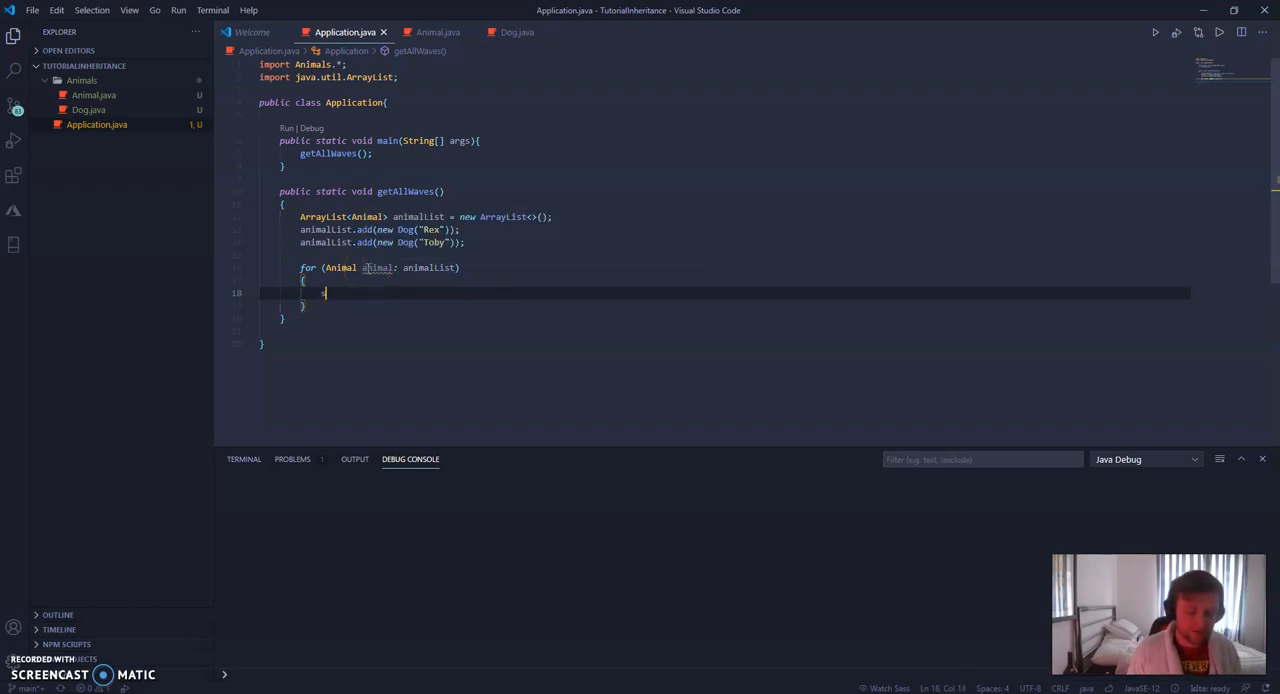
# - Print each animal inside the loop, run the program, and close the console
pyautogui.write('System.out.println();')
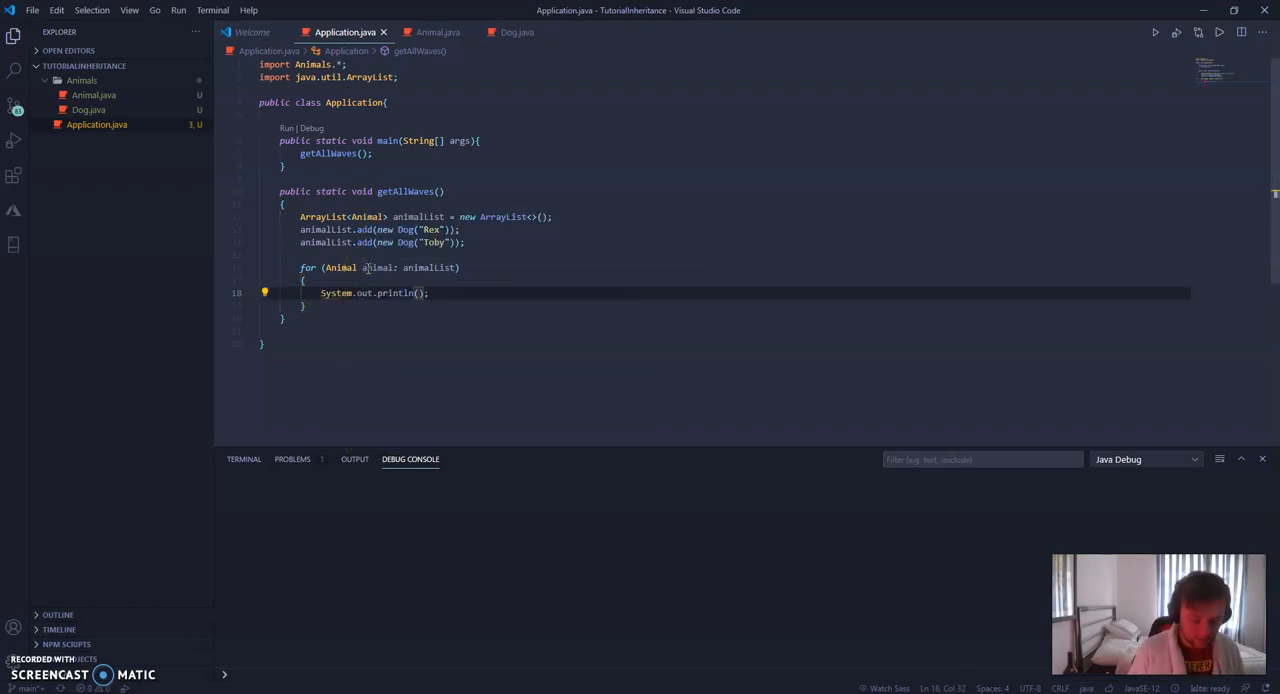
pyautogui.write('animal')
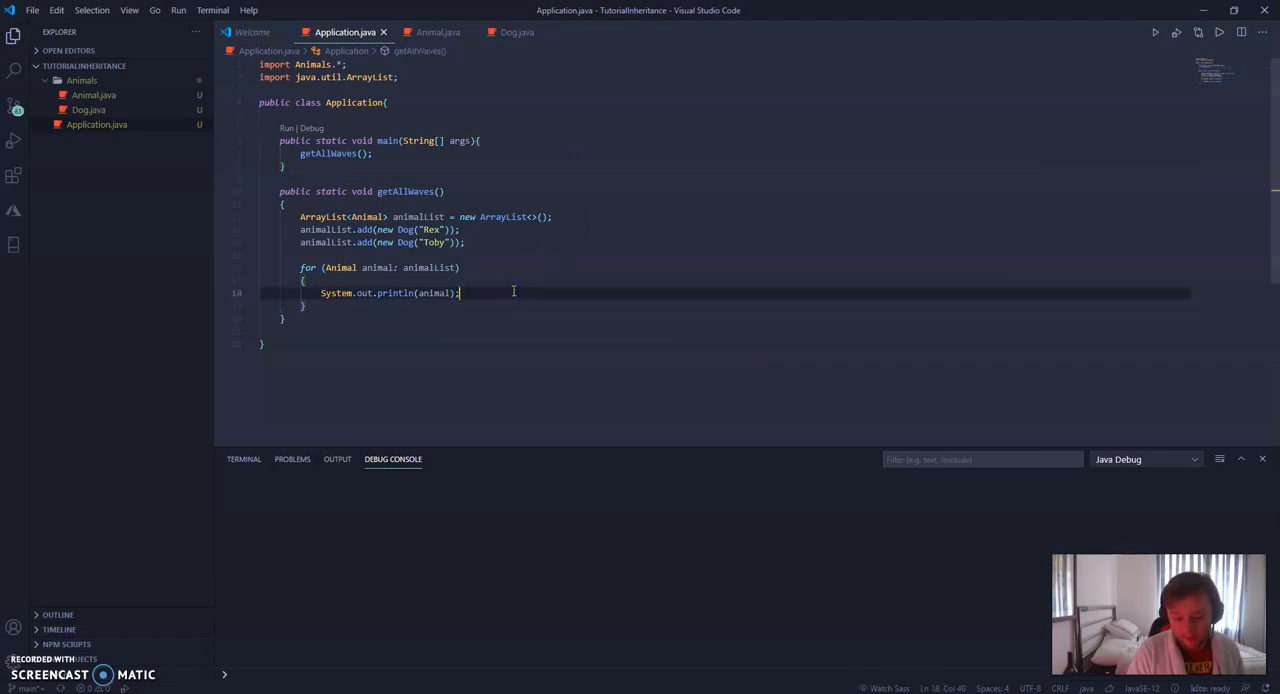
pyautogui.click(1155, 32)
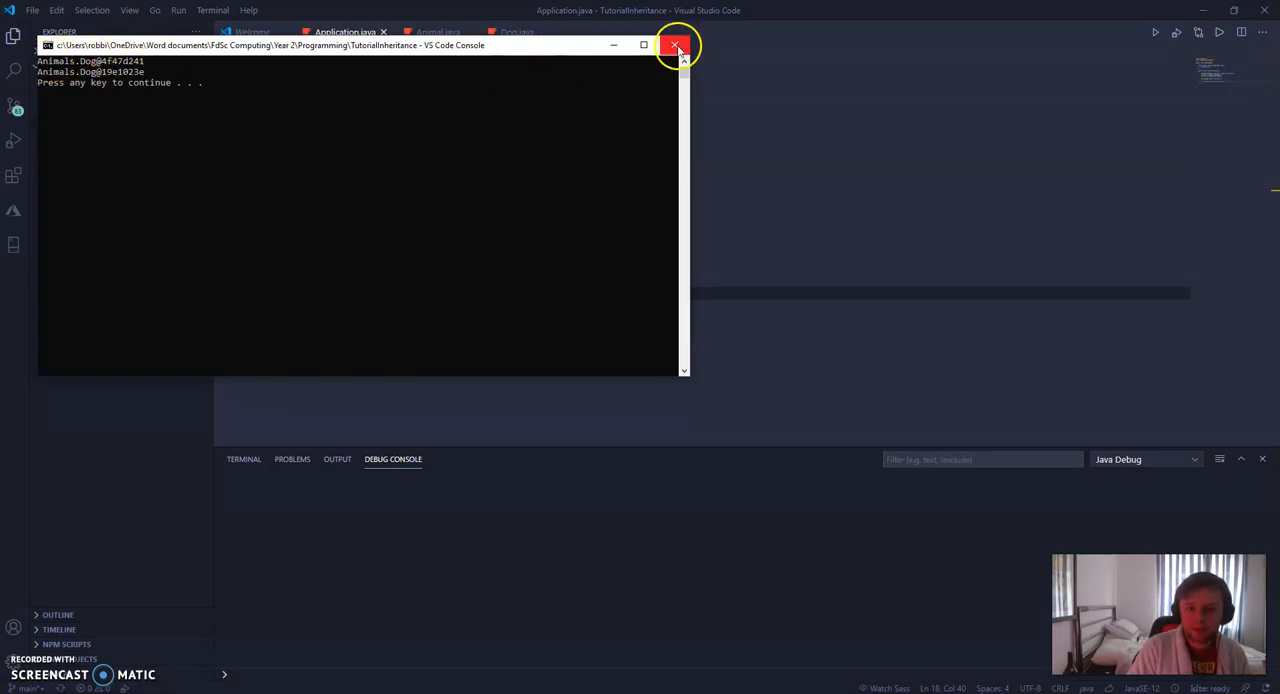
pyautogui.click(677, 46)
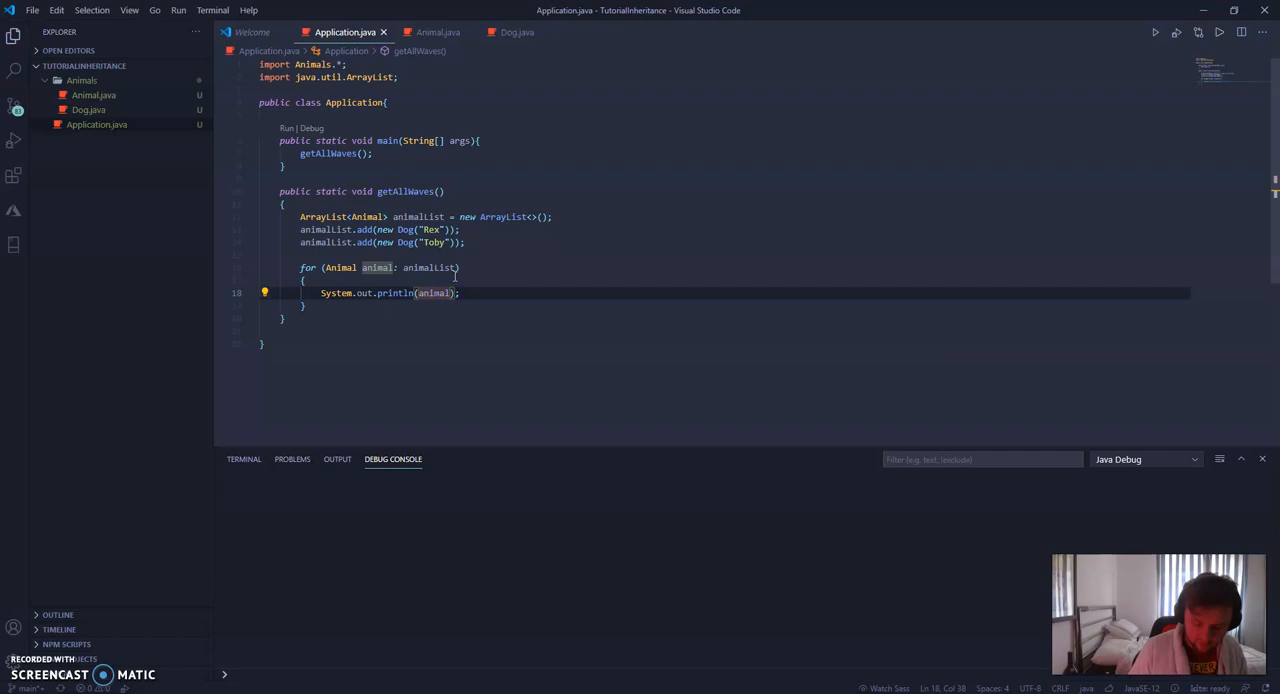
# - Change the loop to print animal.waveAtUser() and run it, showing Rex and Toby's waves
pyautogui.write('getClass(')
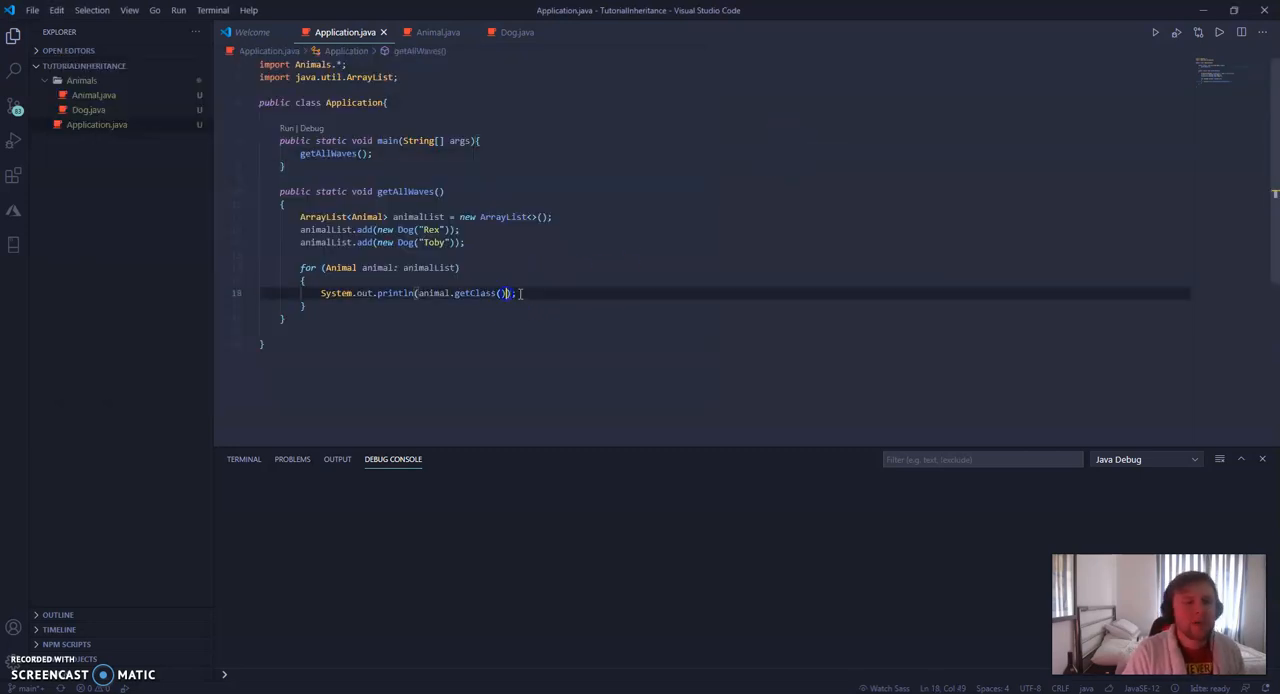
pyautogui.write('.')
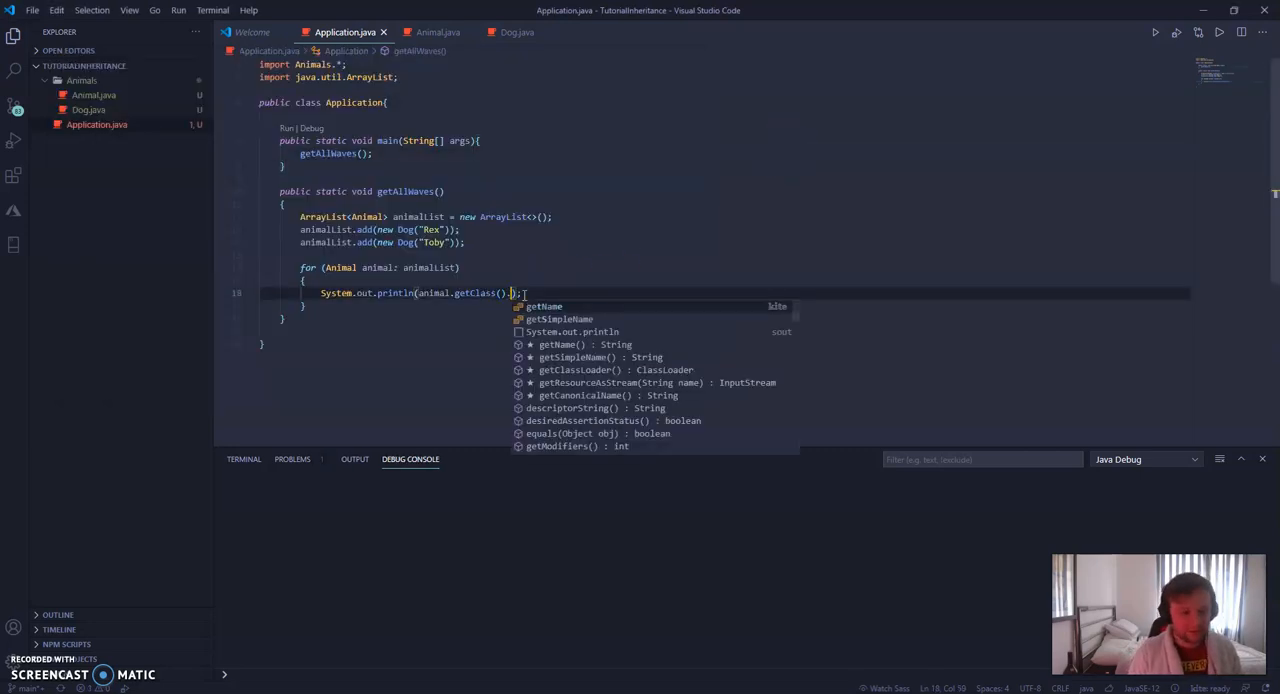
pyautogui.write('get')
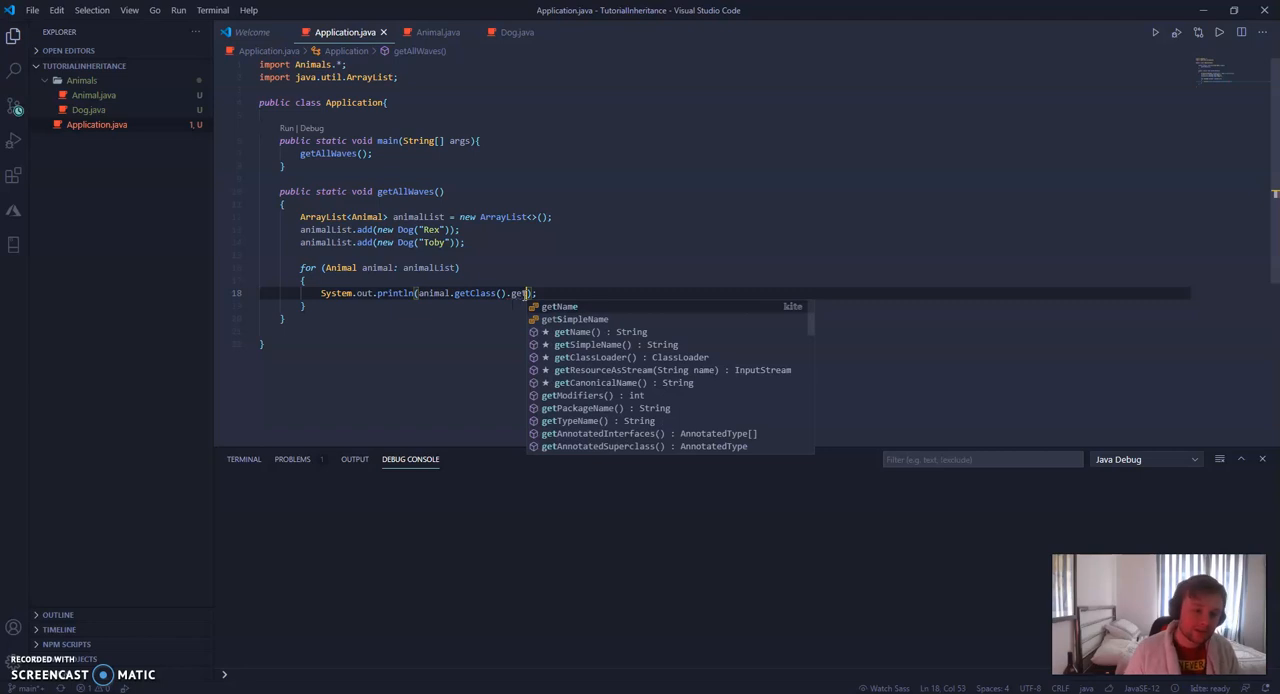
pyautogui.write('Su')
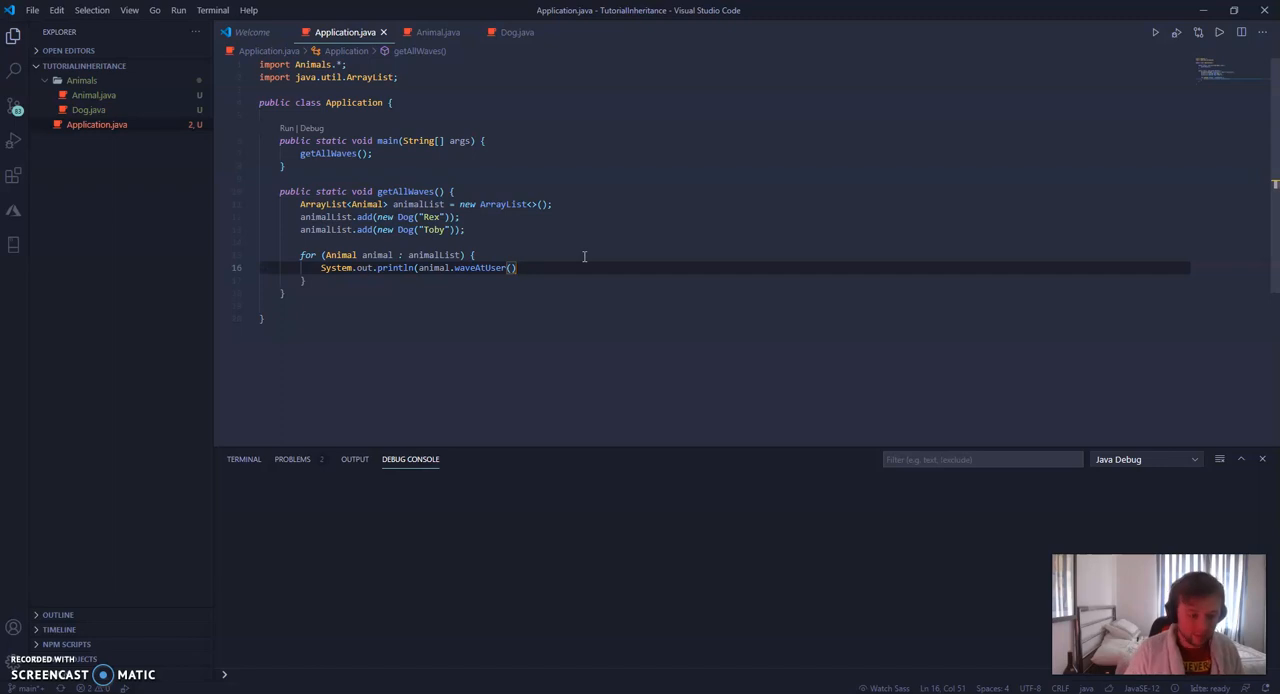
pyautogui.write(';')
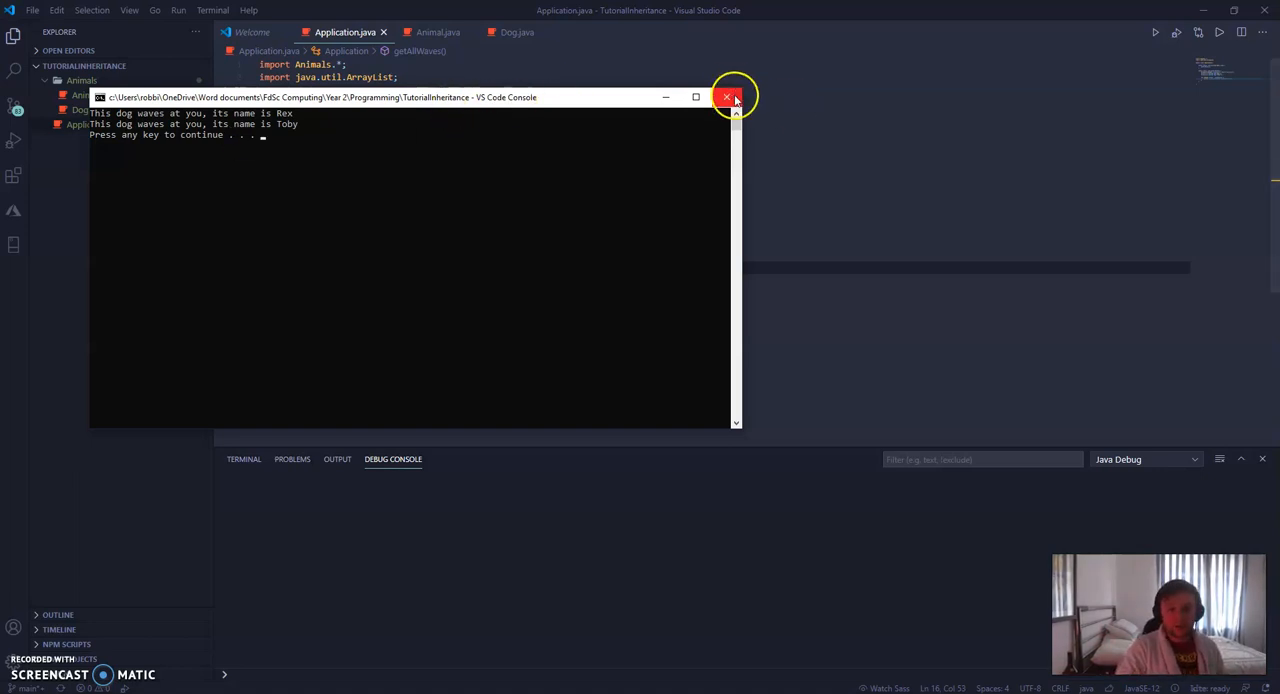
pyautogui.click(726, 97)
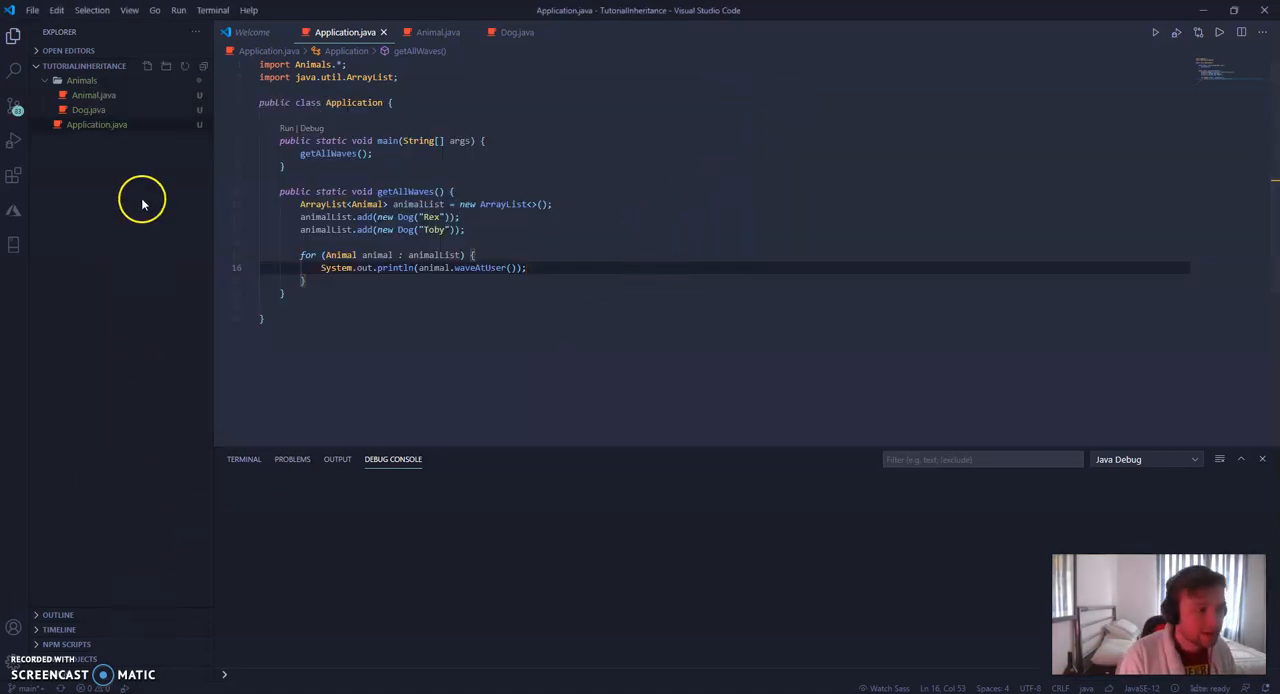
# - Switch to Animal.java and highlight the public abstract String waveAtUser() declaration
pyautogui.click(437, 32)
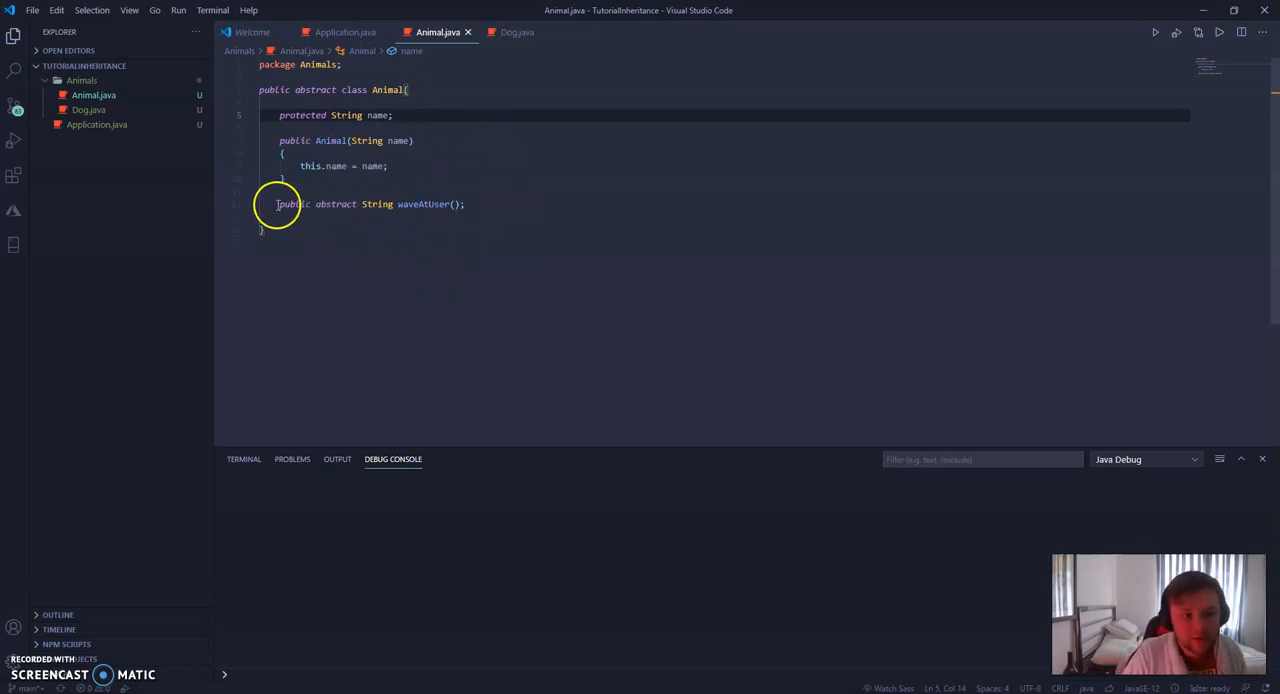
pyautogui.moveTo(280, 204); pyautogui.dragTo(465, 204)
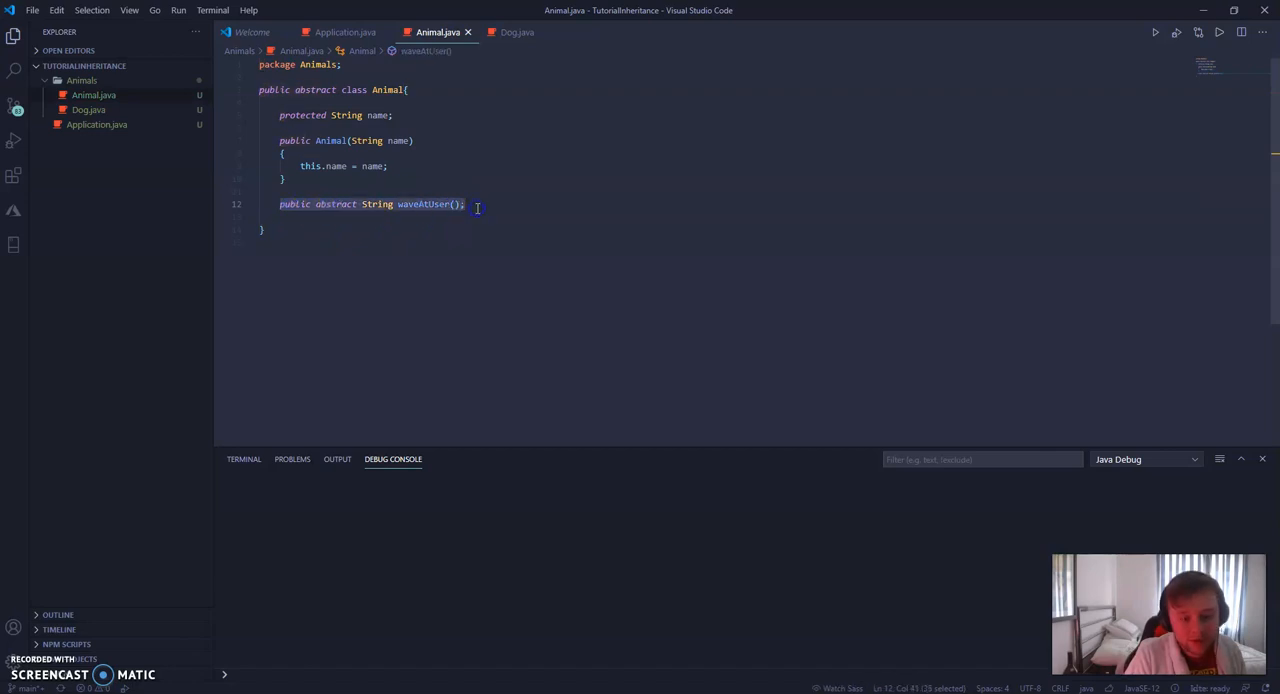